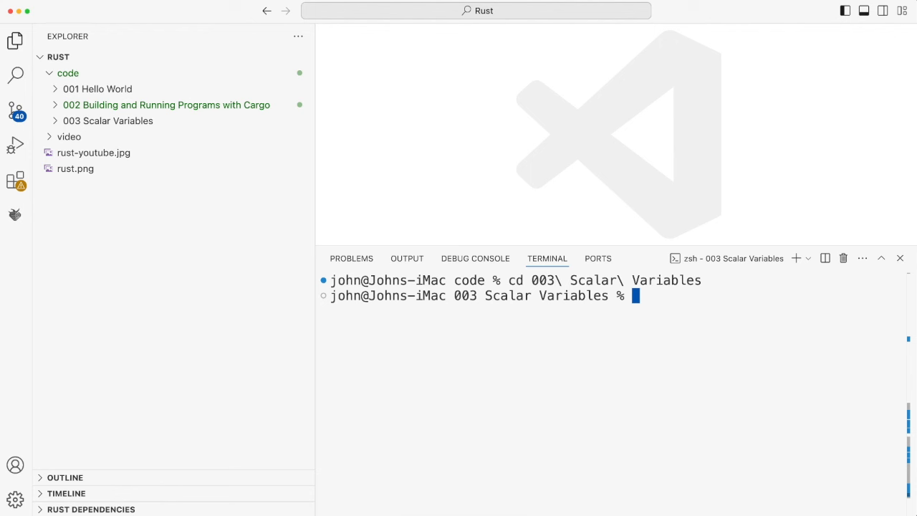
mouse_move(308, 184)
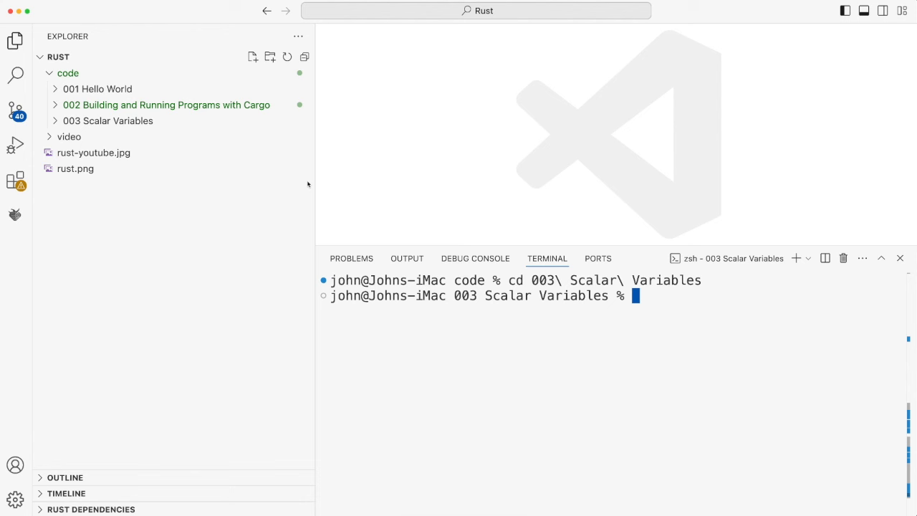
- Create a Cargo package named variables and open its Hello, world main.rs, with the sidebar hidden
key(Return)
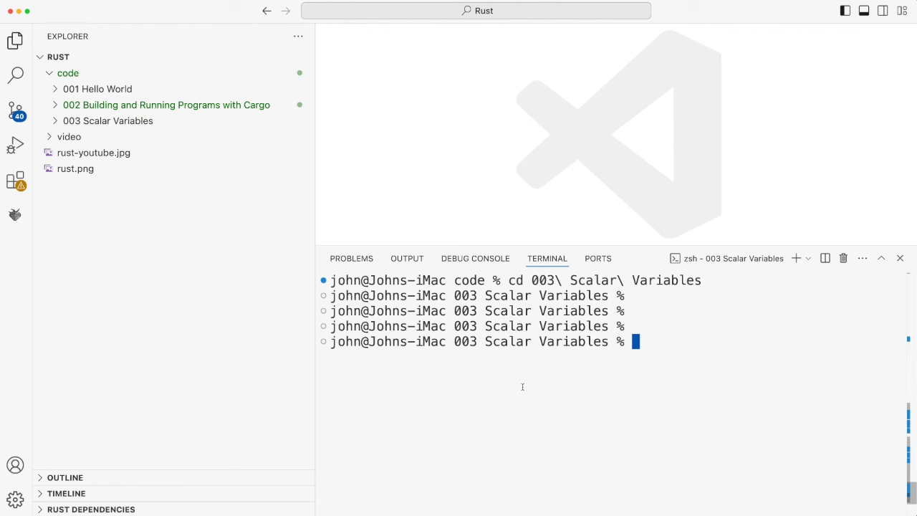
mouse_move(542, 375)
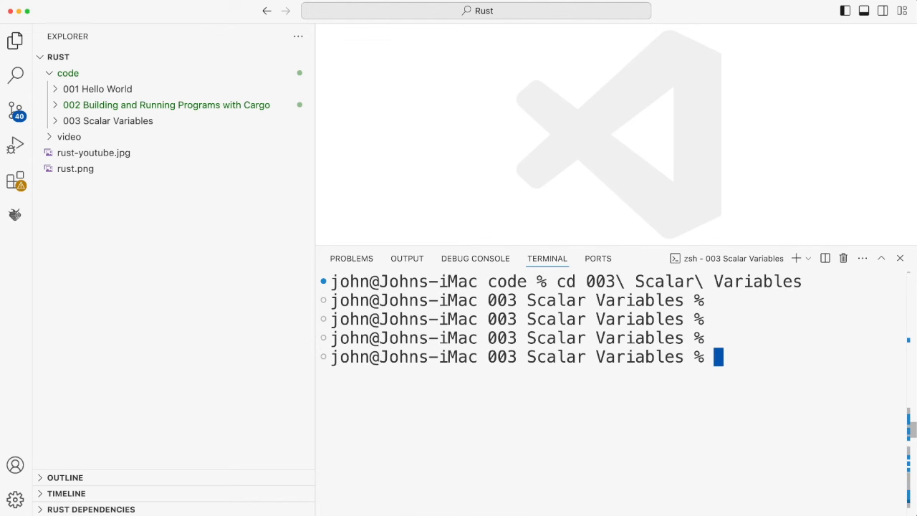
click(15, 41)
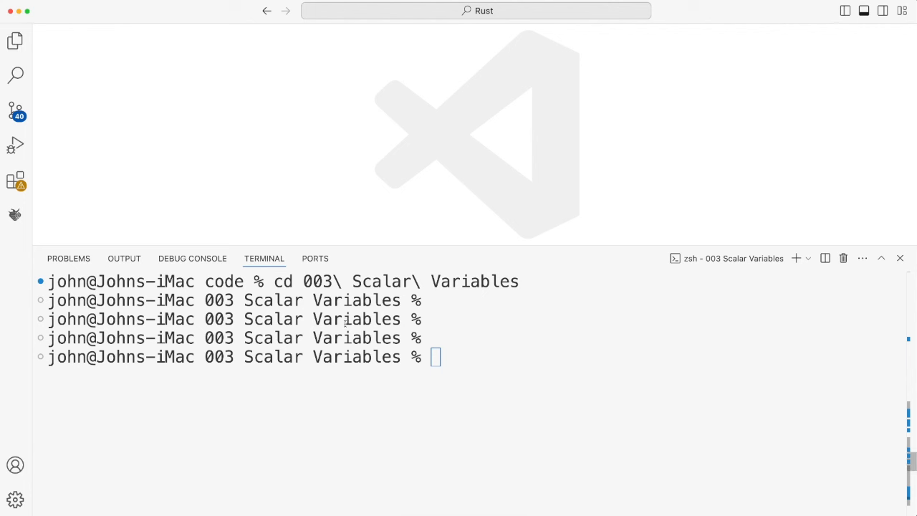
text(cargo new variables)
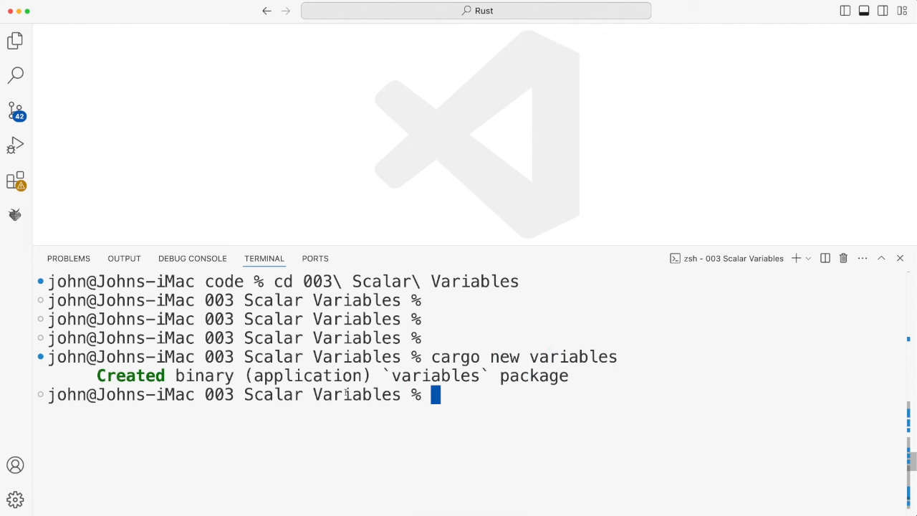
click(15, 40)
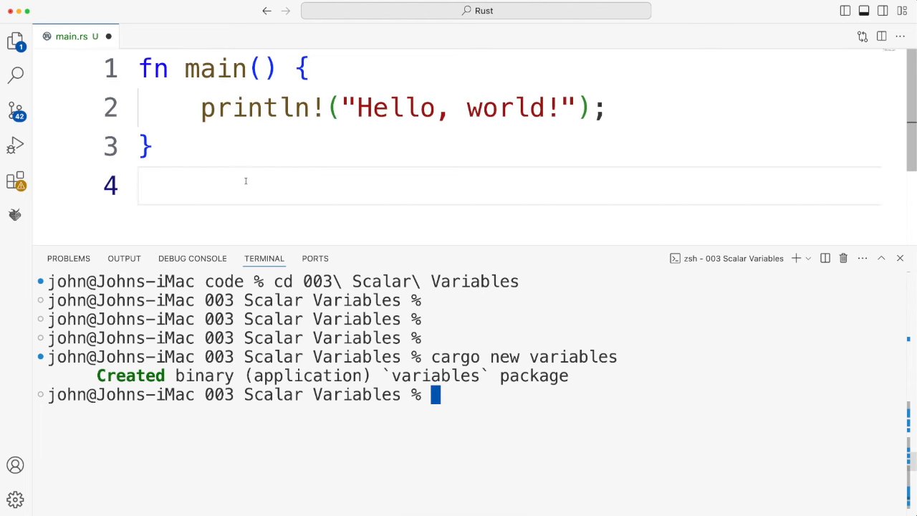
- Replace the Hello, world line with let x = 10 and println("Value: {x}")
triple_click(401, 108)
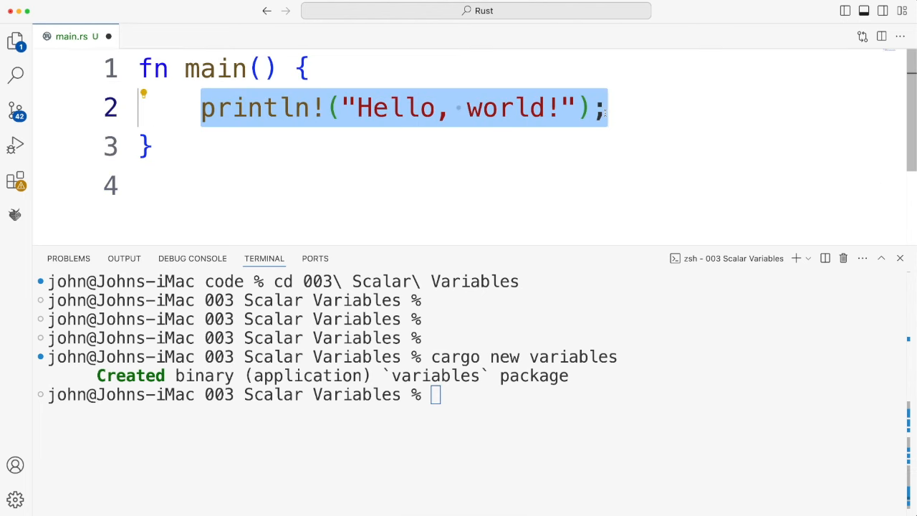
text(let)
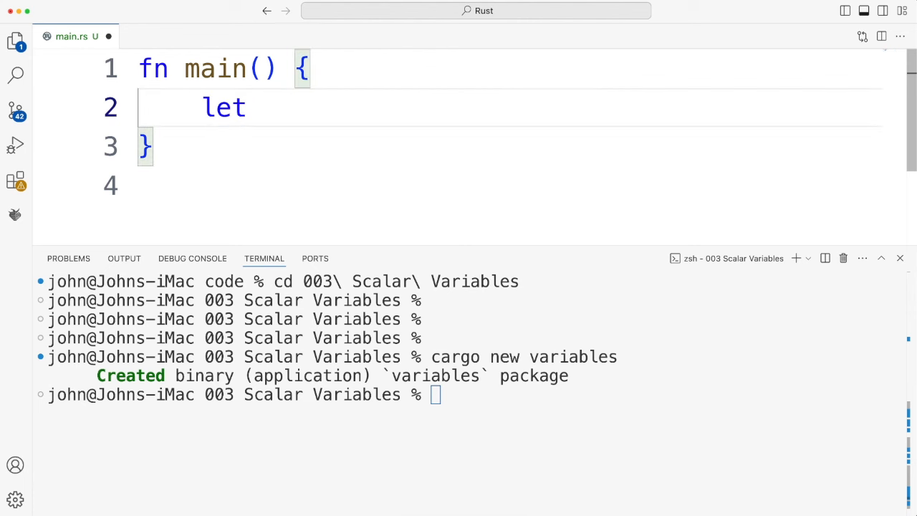
text(x =)
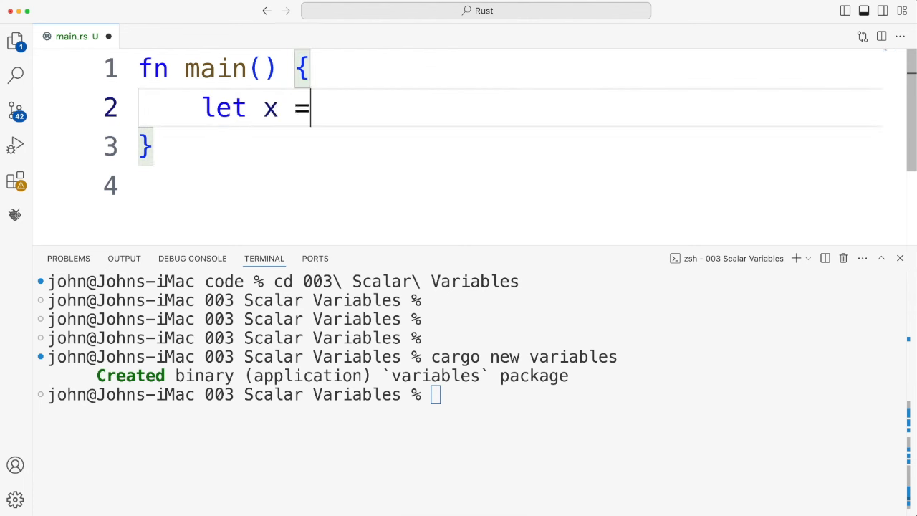
text(10)
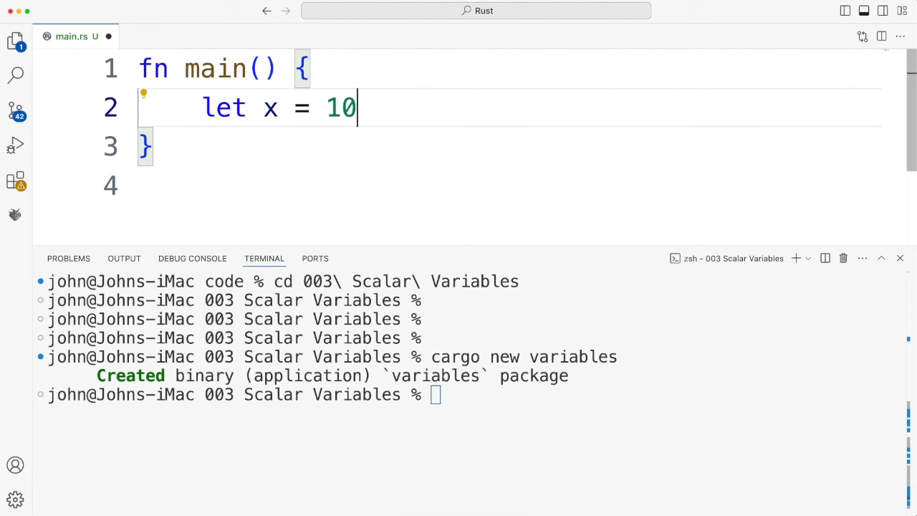
text(;)
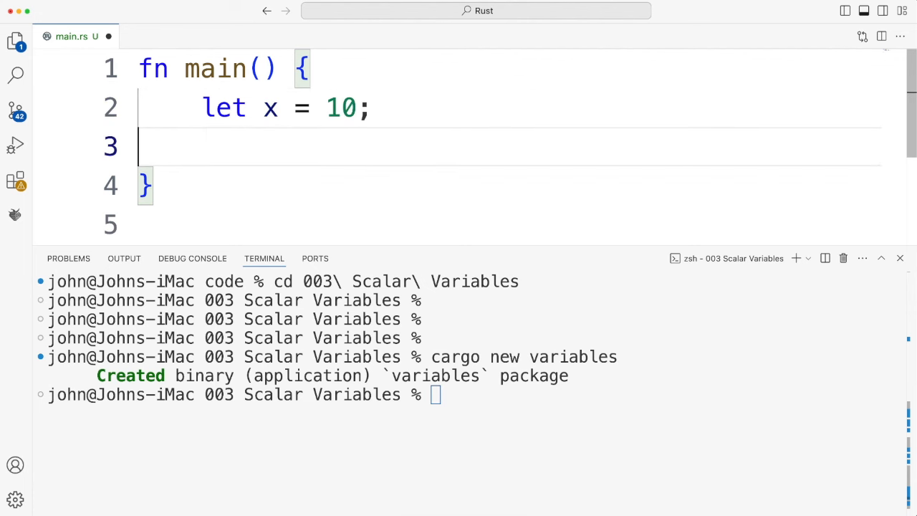
key(Backspace)
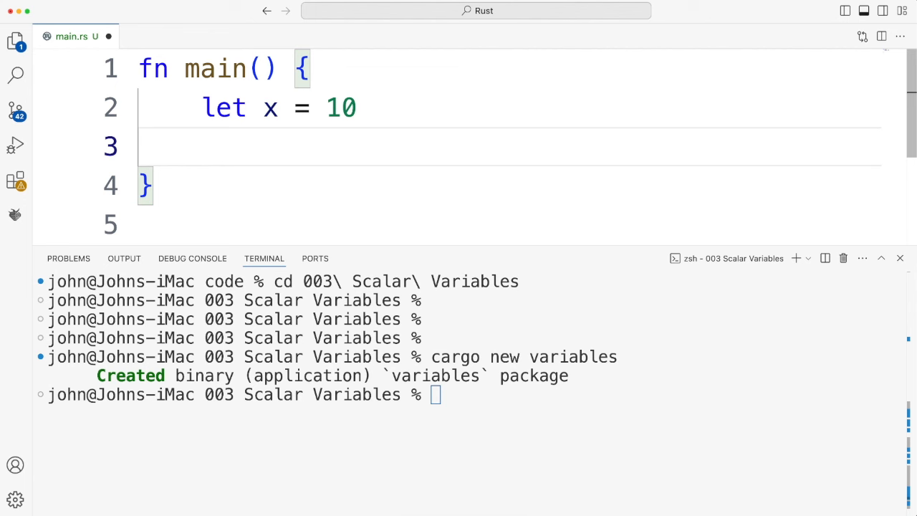
text(printl)
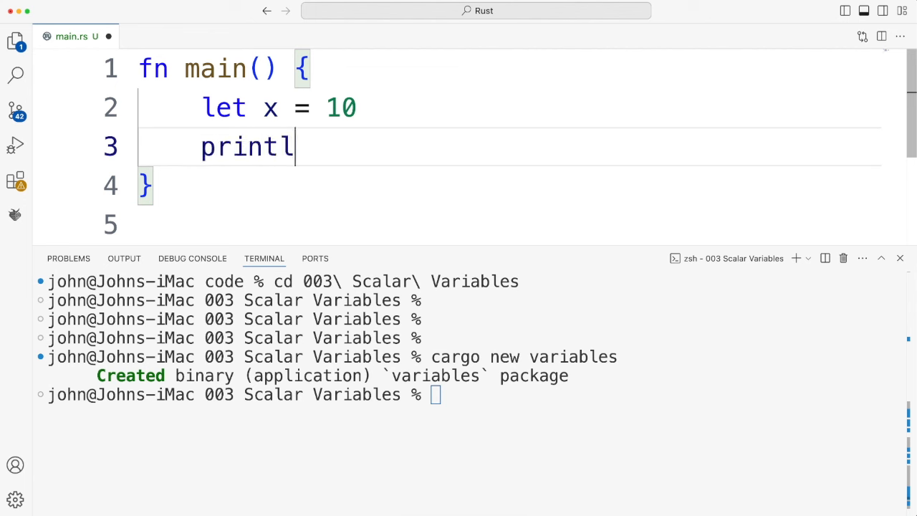
text(n("Value:"))
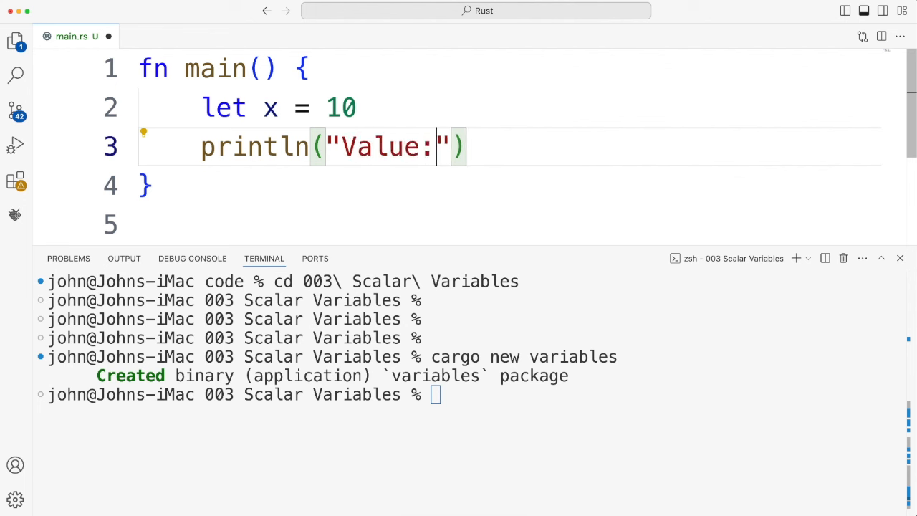
text({})
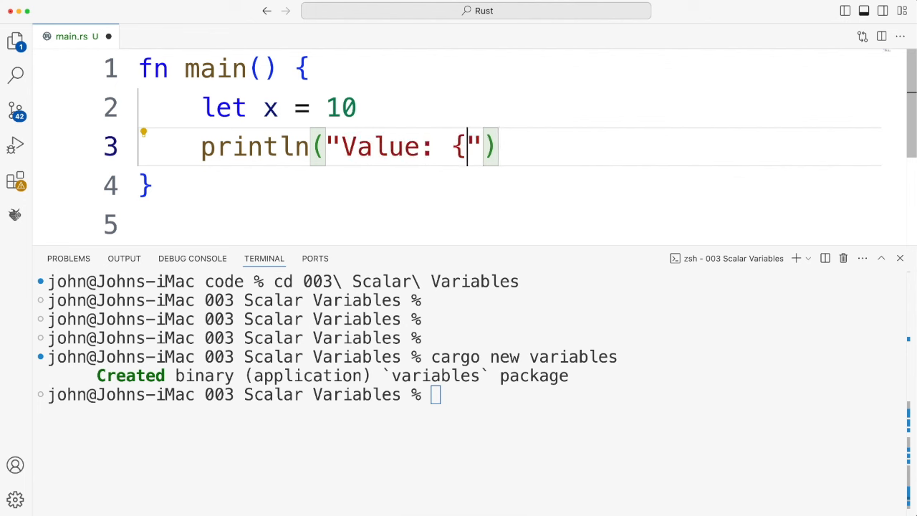
text(x})
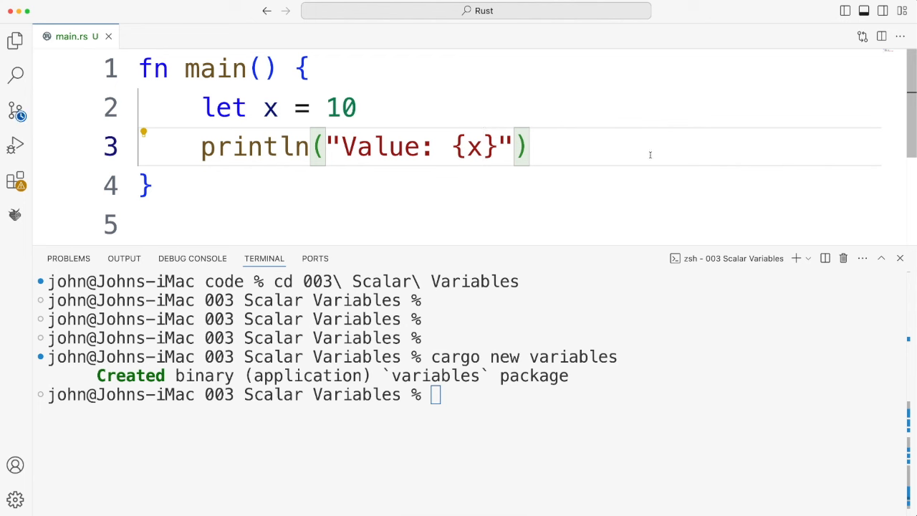
- Try cargo run in the terminal from the workspace root
click(564, 416)
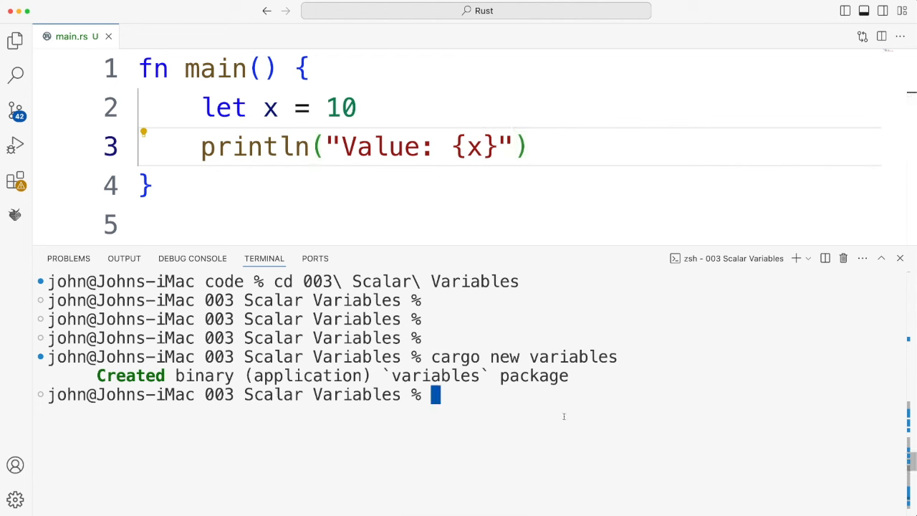
text(cargo)
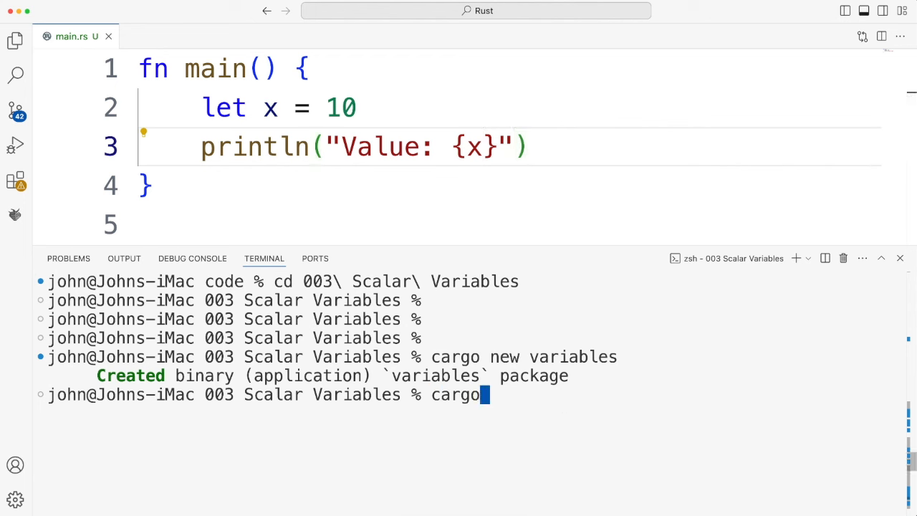
text(run)
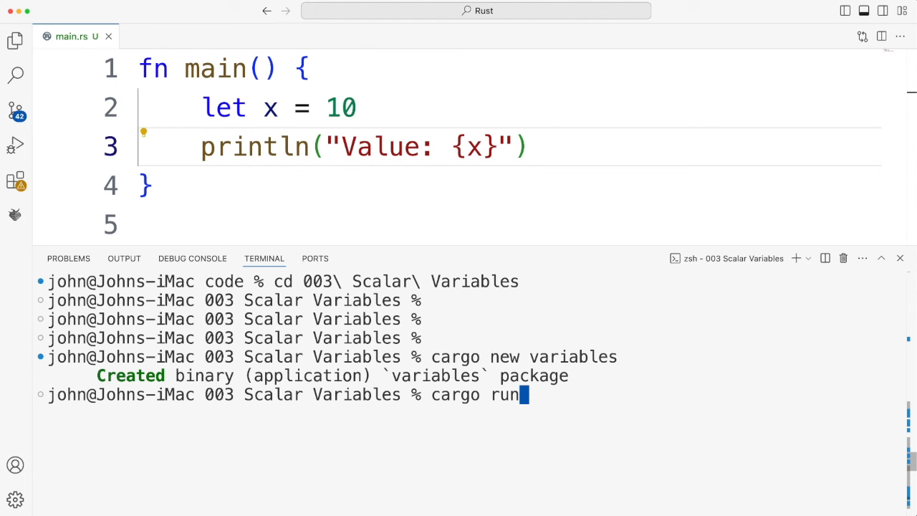
key(Return)
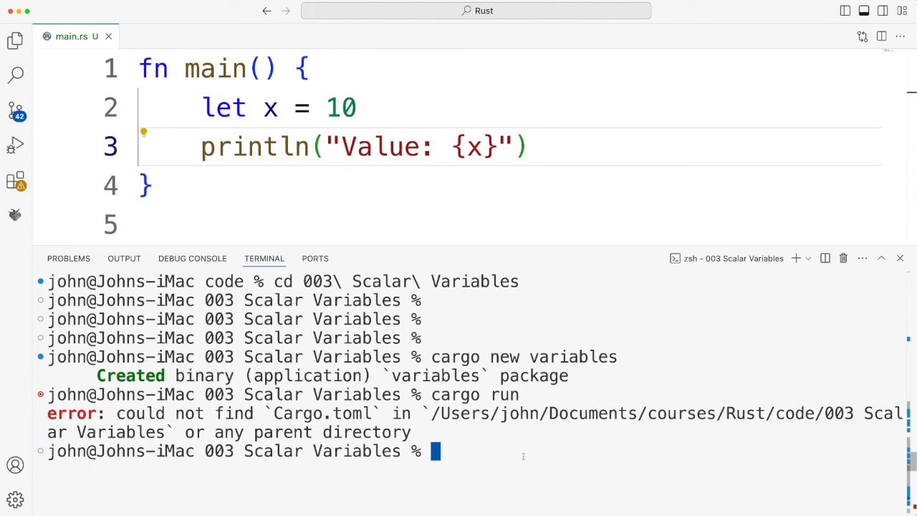
- cd into variables, add the semicolon and println! mark, and rerun to print Value: 10
text(cd va)
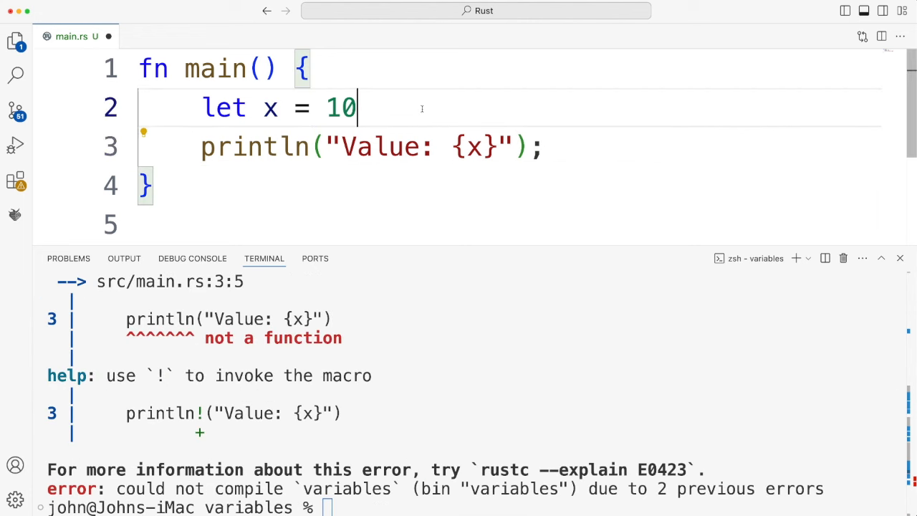
text(;)
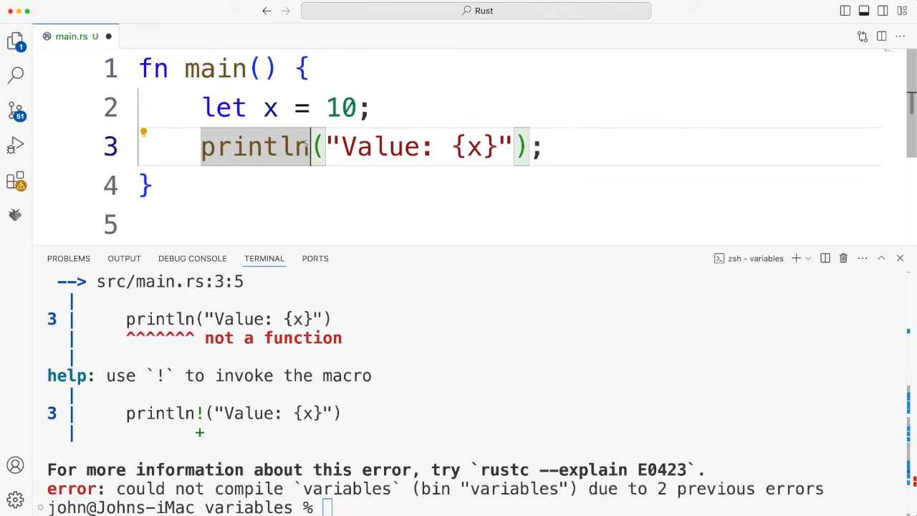
text(!)
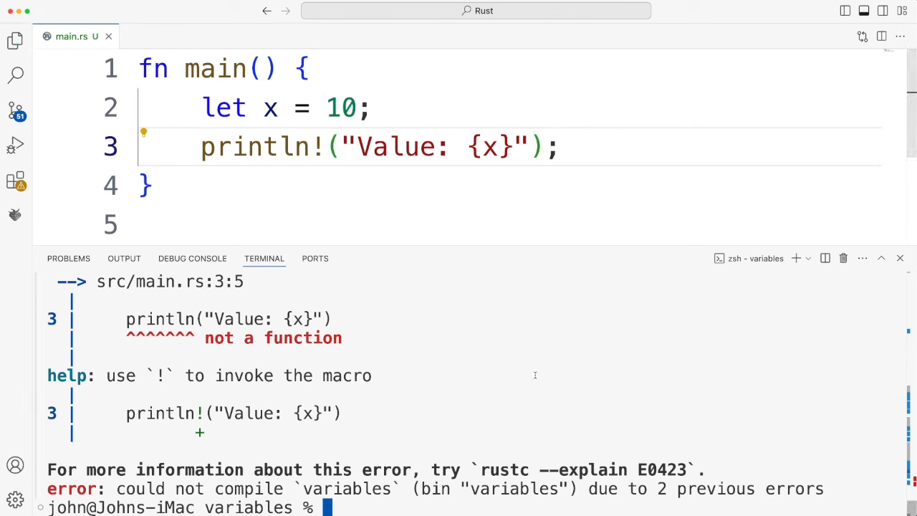
text(cargo run)
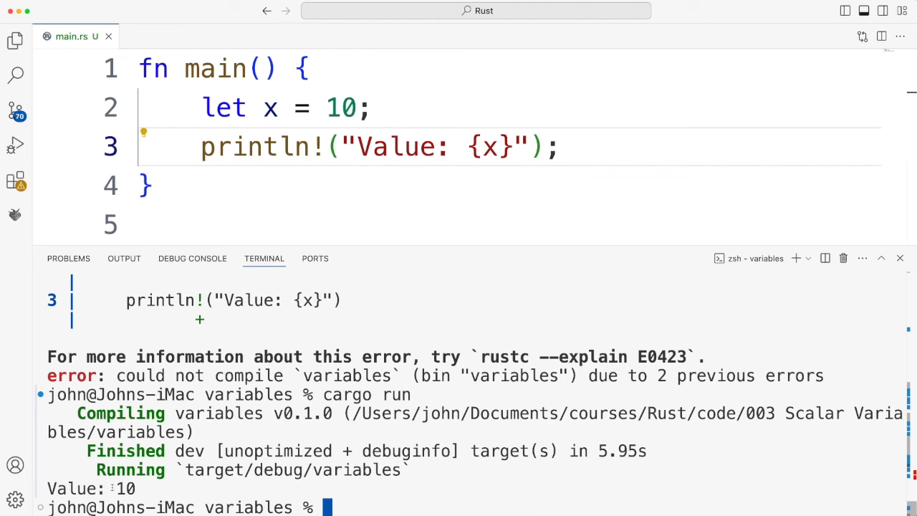
- Add a line x = 9; right after let x = 10; in main.rs
double_click(91, 488)
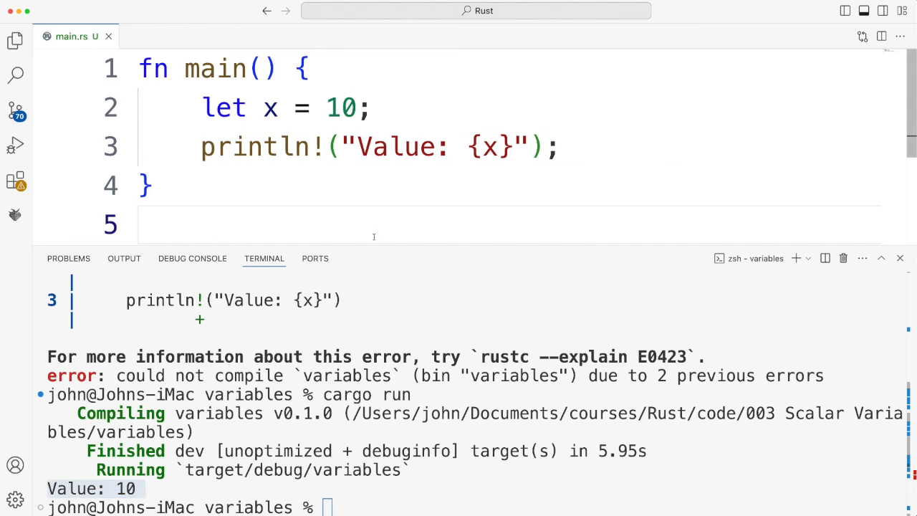
mouse_move(417, 106)
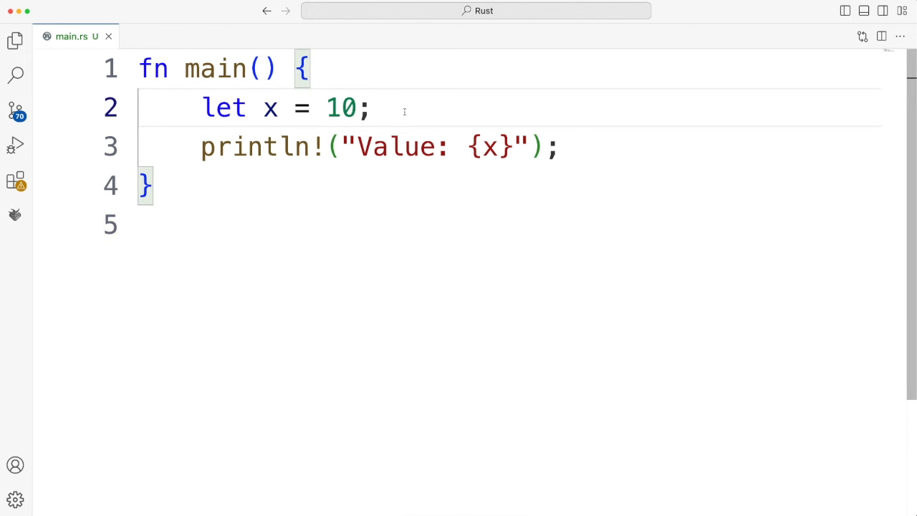
key(Enter)
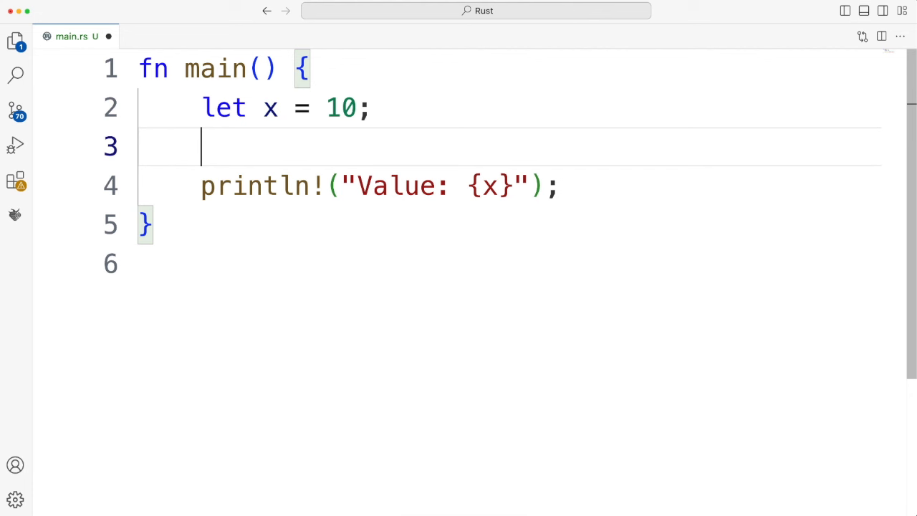
text(x =)
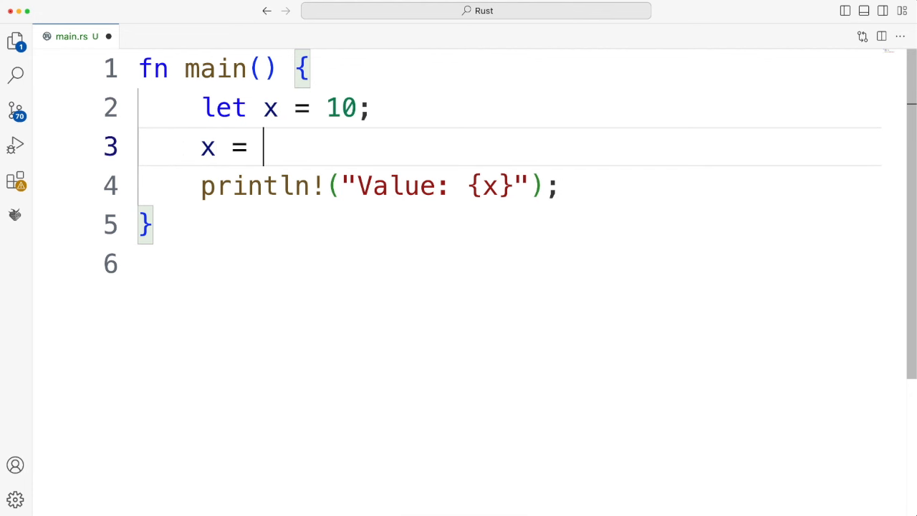
text(9)
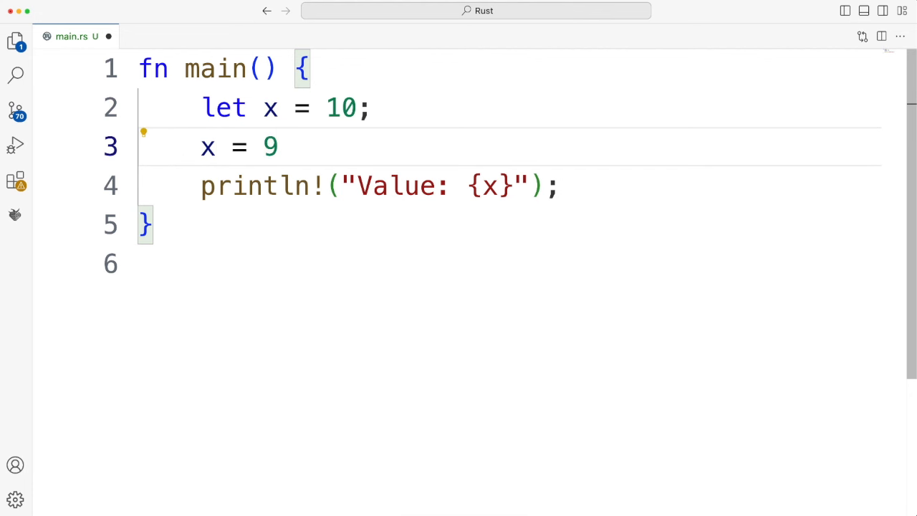
text(;)
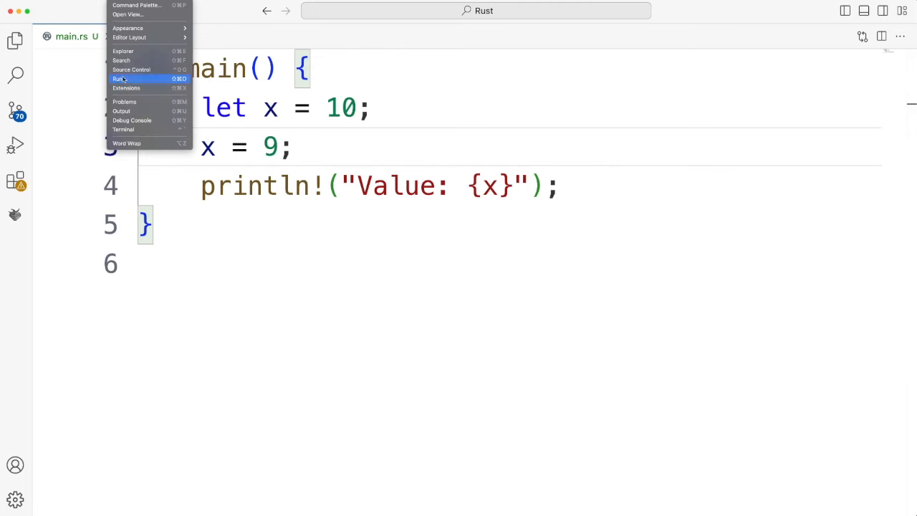
- Run the reassignment, hit the cannot-assign-twice error, and change the line to let x = 9
click(123, 130)
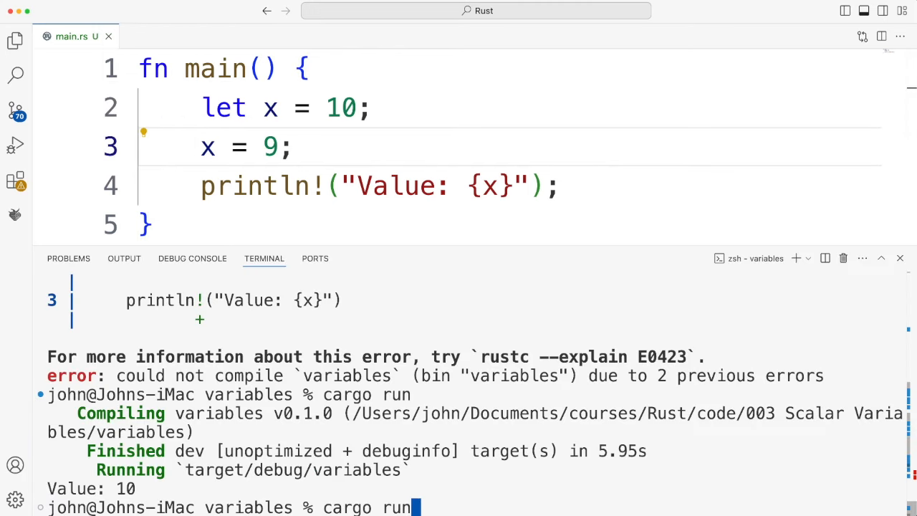
key(Return)
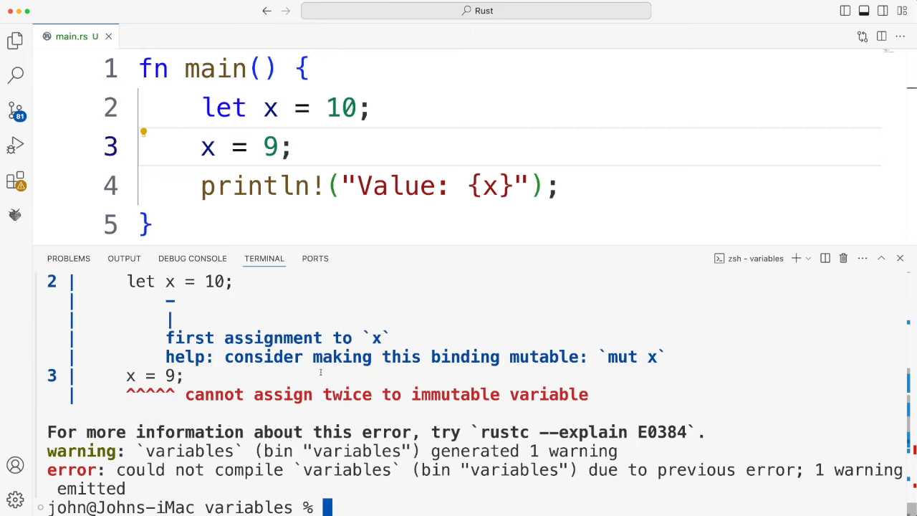
scroll(up, 3)
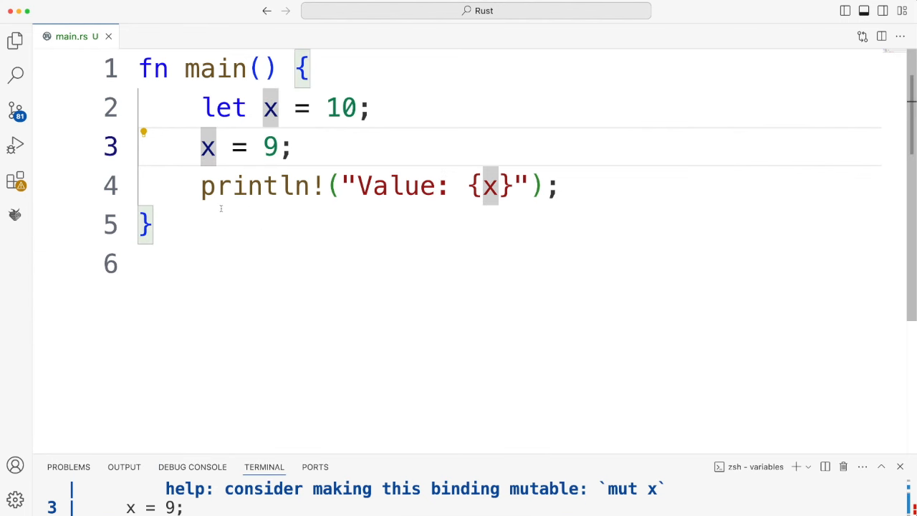
text(let)
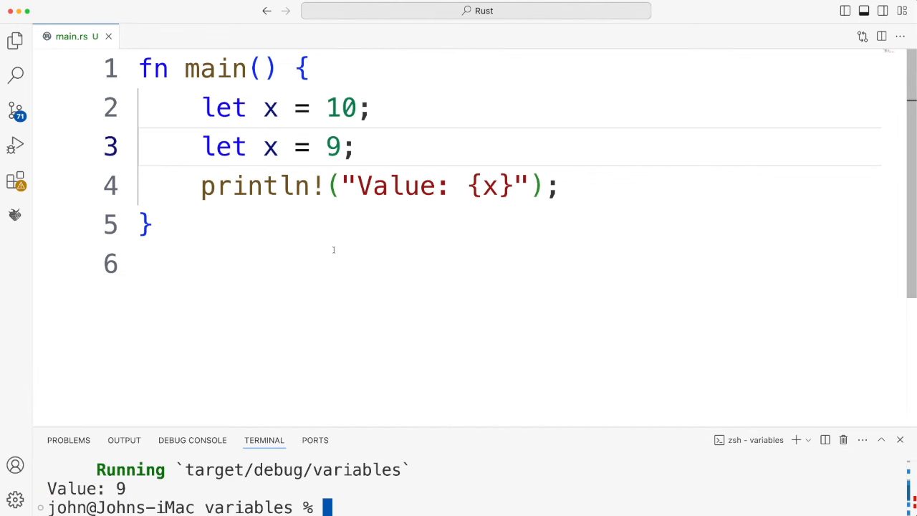
mouse_move(325, 239)
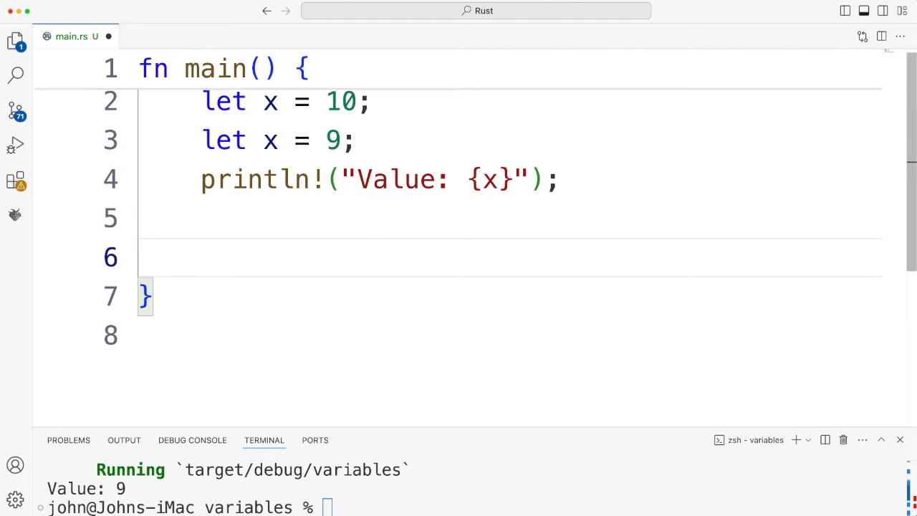
- Add let mut y = 20;, then y = 15; and println!("y is {y}");
click(203, 263)
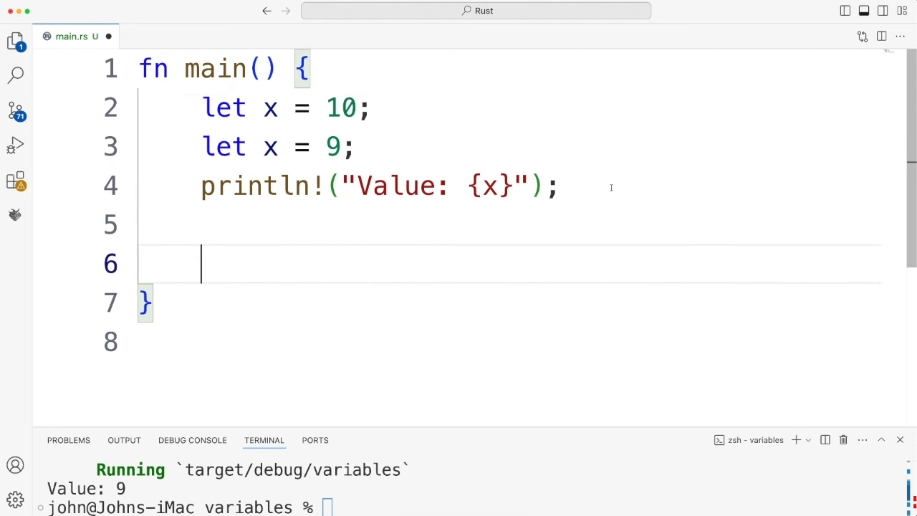
text(let)
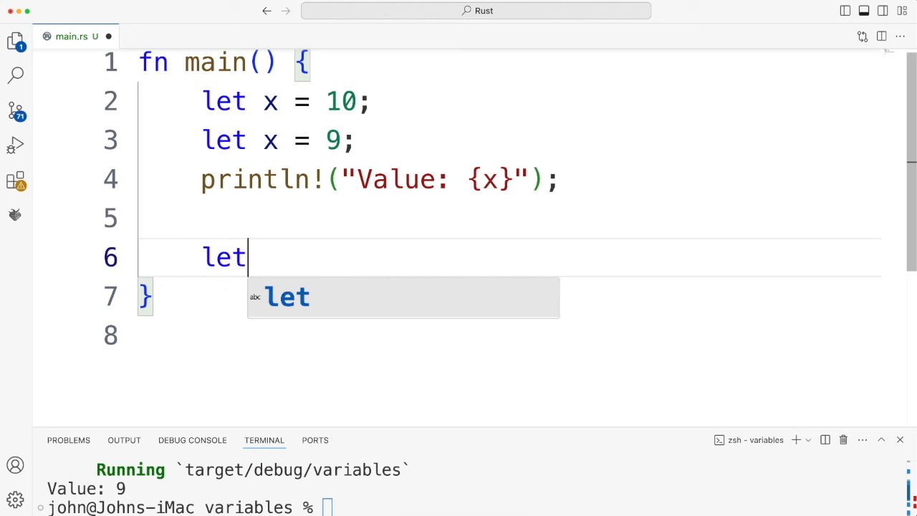
text(mut y)
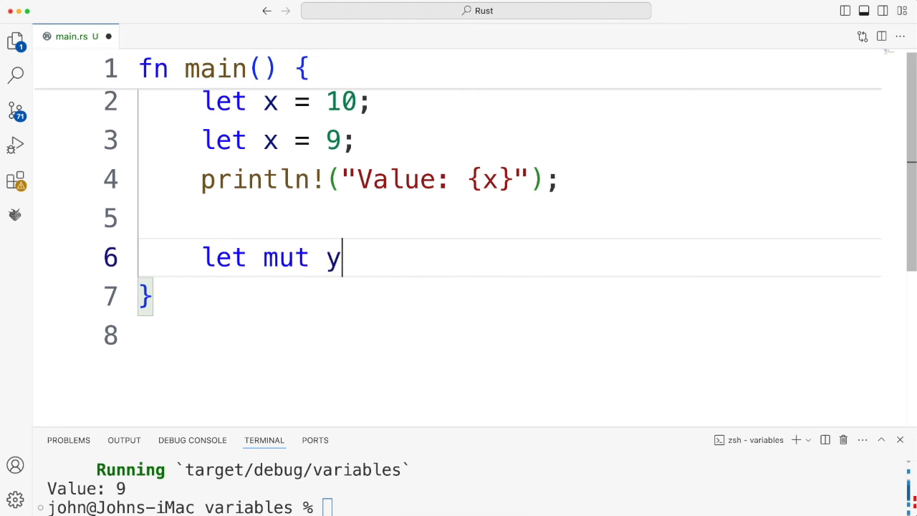
text(=)
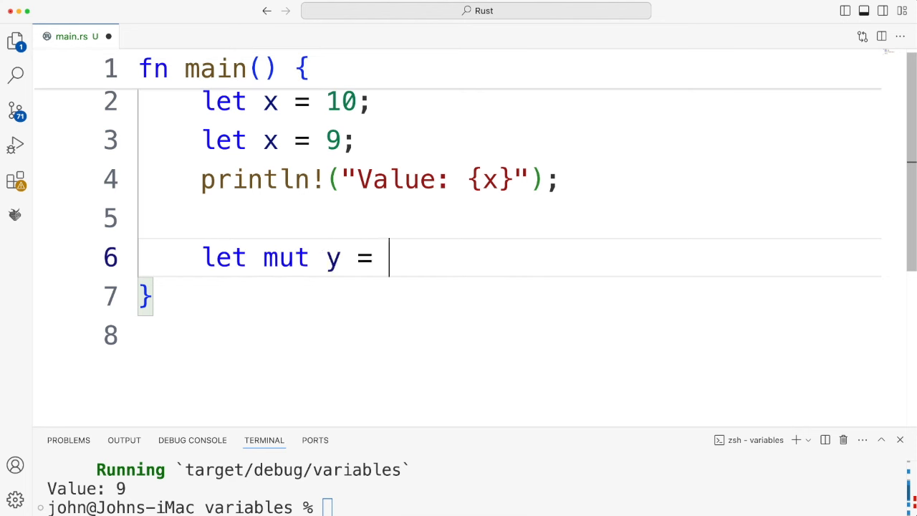
text(20)
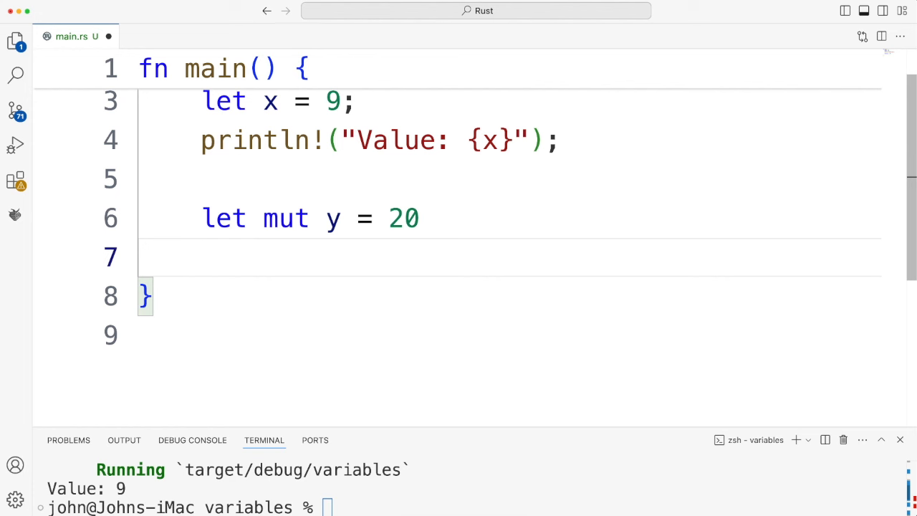
text(y = 15)
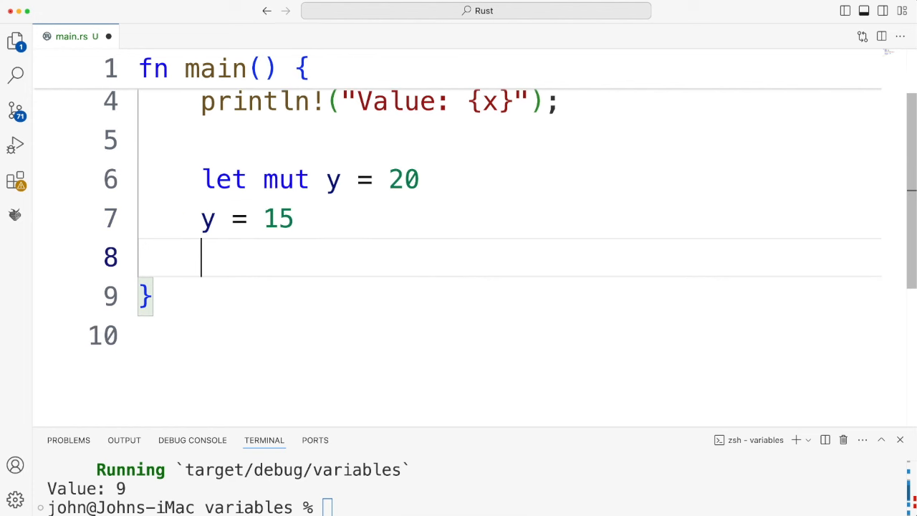
text(println!(")
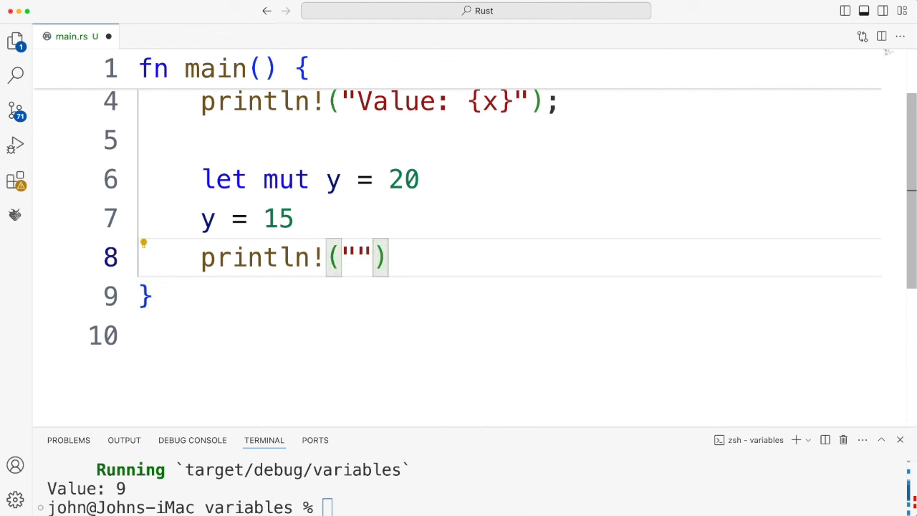
text(y is {)
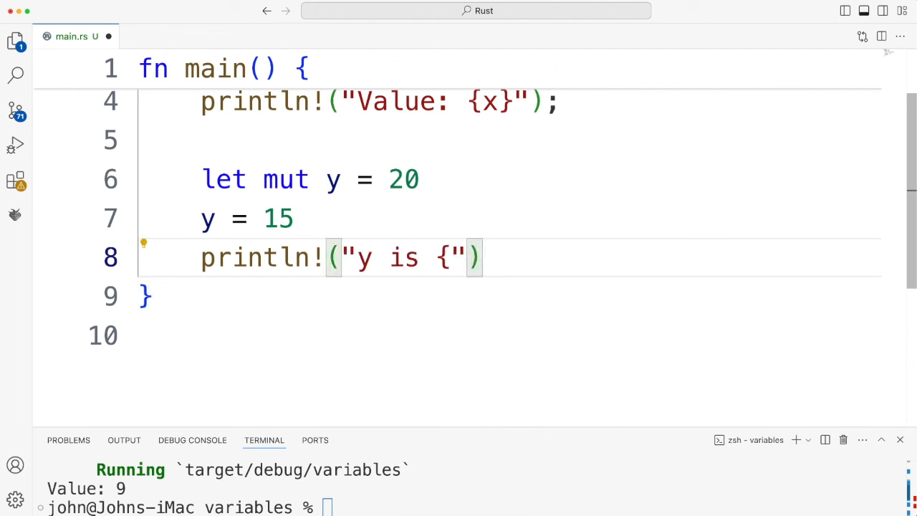
text(y)
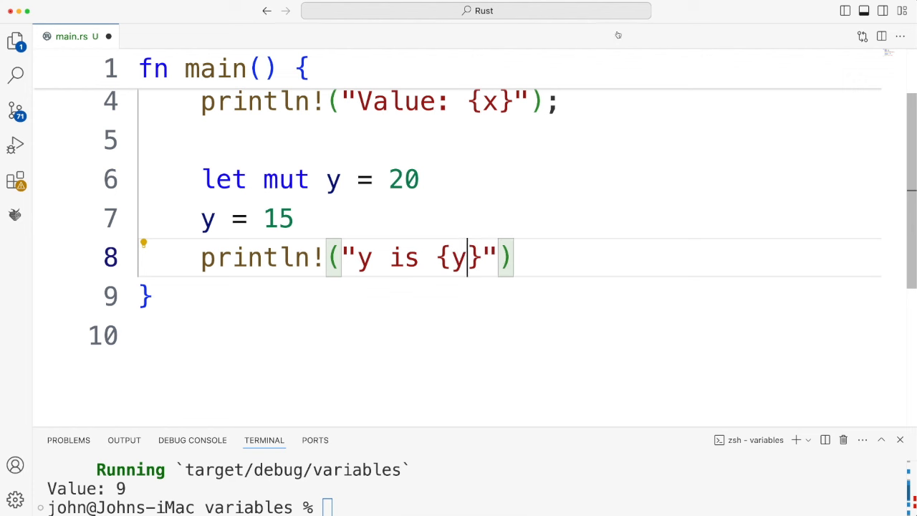
- Relabel the x print, enlarge the terminal, and run it to show x is 9 and y is 15
double_click(396, 101)
text(x is)
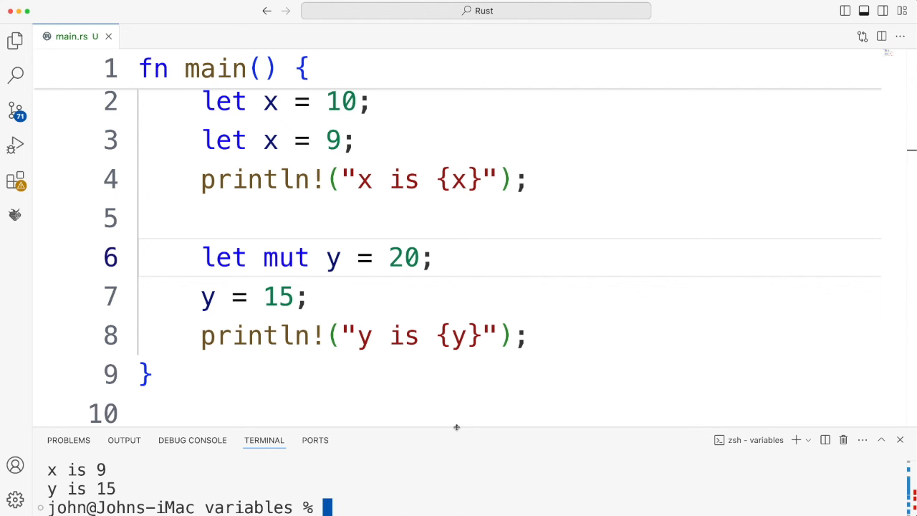
drag(456, 427, 456, 373)
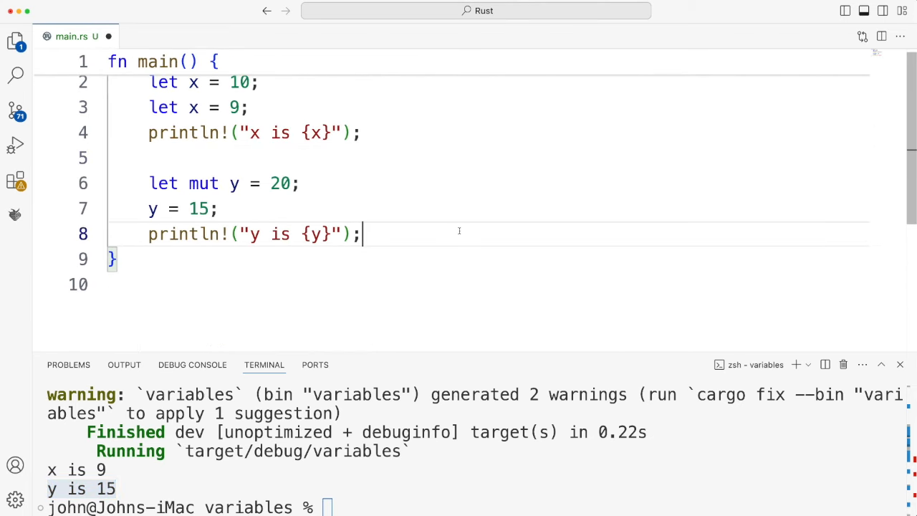
mouse_move(490, 293)
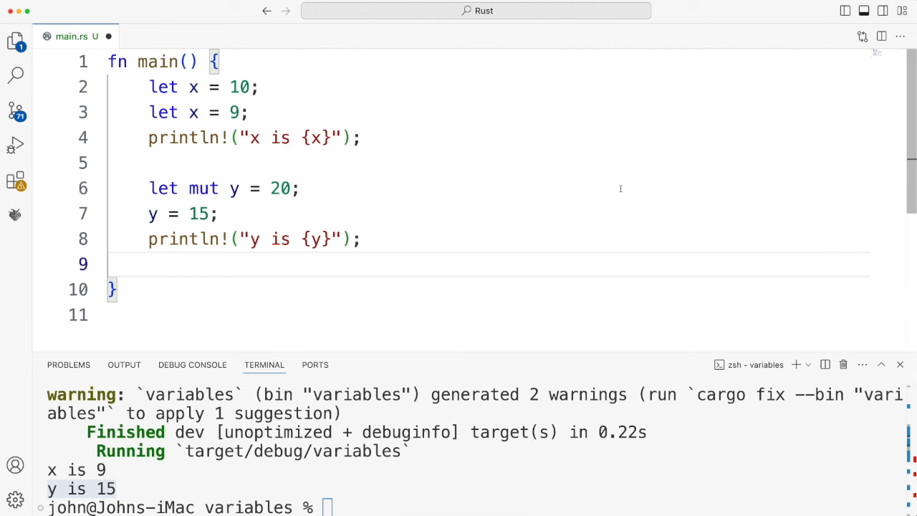
click(148, 264)
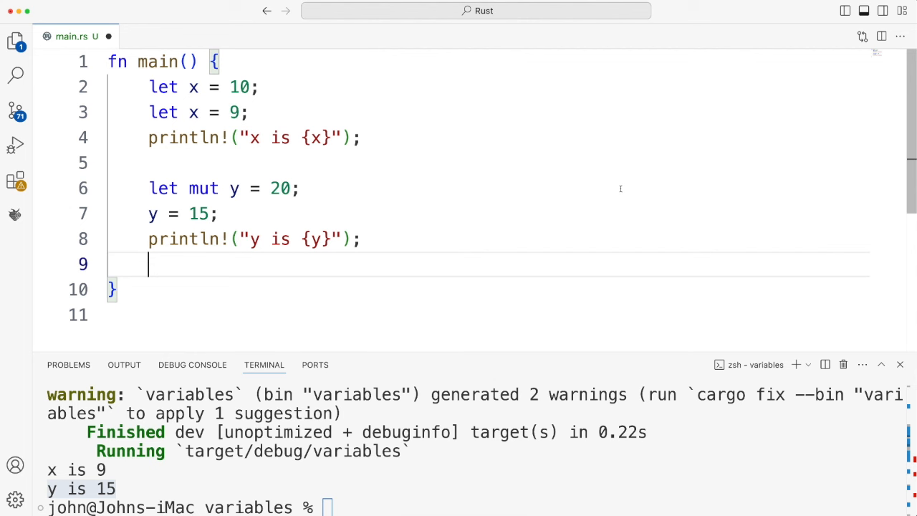
- Declare value1 with type i8 and value 12
text(let)
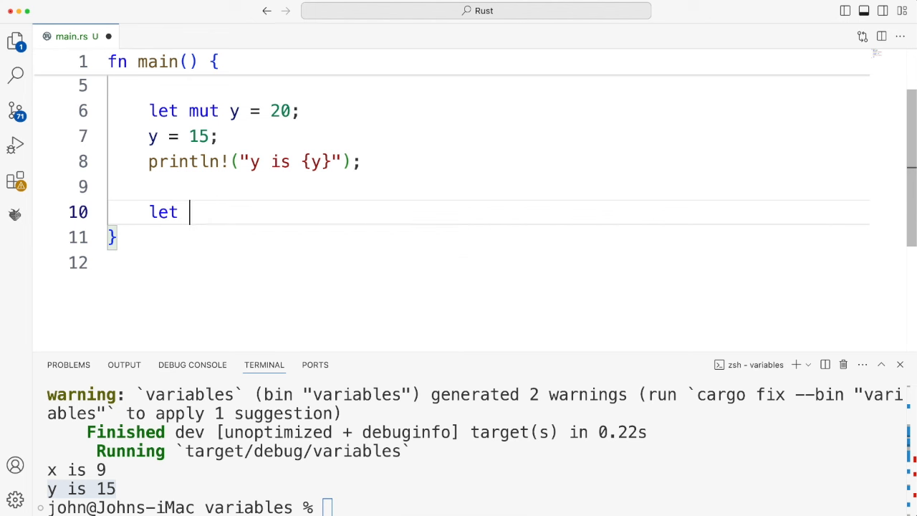
text(value)
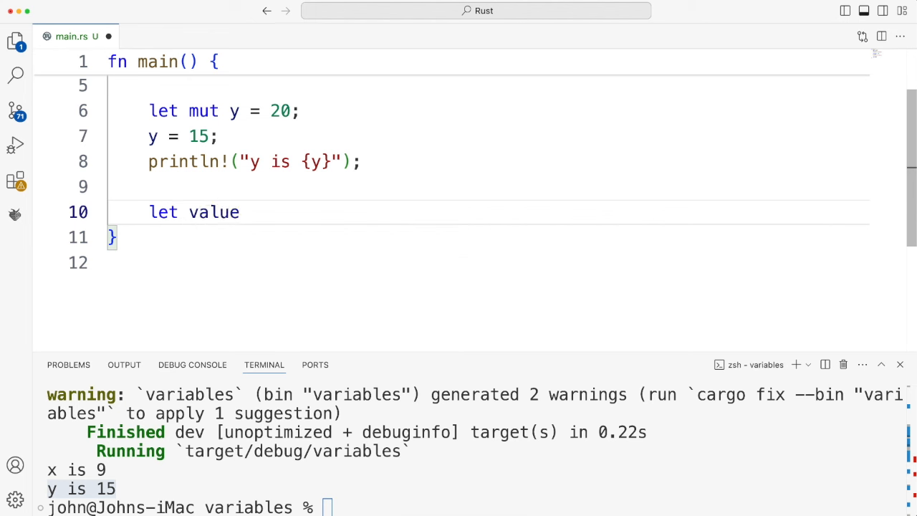
text(1 =)
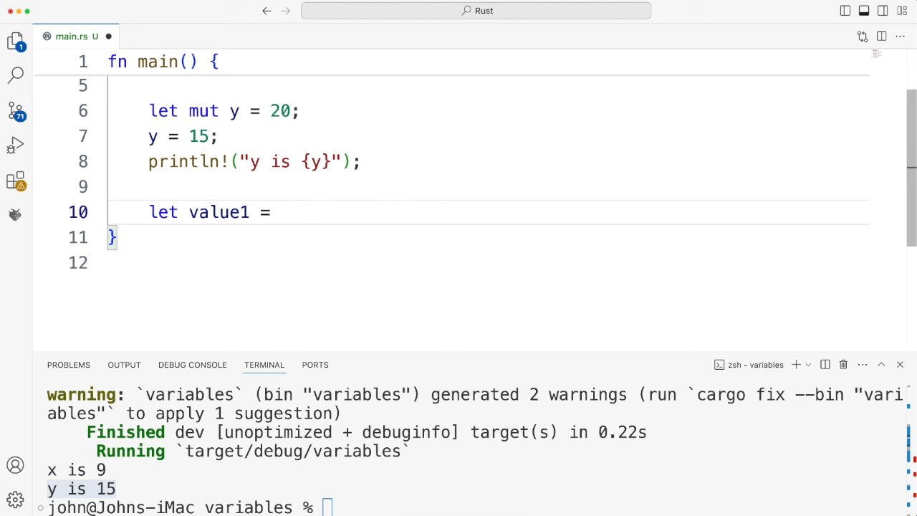
text(12)
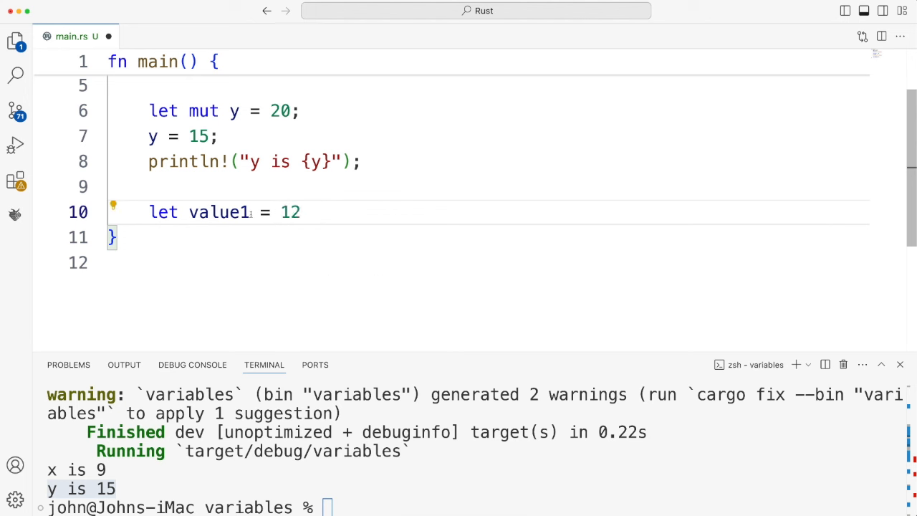
double_click(219, 211)
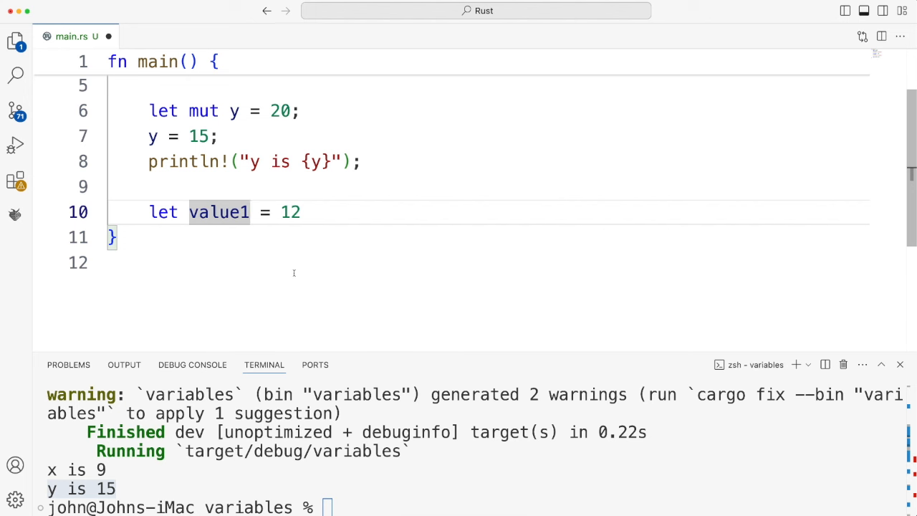
text(:)
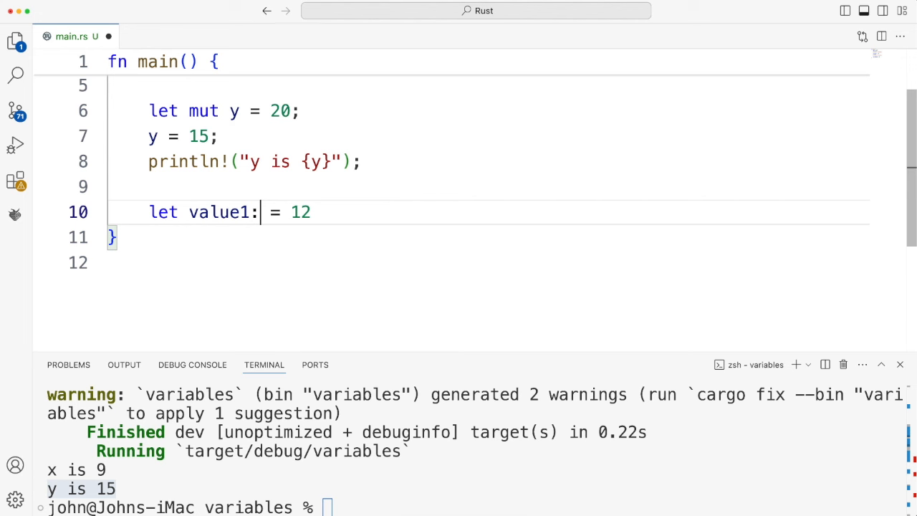
text(i8)
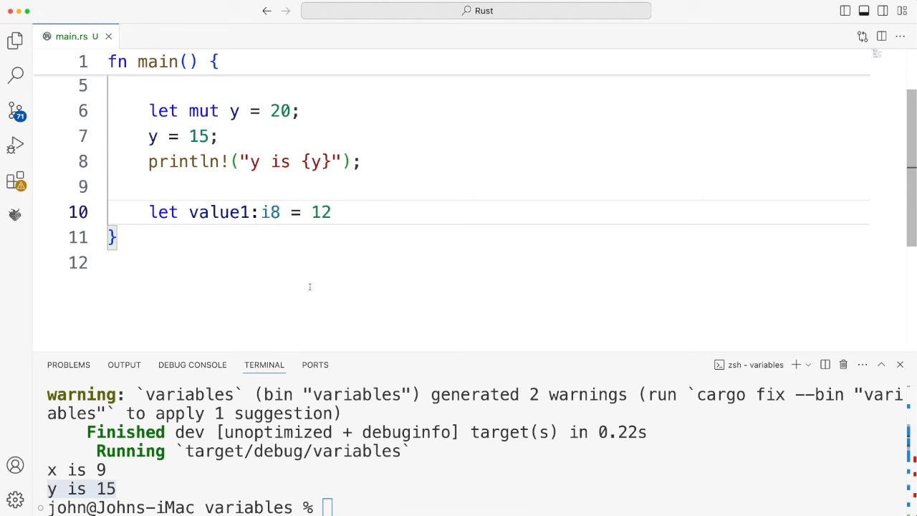
- Print it with println!("value1 is {value1}"); and rerun the program
double_click(320, 212)
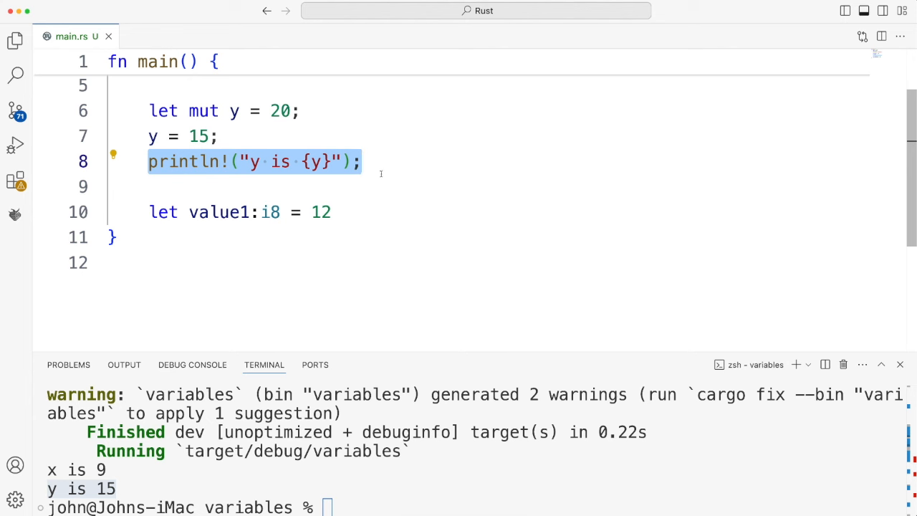
text(println!("value1 is {y}");)
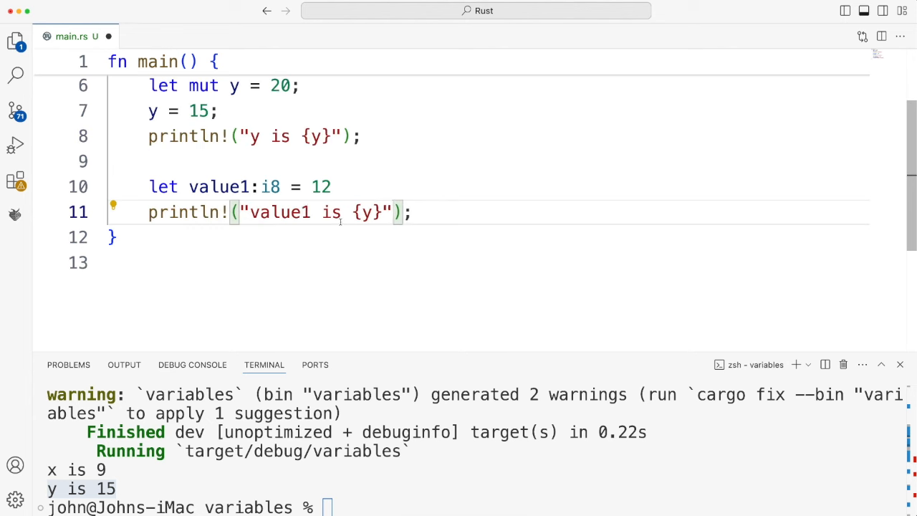
text(value1)
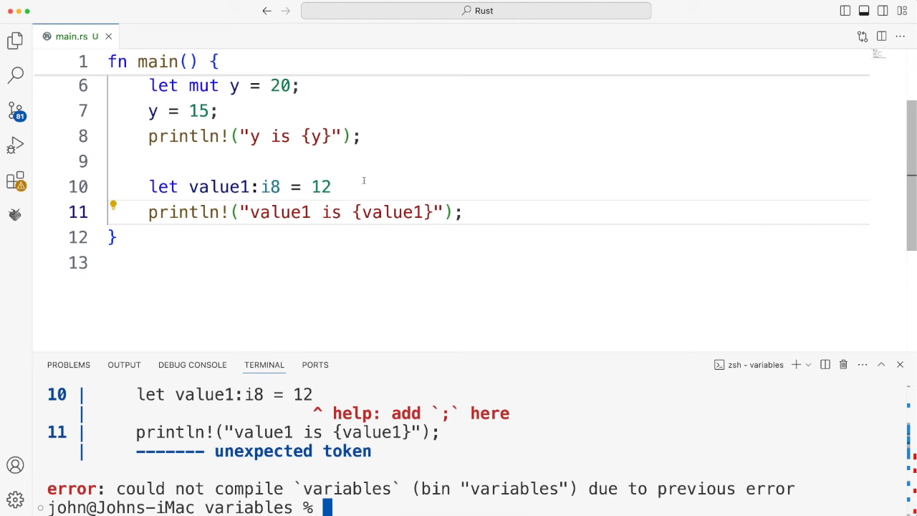
text(;)
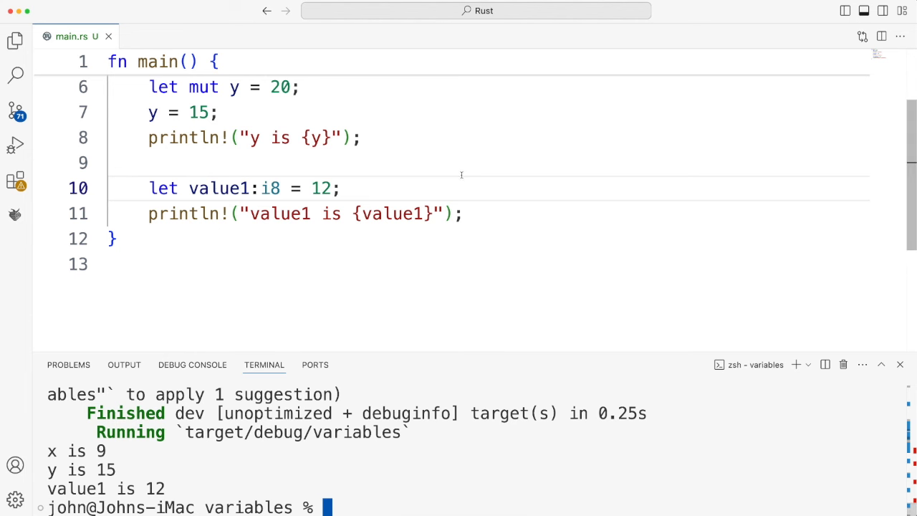
key(Return)
text(let value6:i8 = 12;)
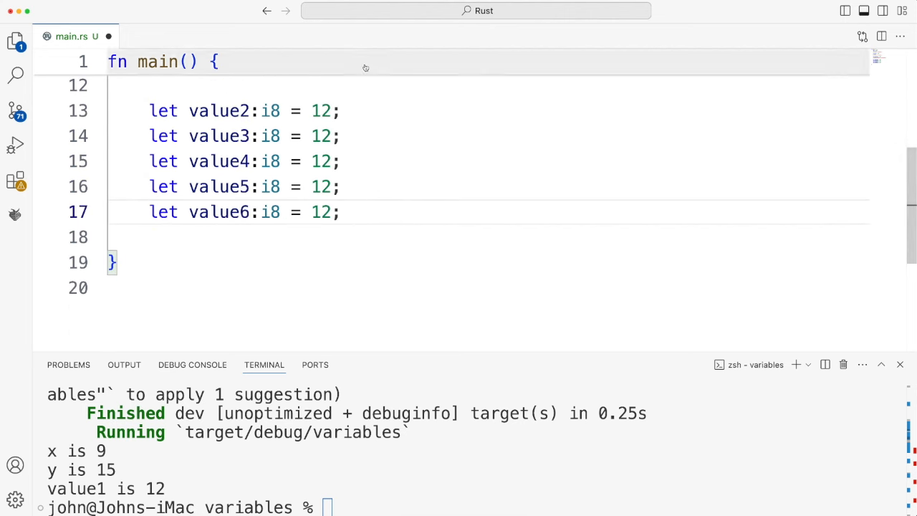
- Make value1 -12 and retype value2–value5 as i16, i32, i64 and i128
scroll(up, 3)
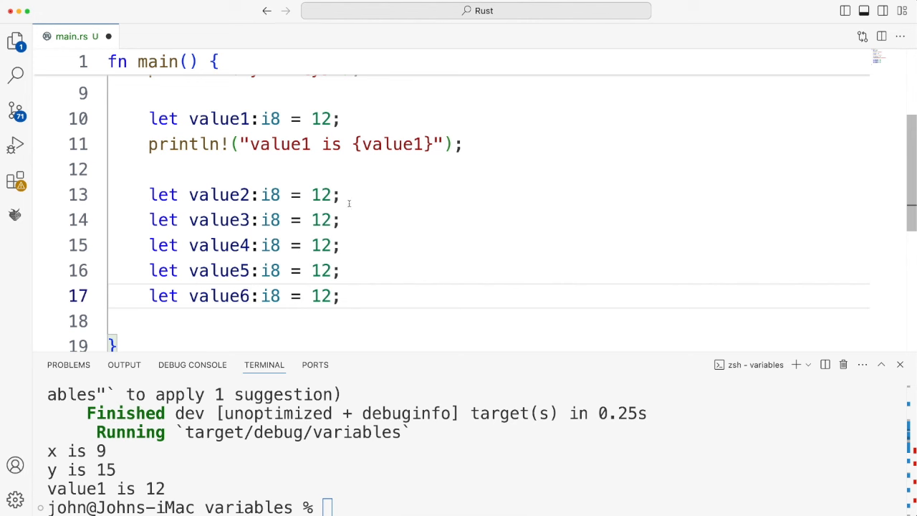
click(270, 194)
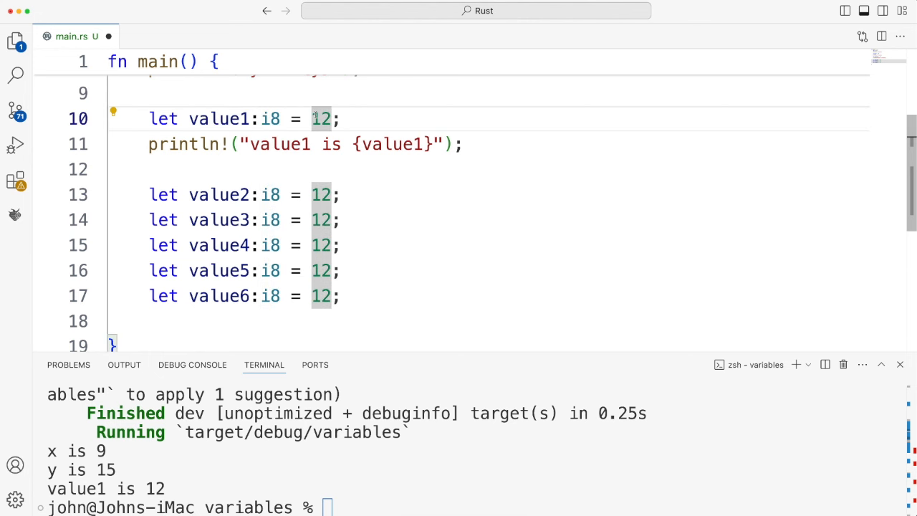
text(-)
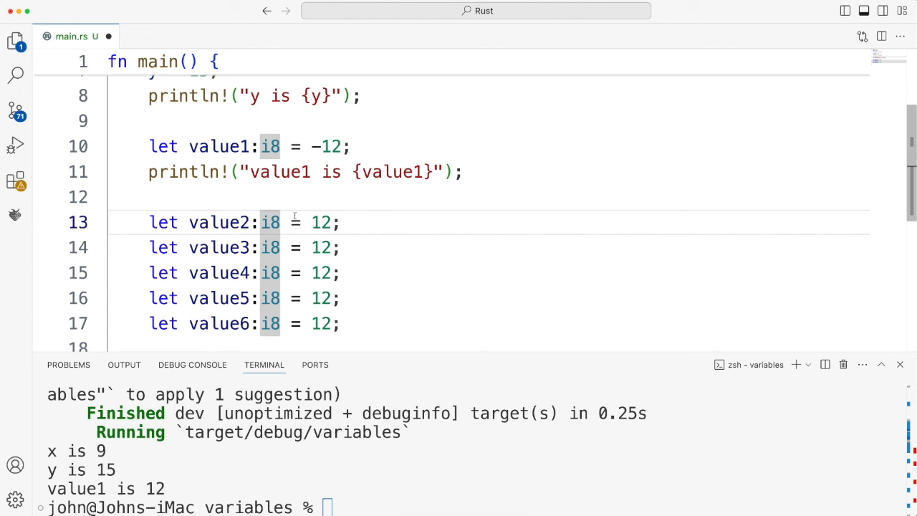
text(16)
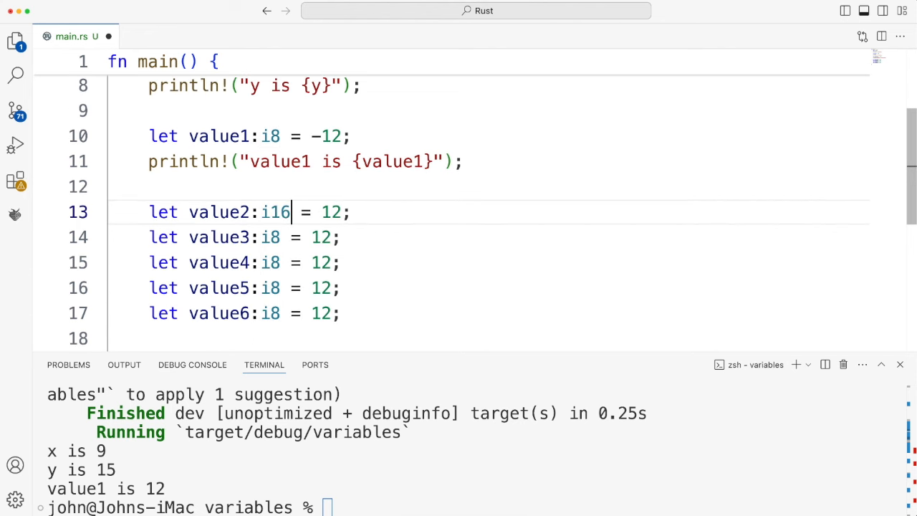
scroll(up, 3)
text(64)
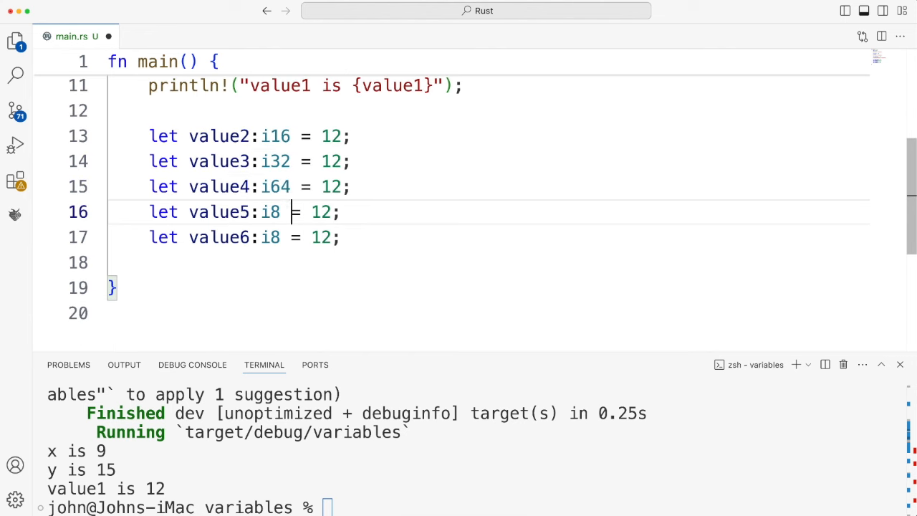
text(12)
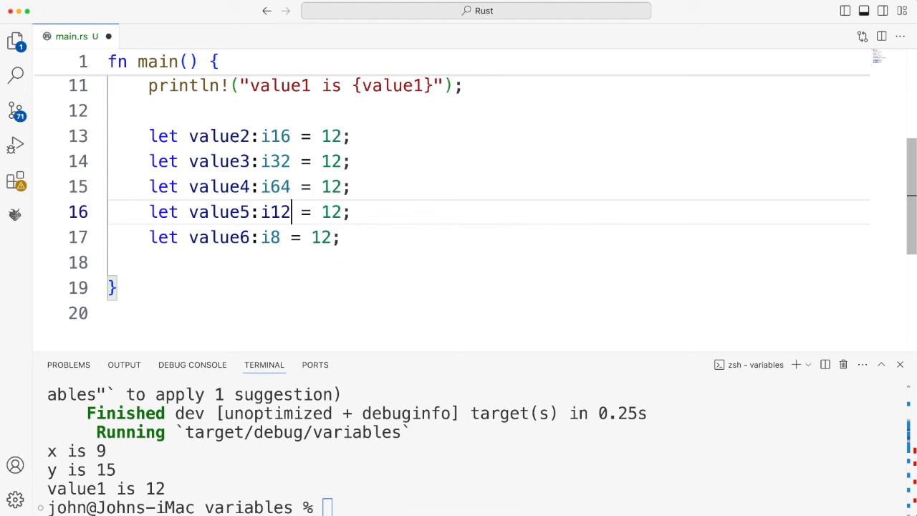
text(8)
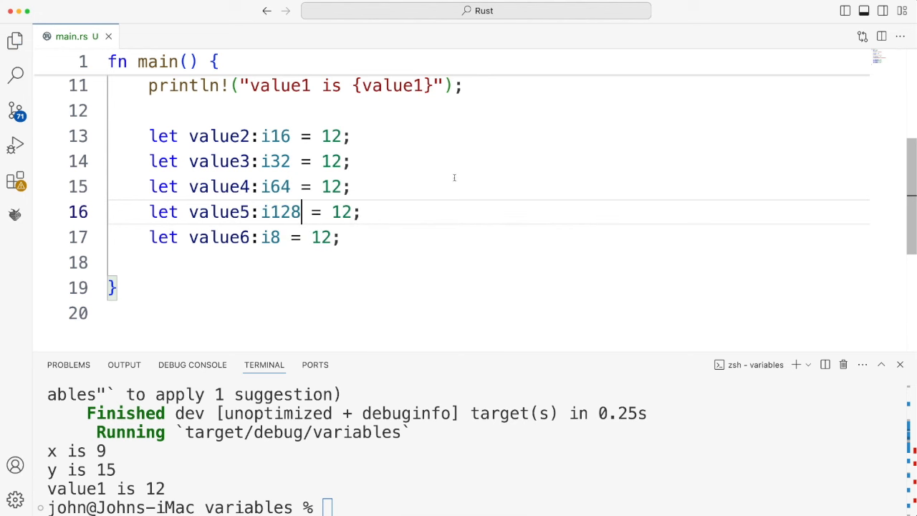
- Change value6 to type bool with the value true
double_click(271, 237)
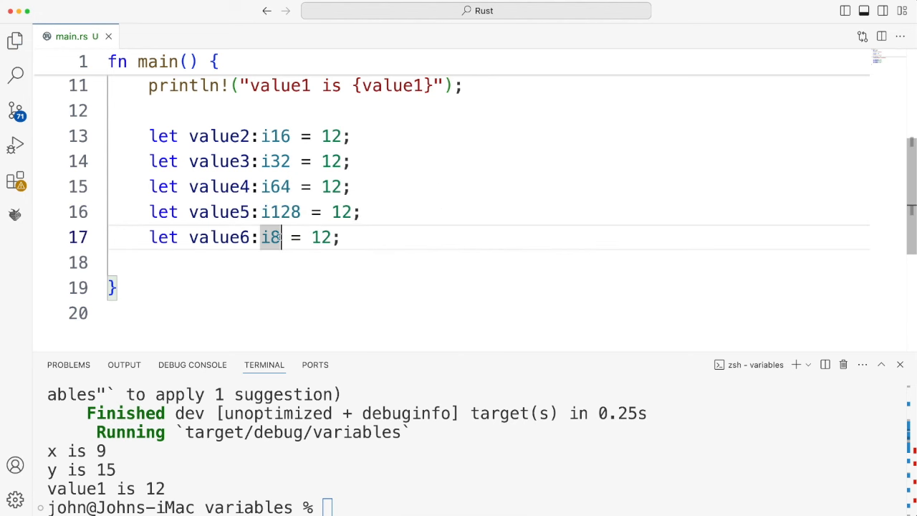
text(bool)
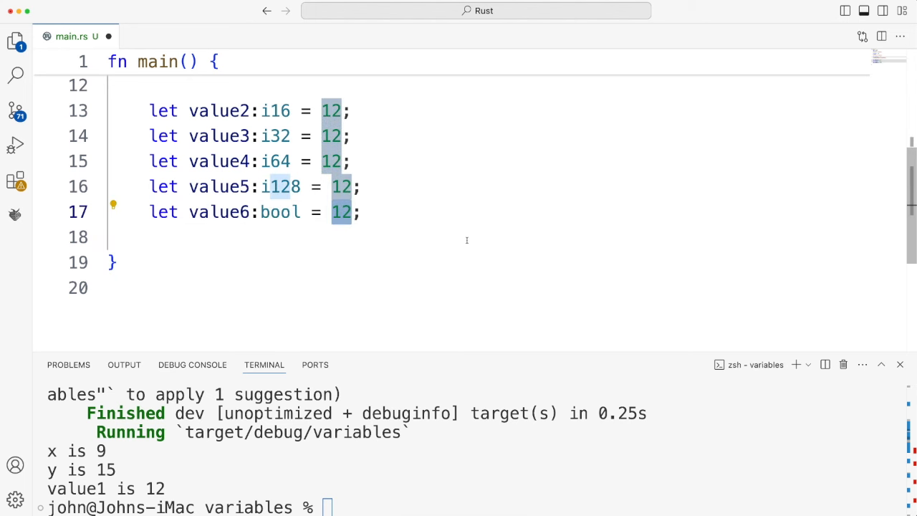
text(t)
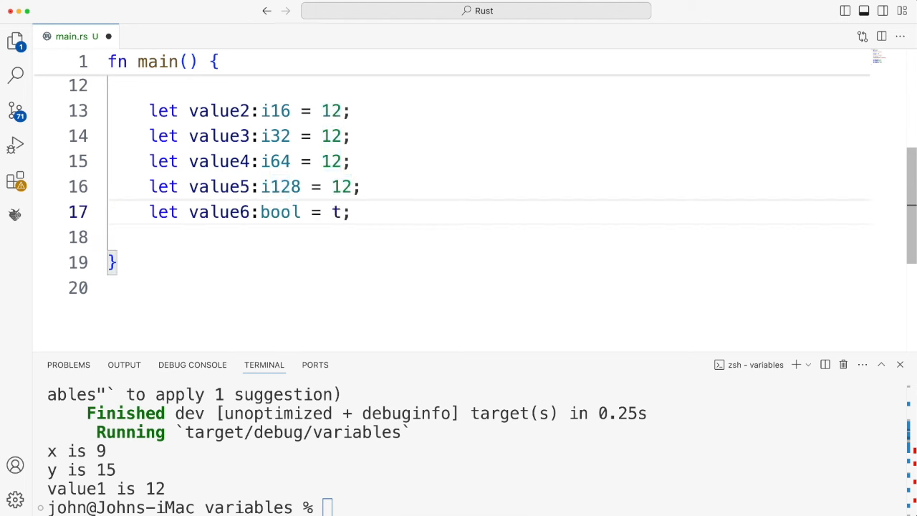
text(rue)
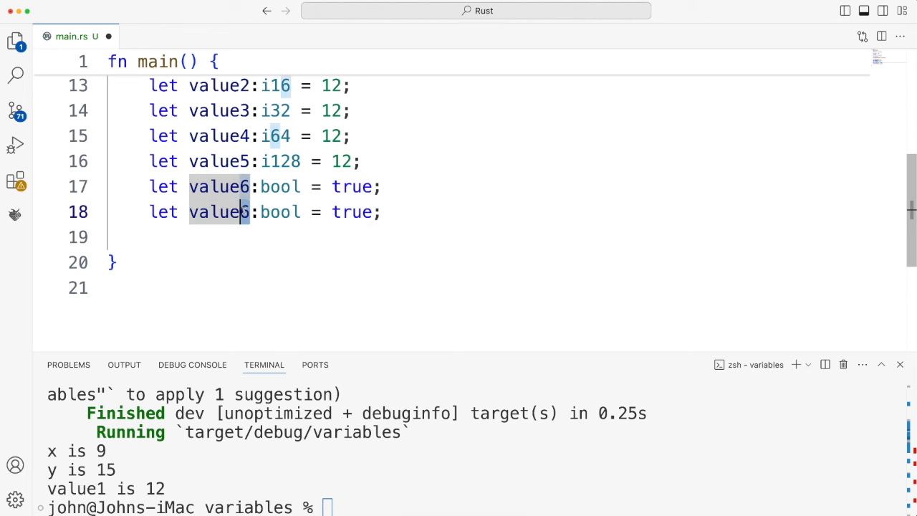
- Turn the duplicated line into value7 of type char set to 'c'
text(7)
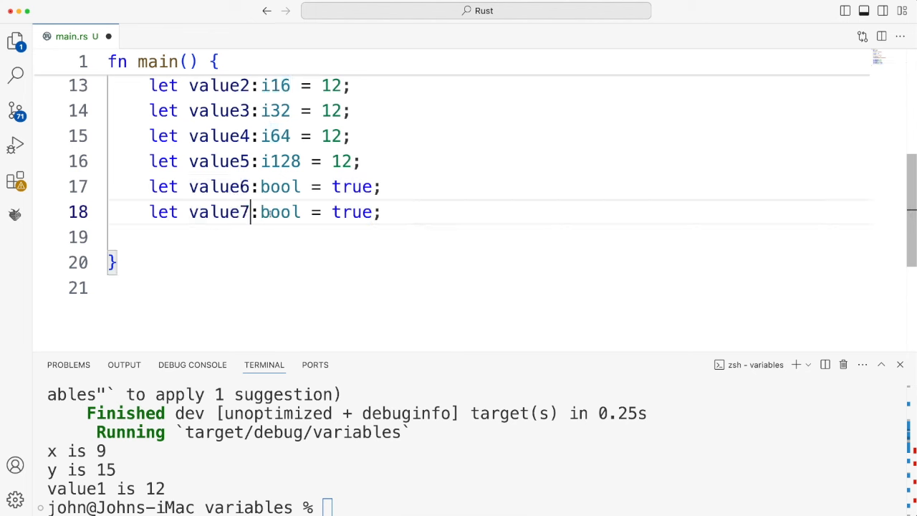
text(char)
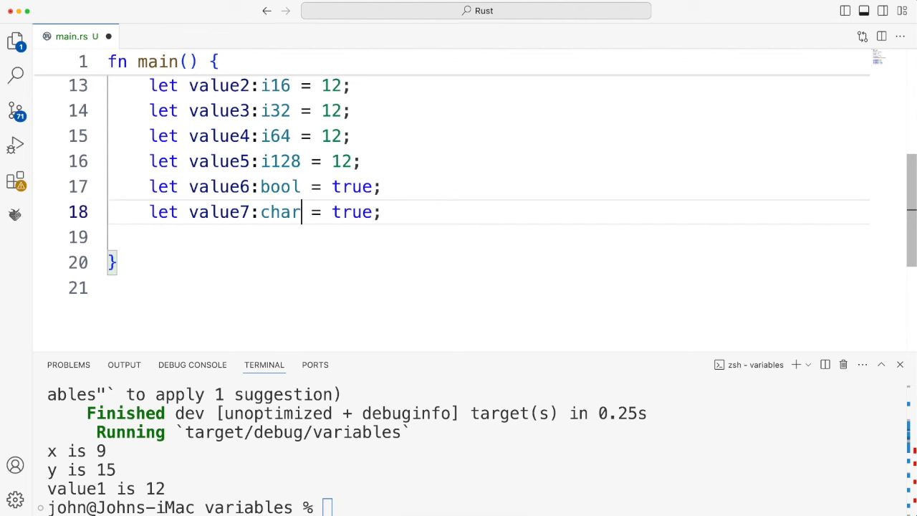
double_click(352, 211)
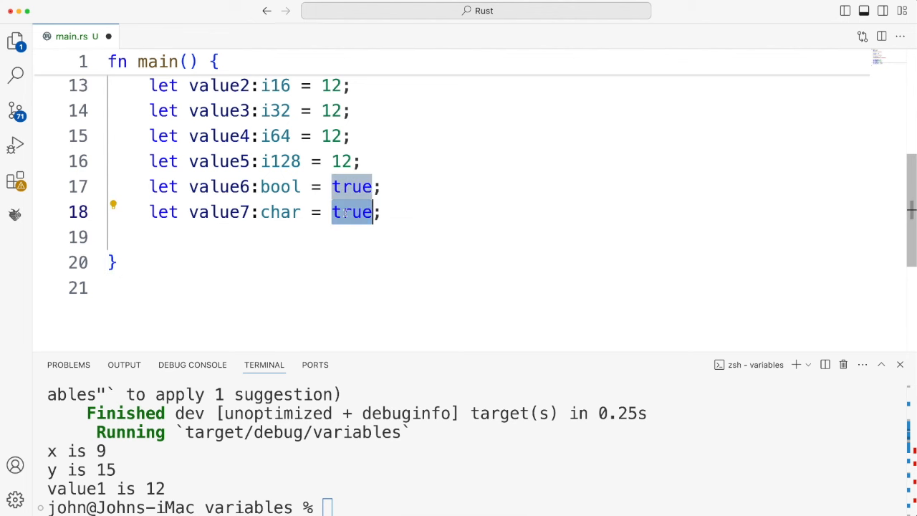
text('c)
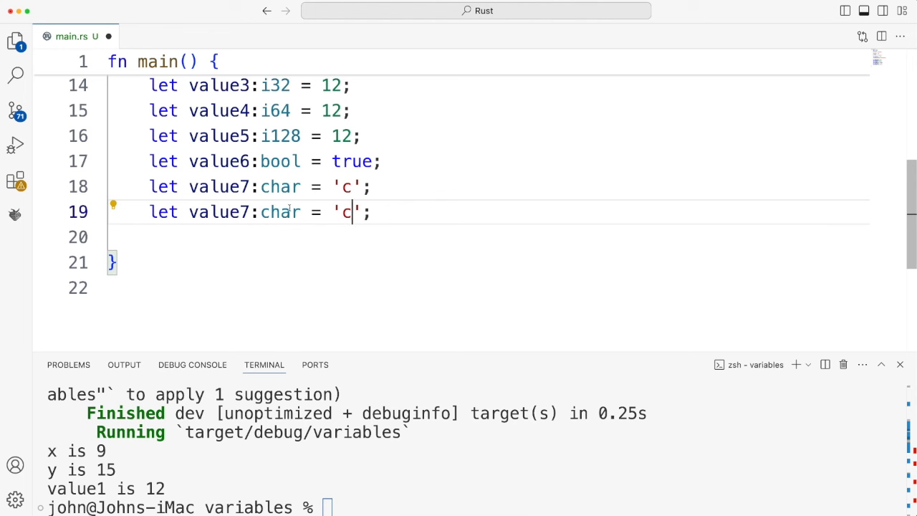
- Change the second value7 to isize 54 and type cargo run in the terminal
double_click(280, 212)
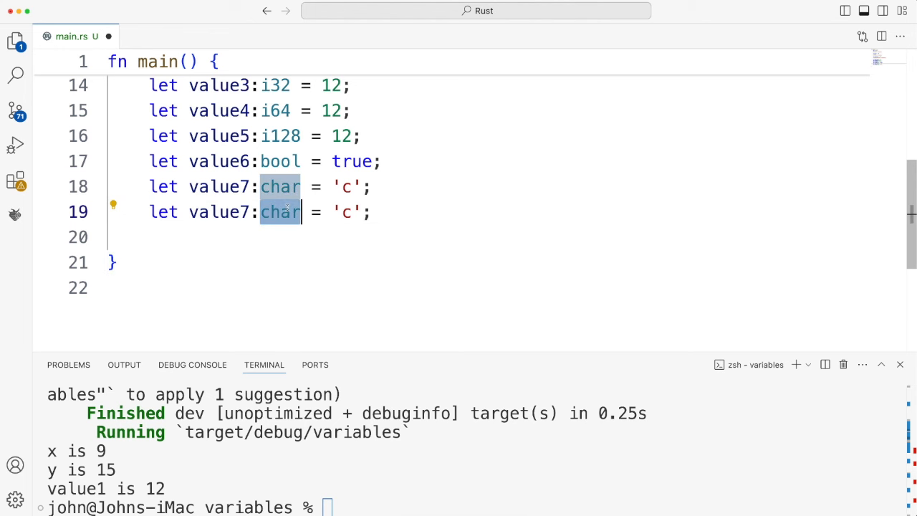
key(Backspace)
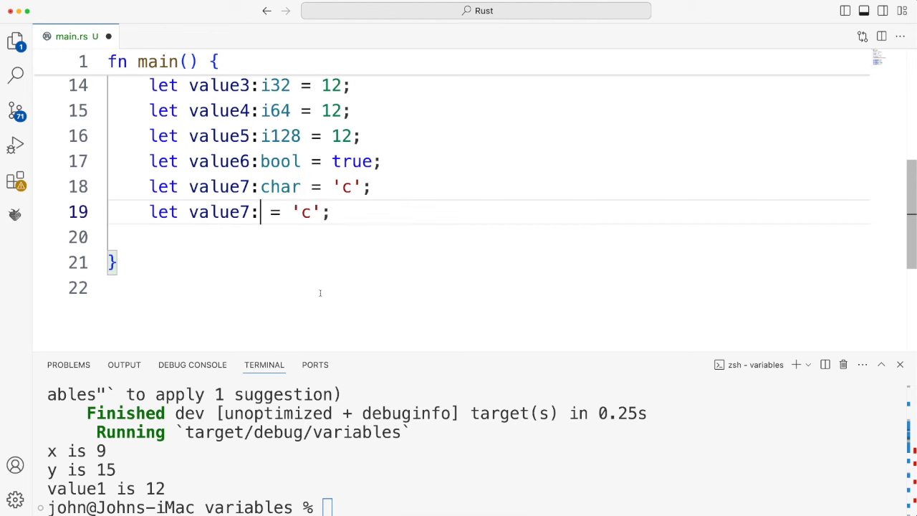
text(isize)
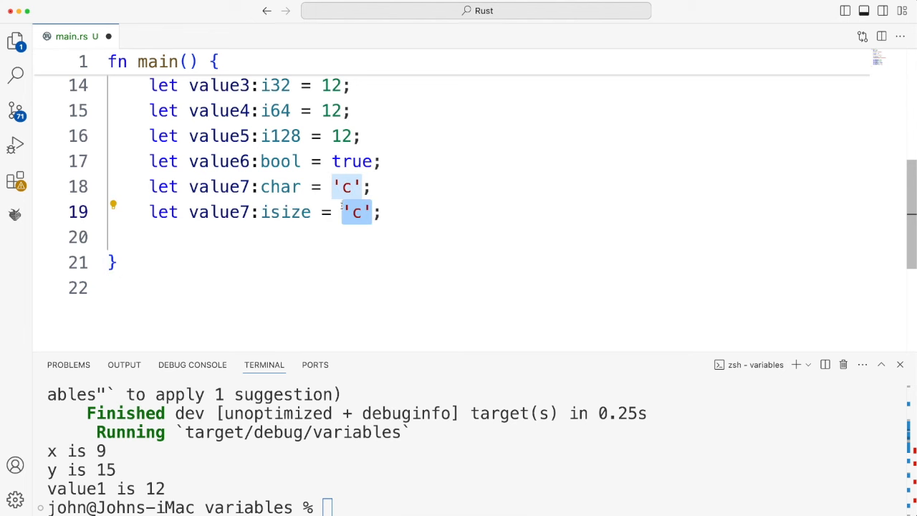
text(54)
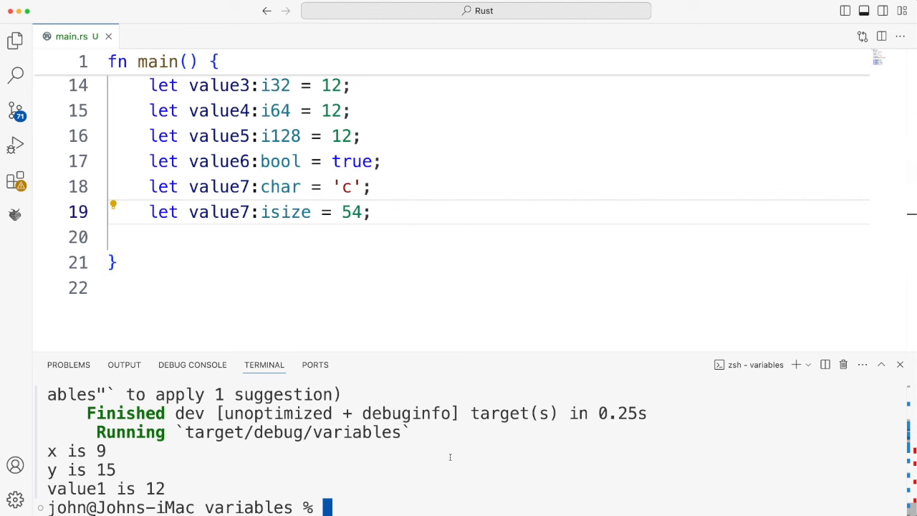
text(cargo run)
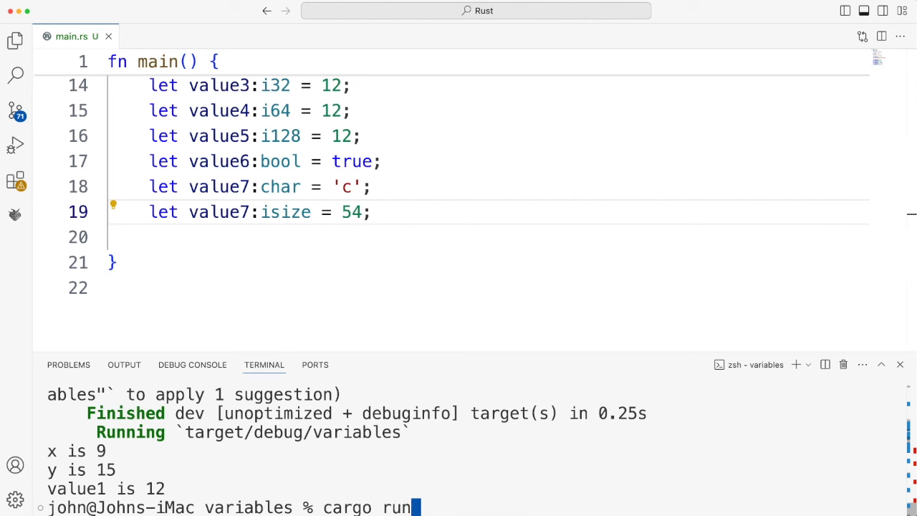
- Run the program, enlarge the terminal panel, and scroll up through the unused-variable warnings
key(Return)
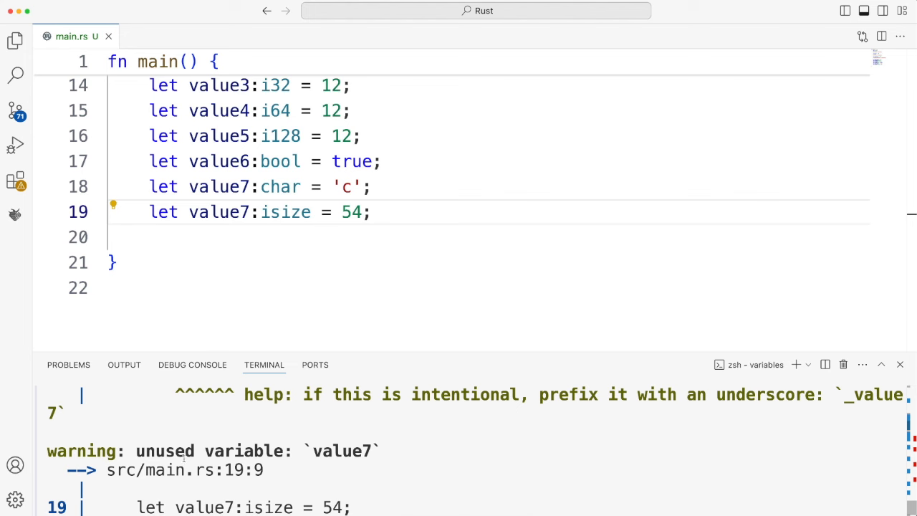
drag(433, 355, 433, 197)
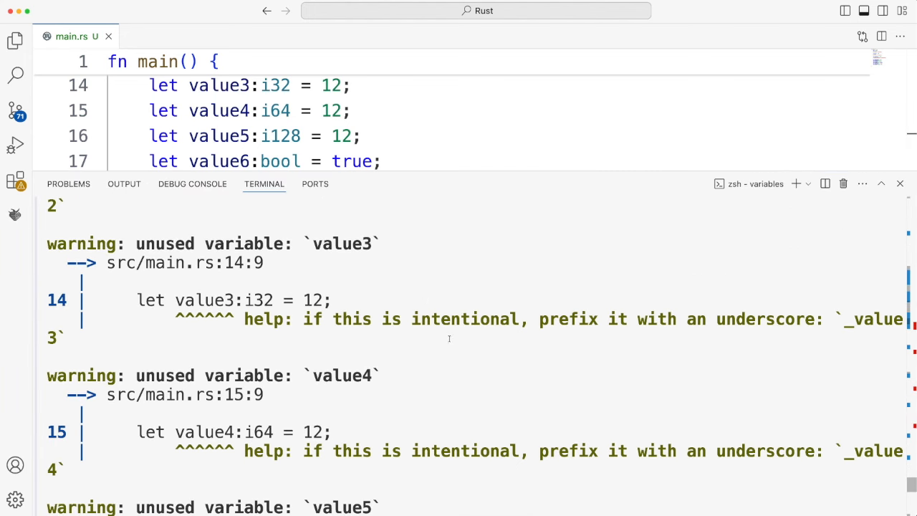
mouse_move(470, 267)
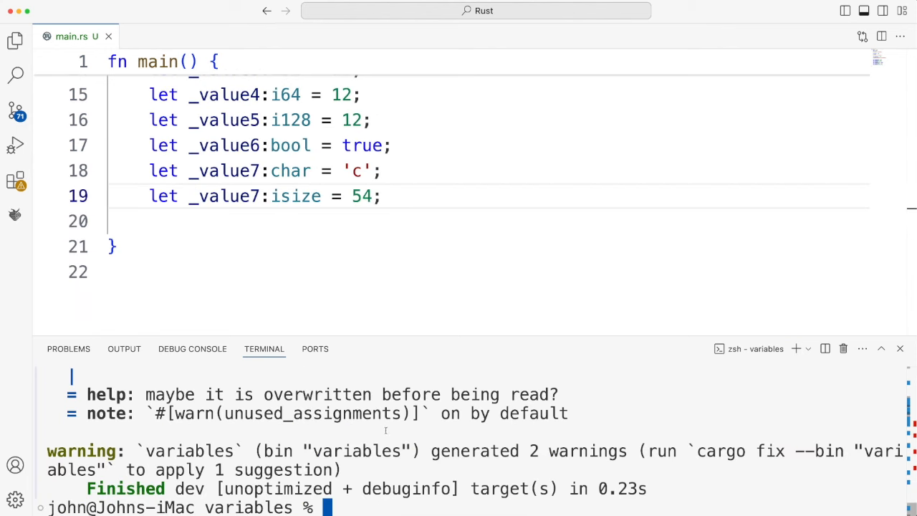
scroll(up, 3)
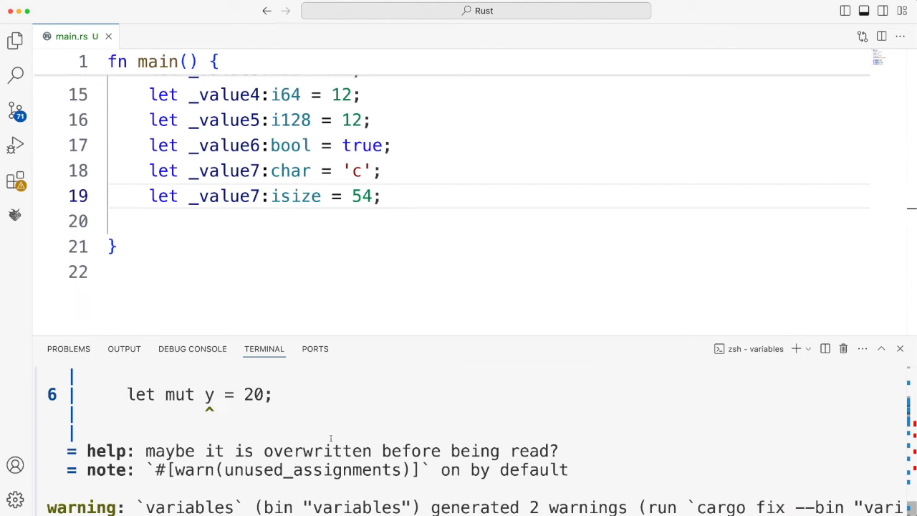
scroll(up, 3)
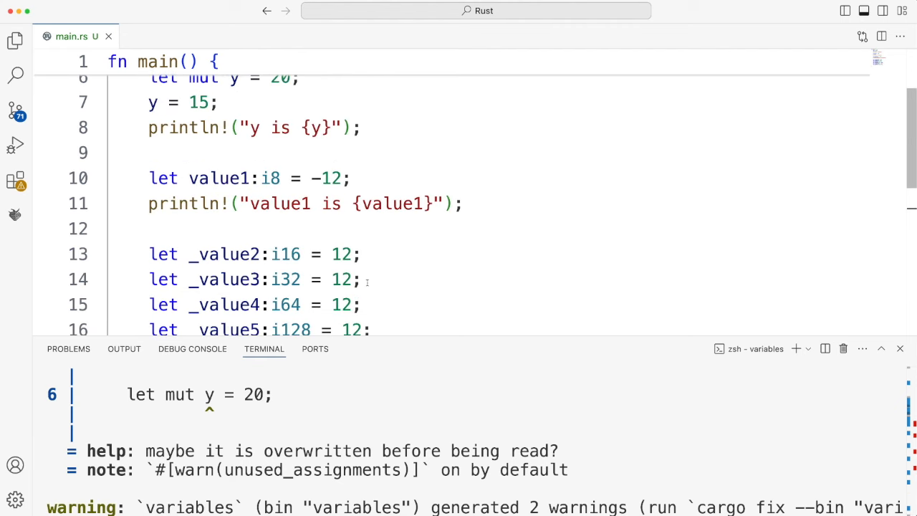
scroll(up, 3)
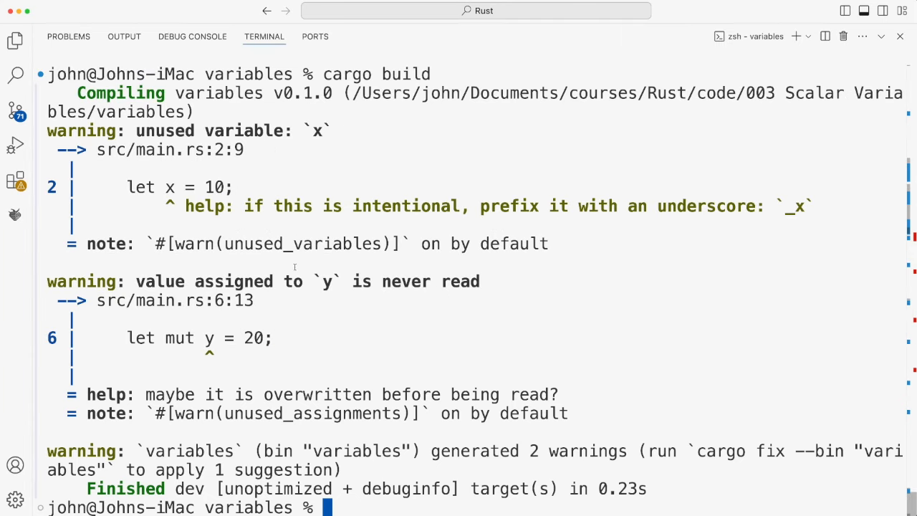
- Rebuild to show the unused x and never-read y warnings, then restore the terminal size
text(cl)
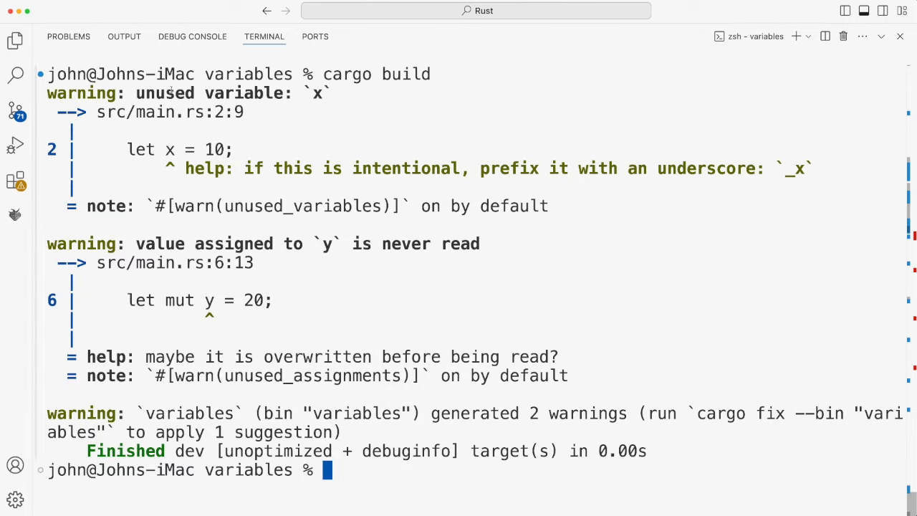
mouse_move(881, 37)
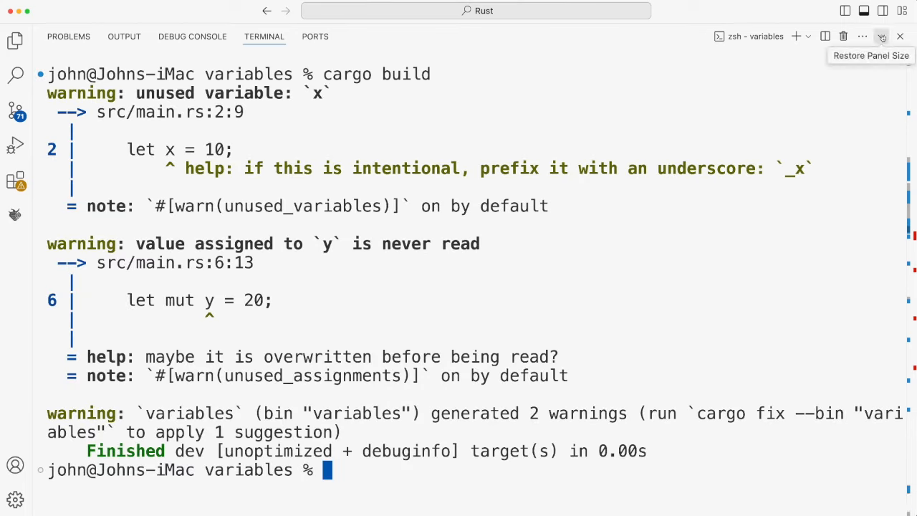
click(881, 36)
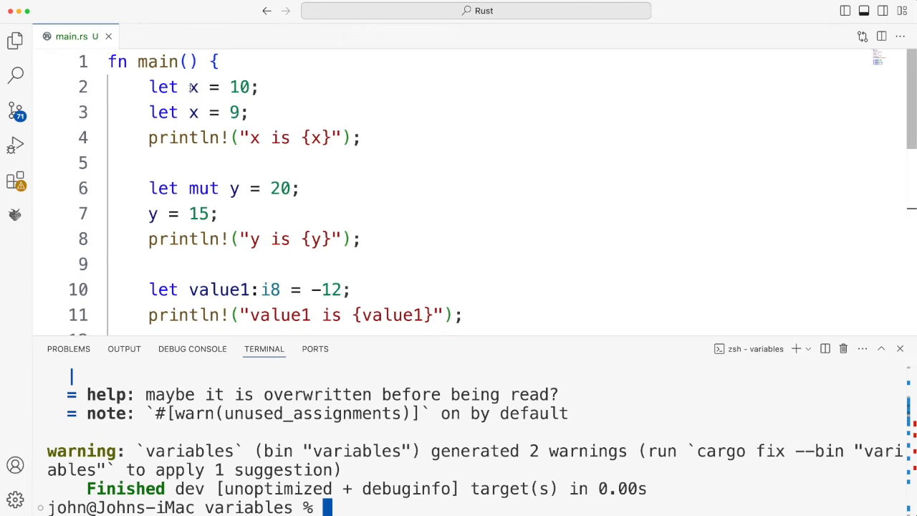
- Prefix the first x declaration with an underscore
click(193, 86)
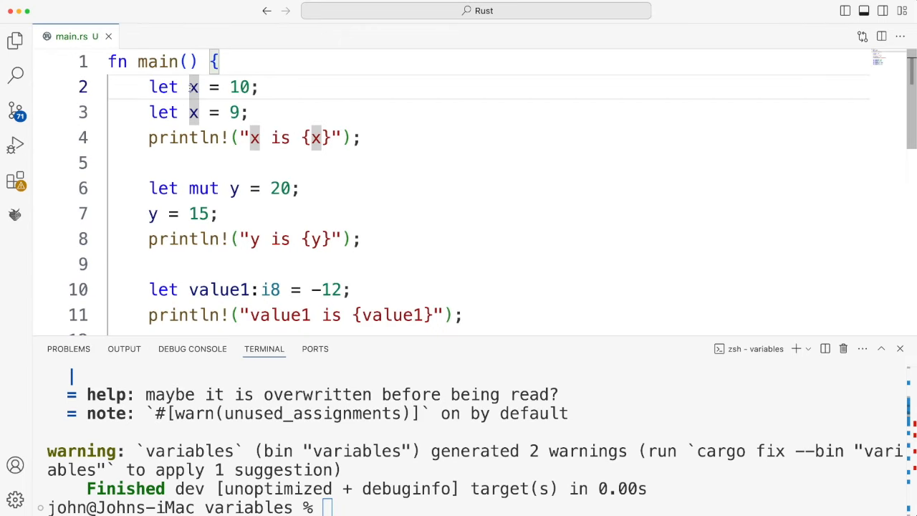
text(_)
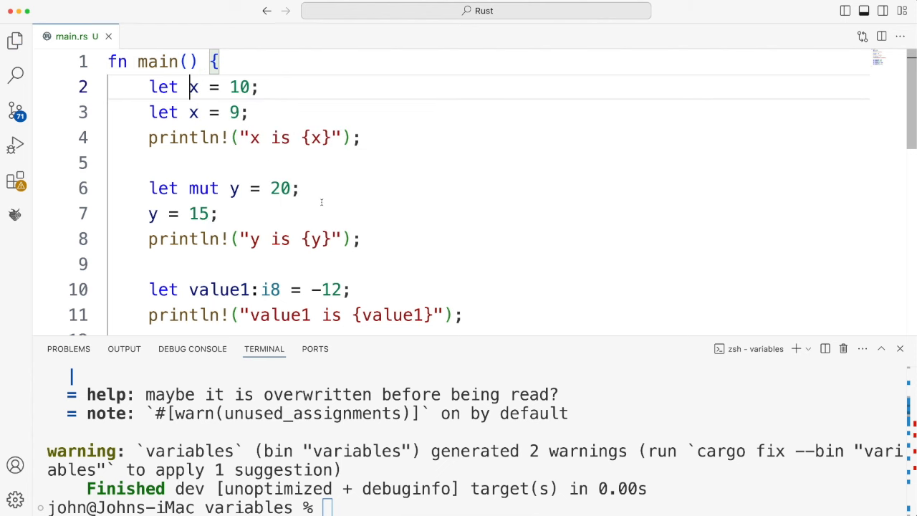
scroll(down, 3)
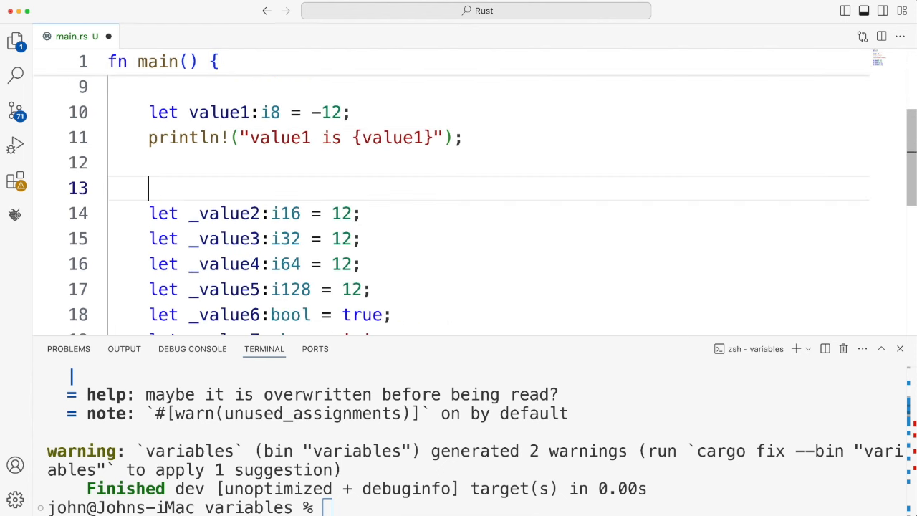
- Add the comment '// Prefixed with underscore because unused.' on line 13 and enter cargo run
text(//)
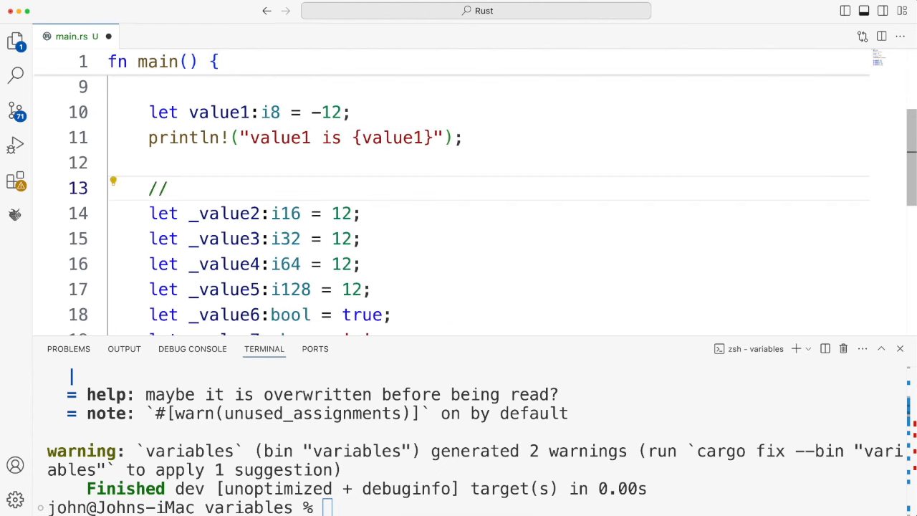
click(179, 187)
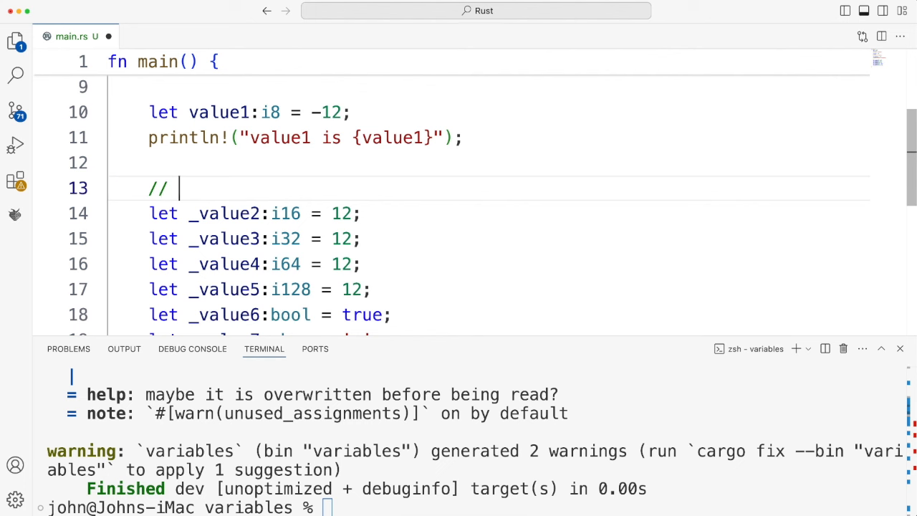
text(Pref)
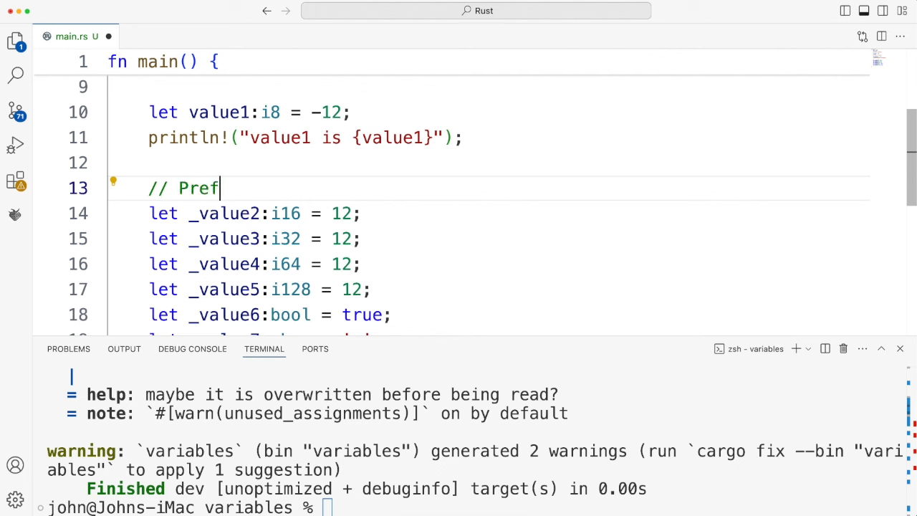
text(ixed with undersc)
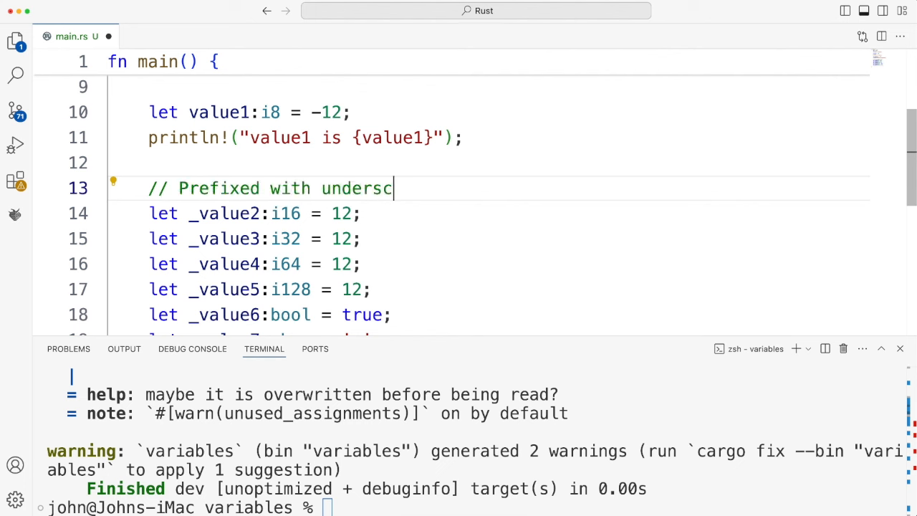
text(ore because)
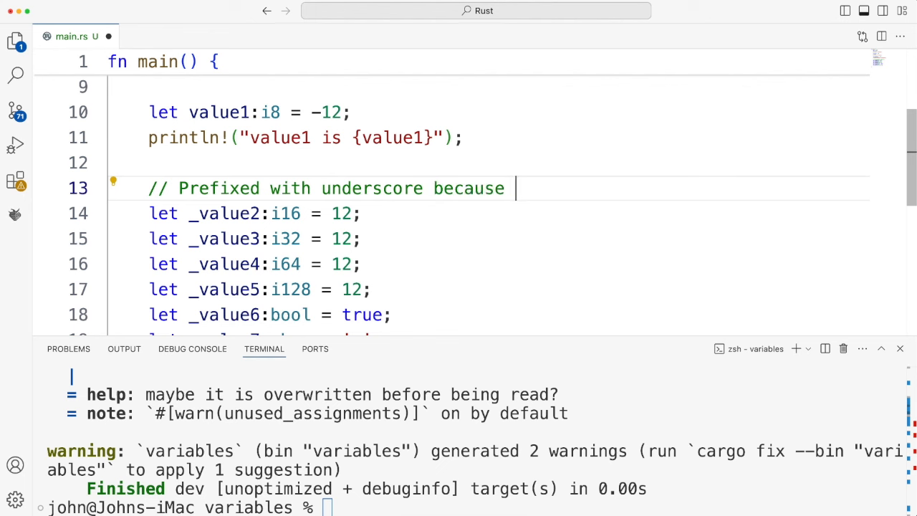
text(unused.)
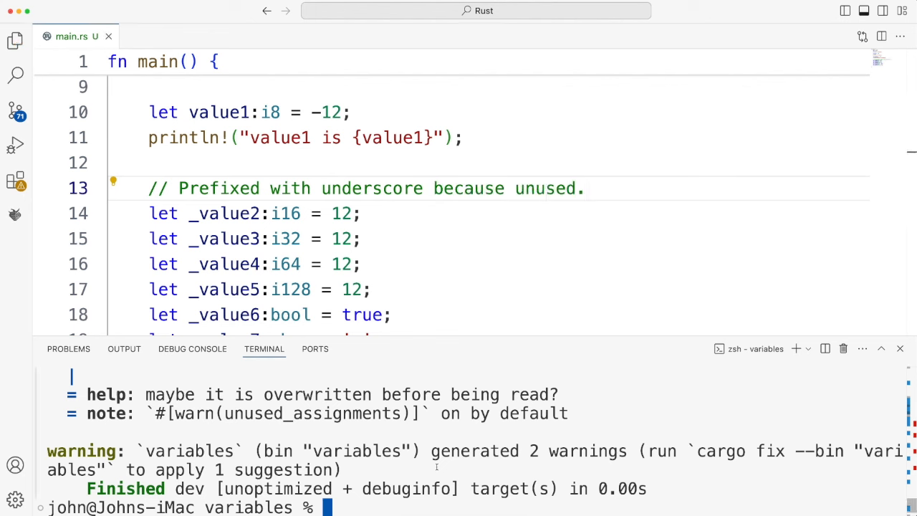
text(cargo run)
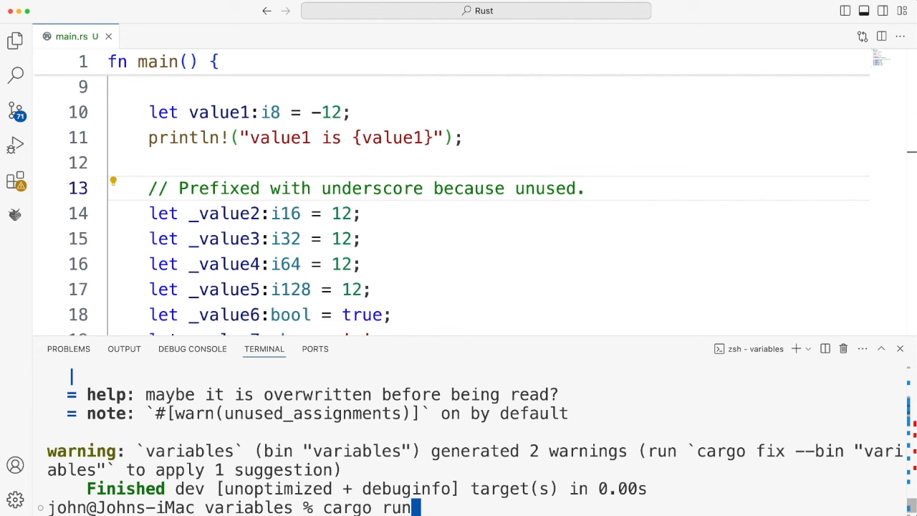
- Run the program to print x is 9, y is 15, value1 is -12, then select 54 on line 20
scroll(up, 3)
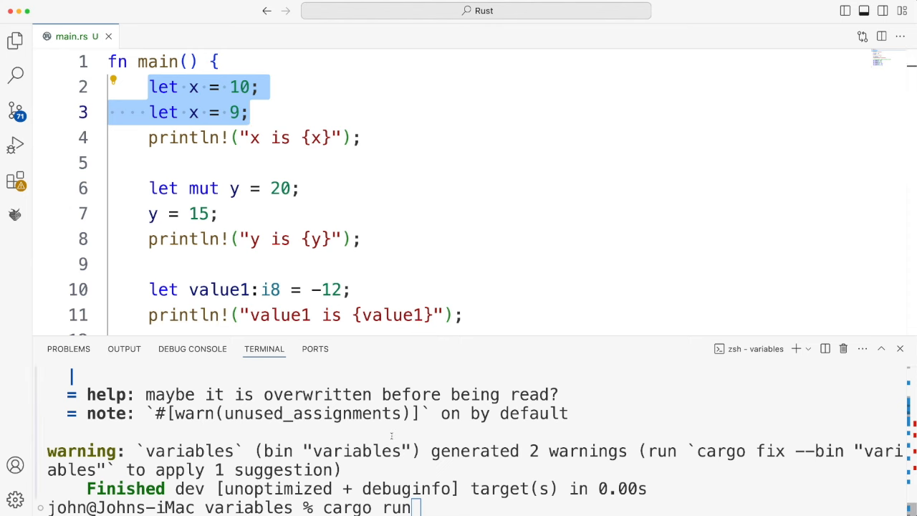
key(Return)
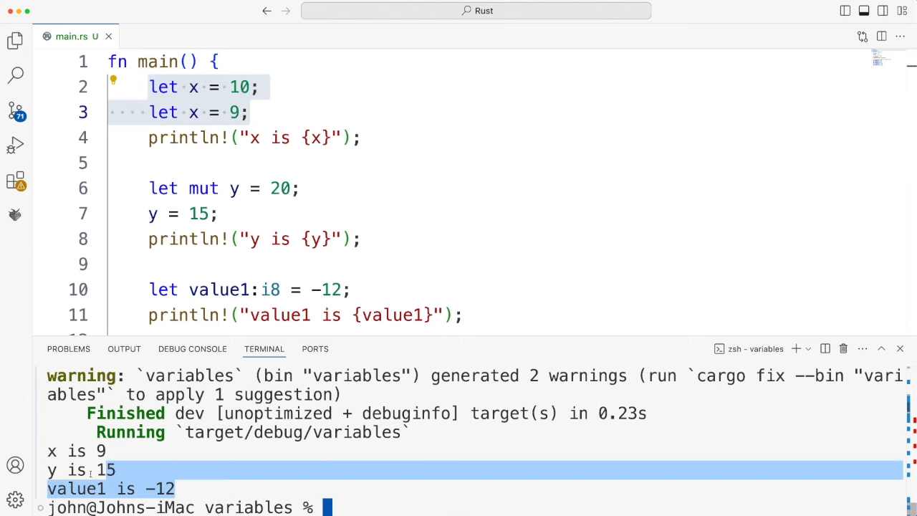
scroll(down, 3)
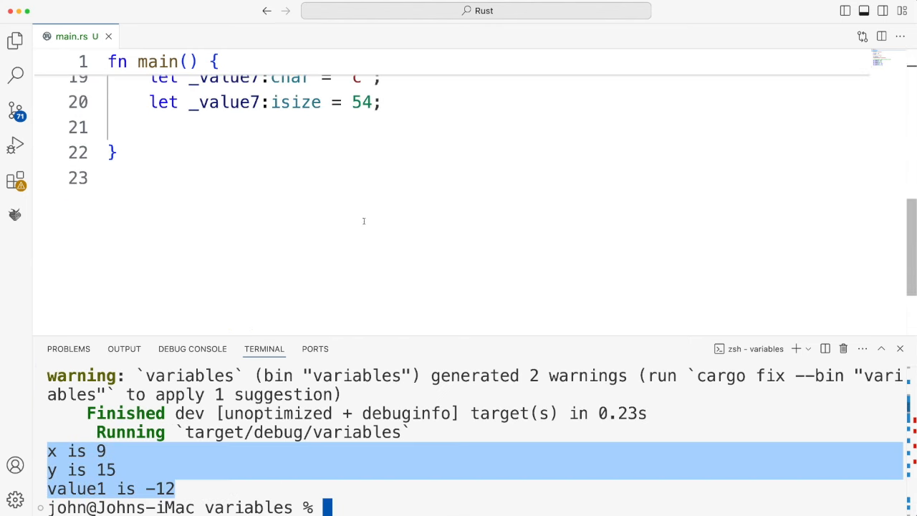
scroll(up, 3)
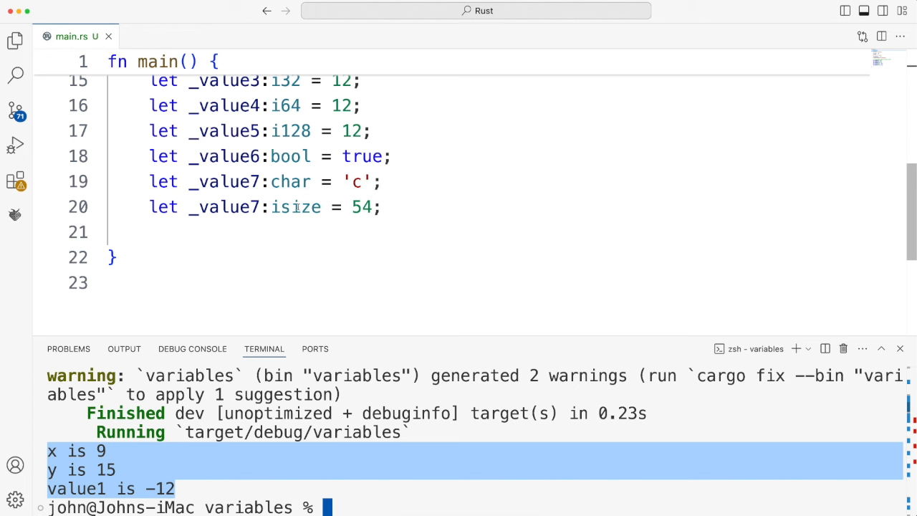
double_click(361, 207)
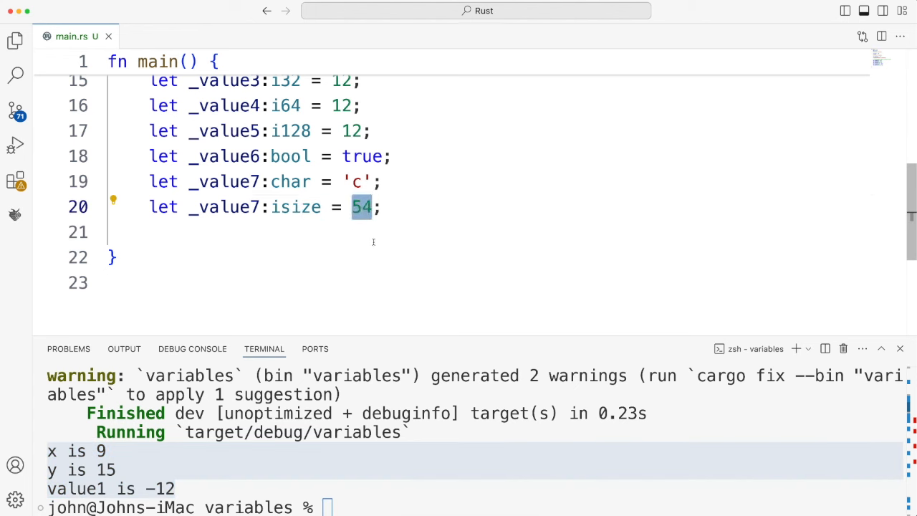
mouse_move(354, 256)
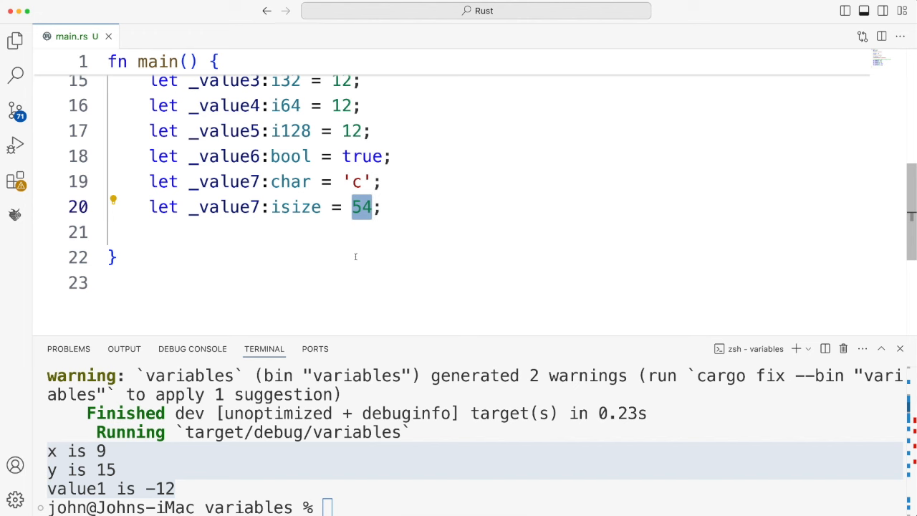
mouse_move(296, 234)
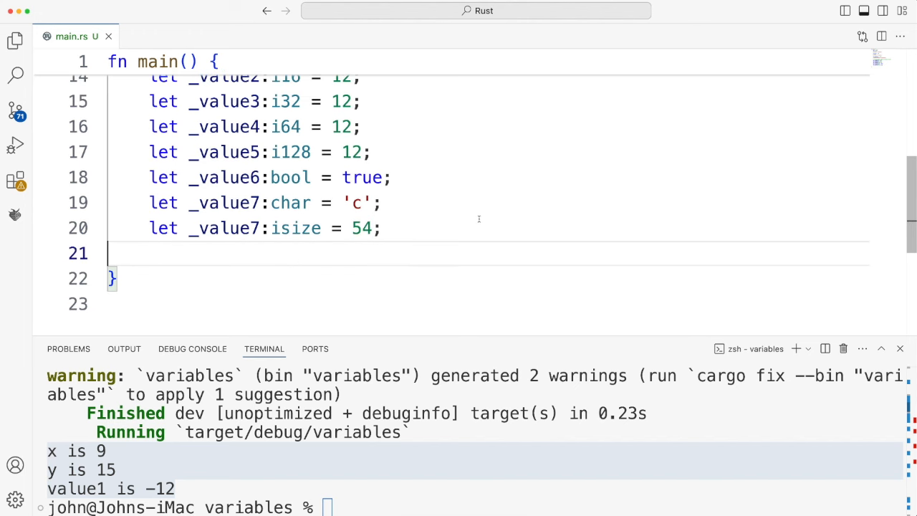
- Add _value8 as f32 and _value9 as f64 below the isize line, both set to 54
key(Enter)
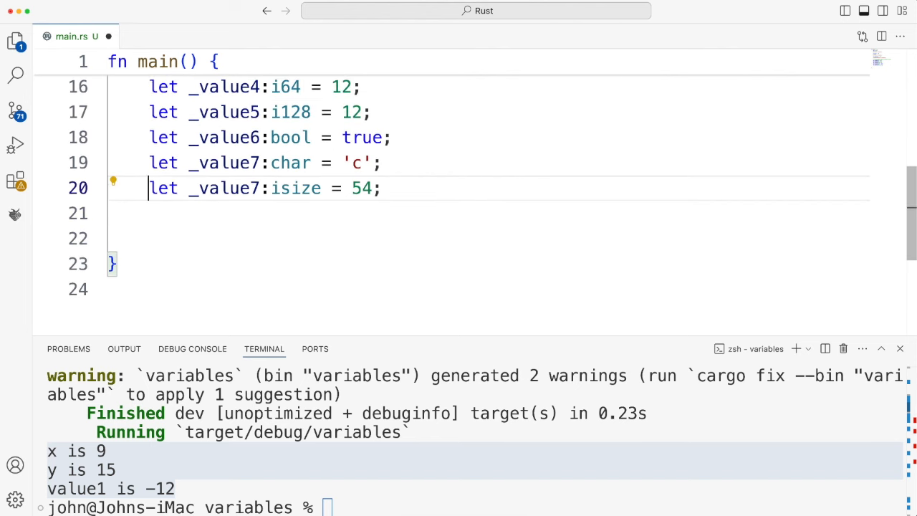
text(let _value7:isize = 54;)
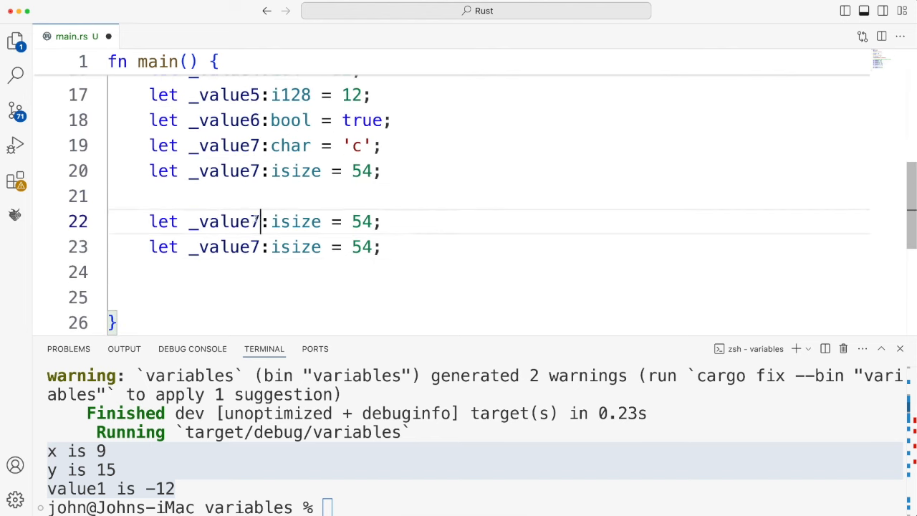
text(8)
click(489, 248)
text(9)
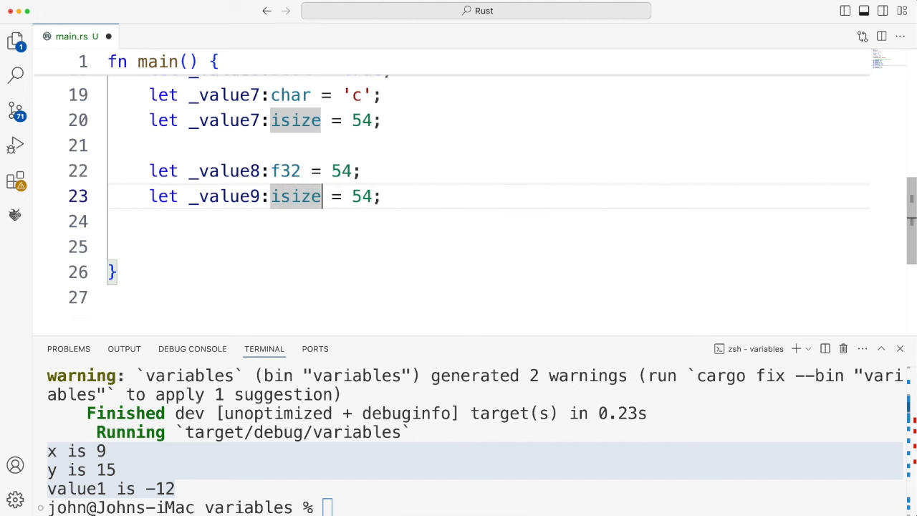
text(f)
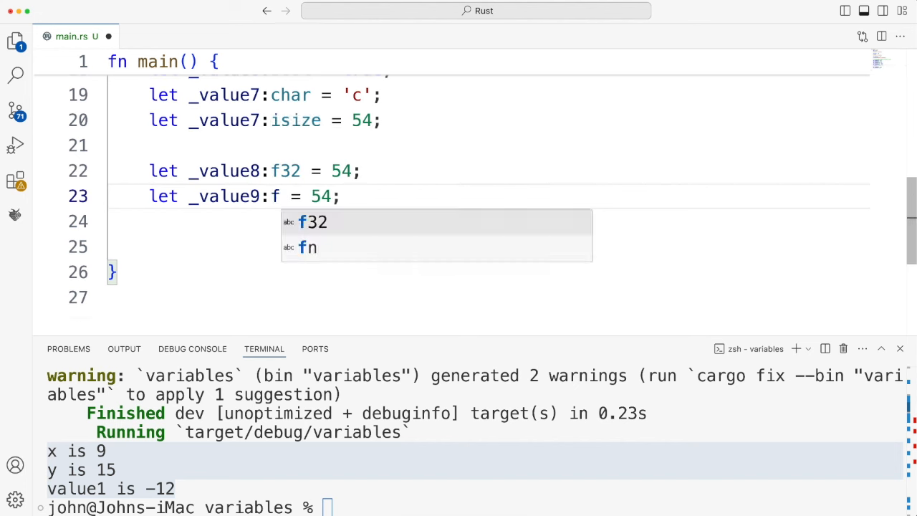
text(64)
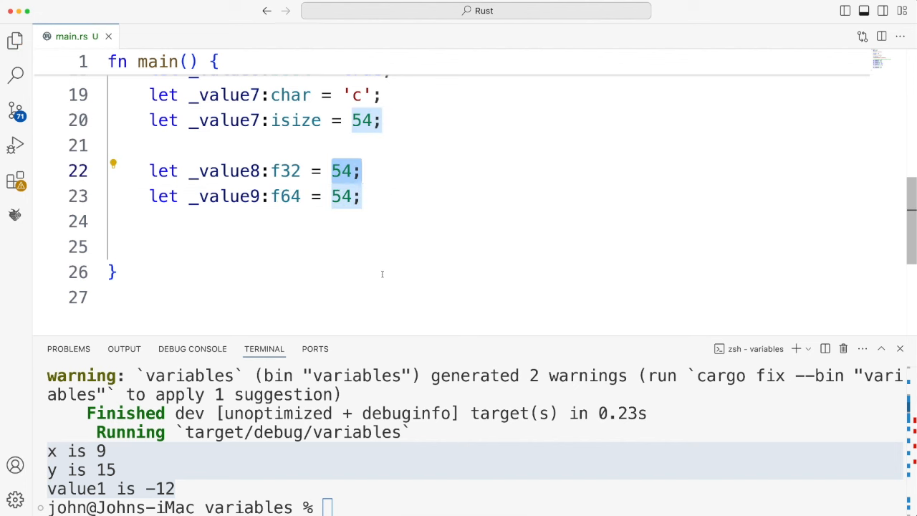
mouse_move(380, 274)
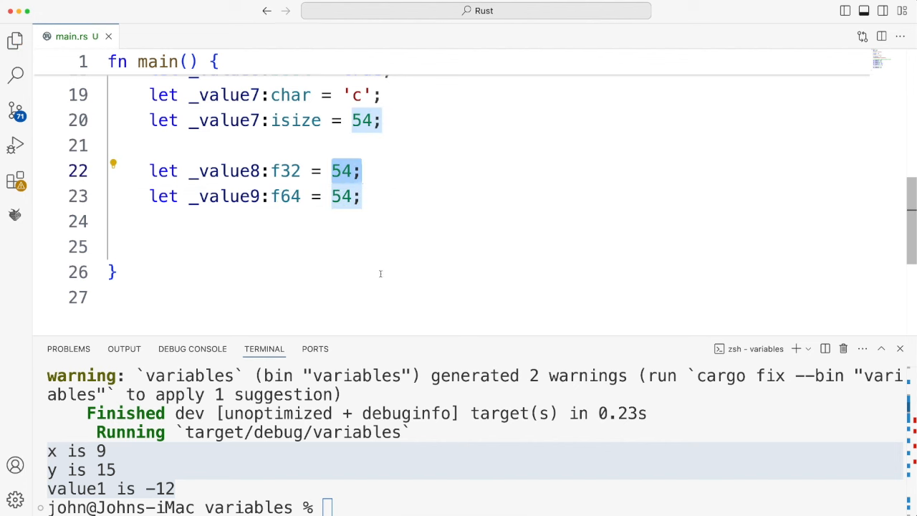
- Run cargo run, then fix the mismatched-types error by changing both 54 literals to 54.0
text(cargo run)
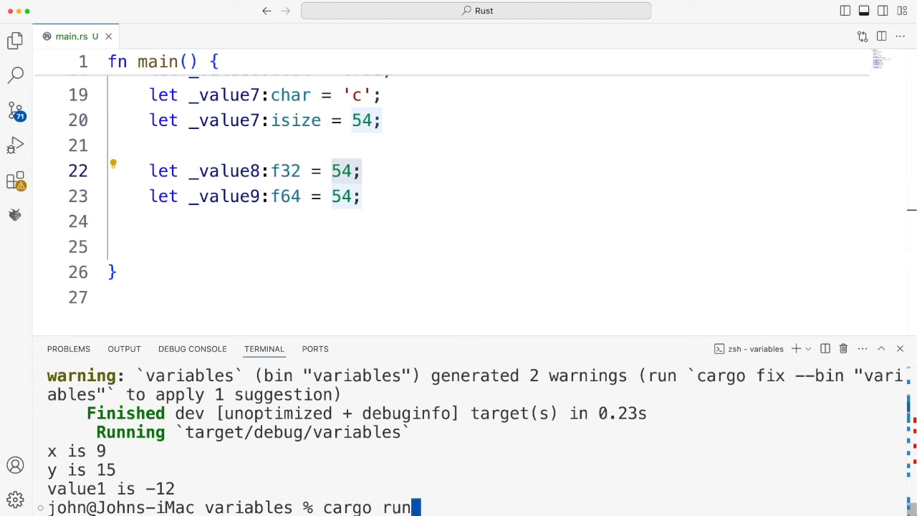
key(Return)
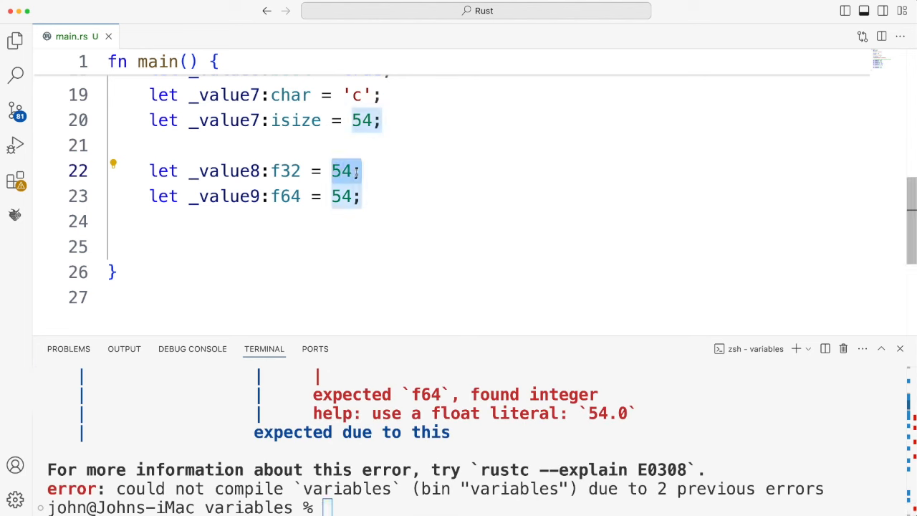
scroll(up, 3)
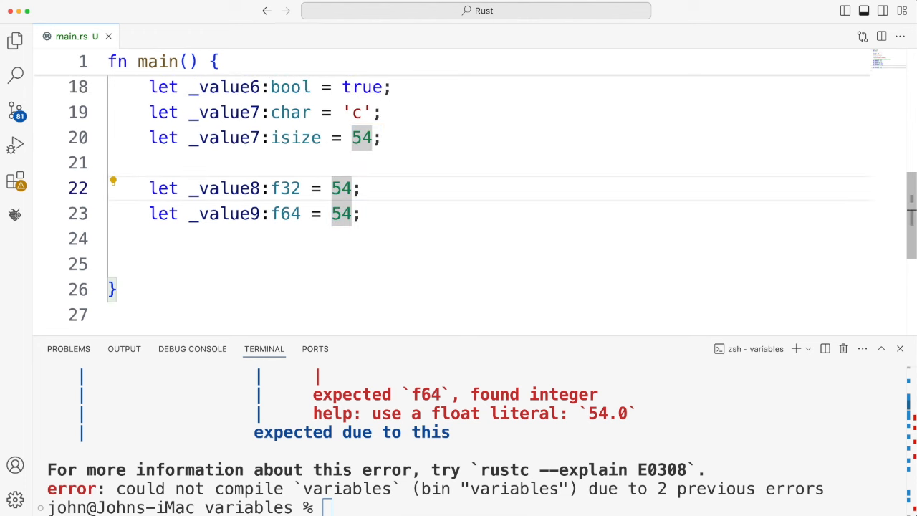
text(.0)
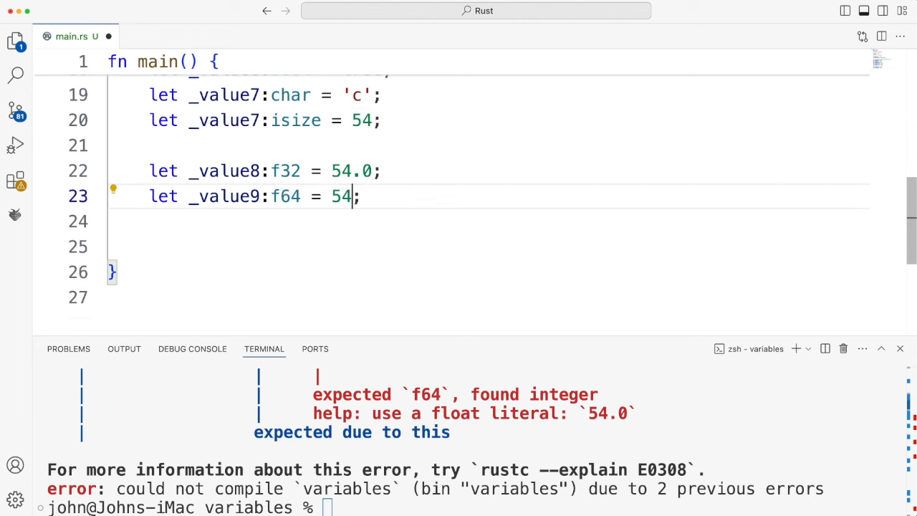
text(.0)
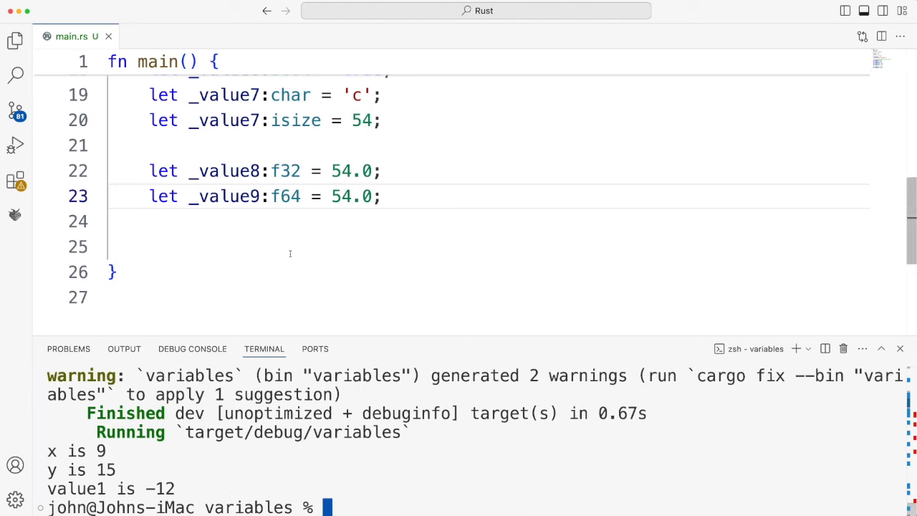
- Copy the _value2 and _value7 isize declarations below the f64 line and begin making them unsigned
scroll(up, 3)
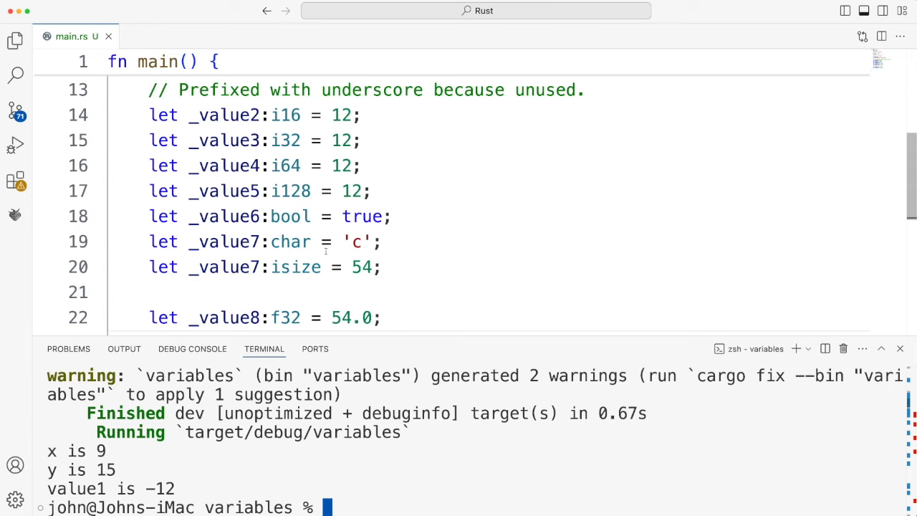
mouse_move(287, 216)
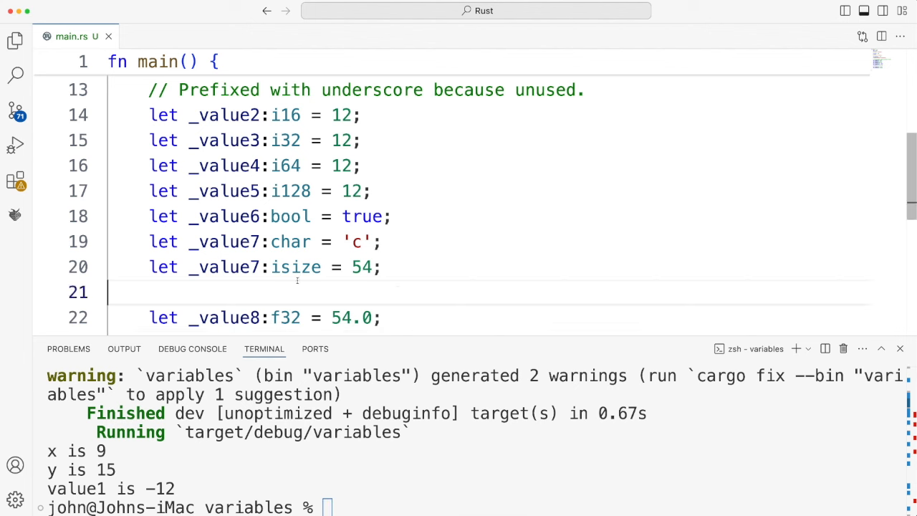
double_click(296, 266)
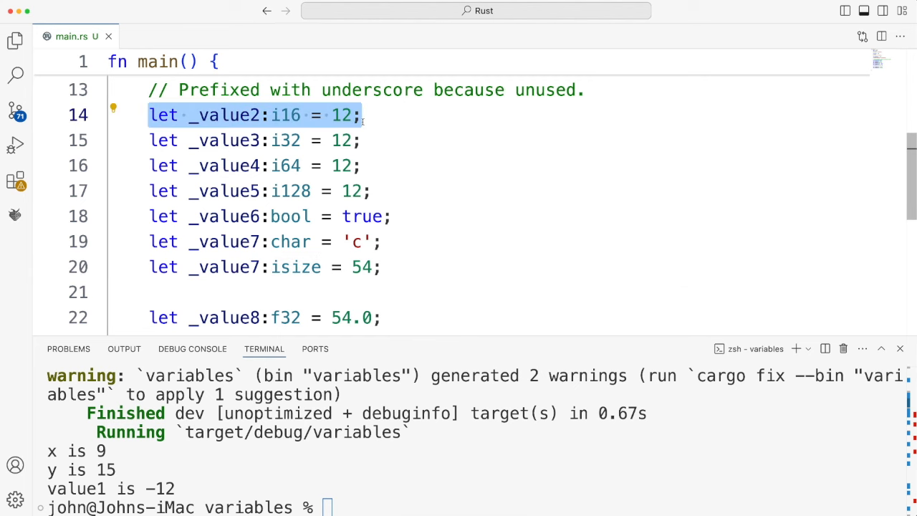
scroll(down, 3)
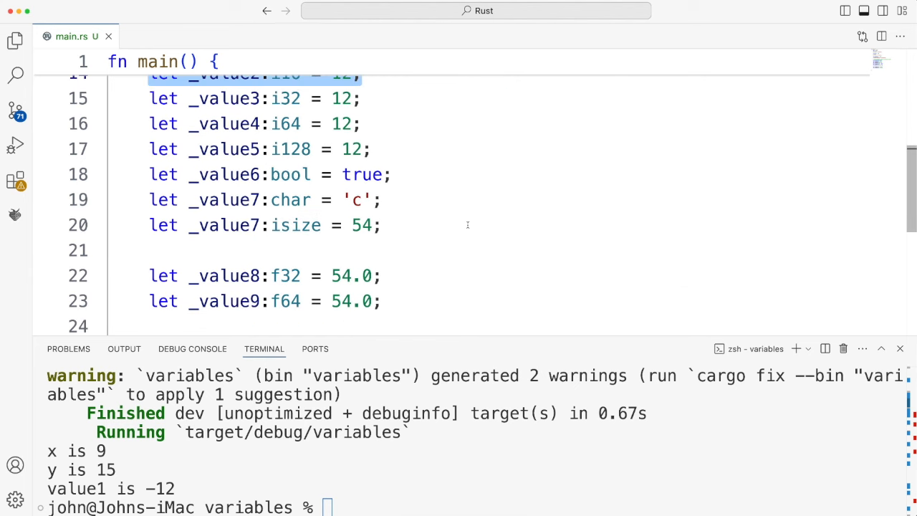
scroll(up, 3)
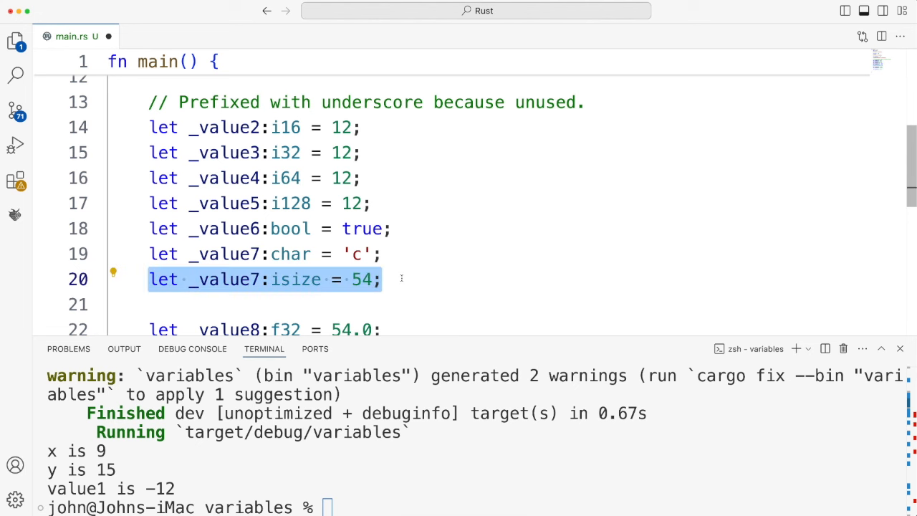
scroll(down, 3)
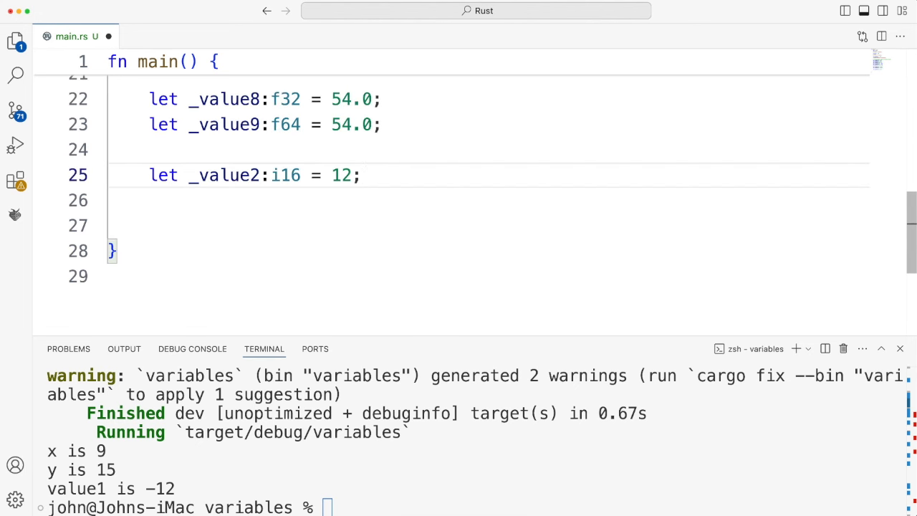
text(let _value7:isize = 54;)
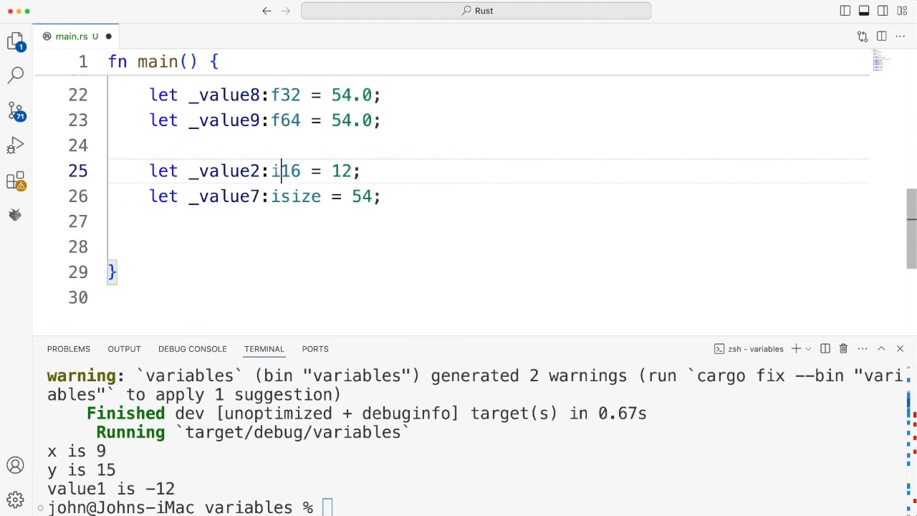
text(u)
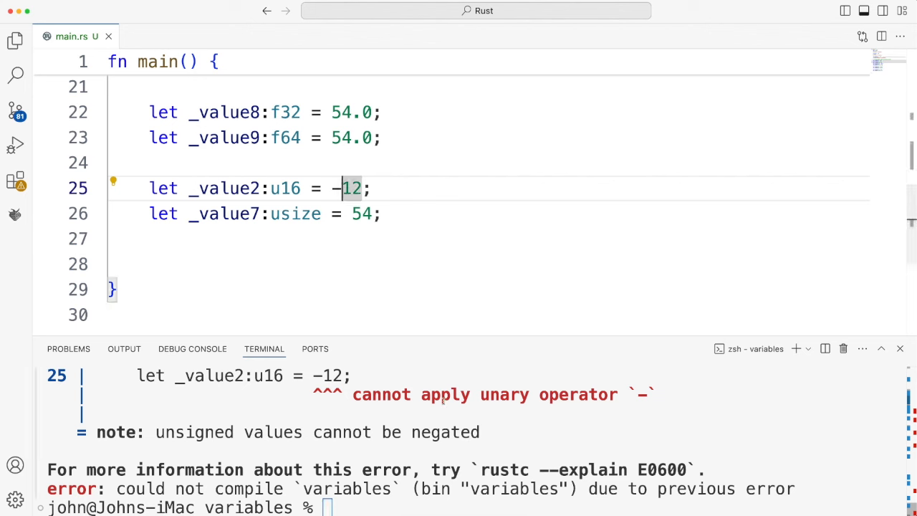
- Remove the minus so the u16 copy holds 12, then rerun cargo run successfully
key(Backspace)
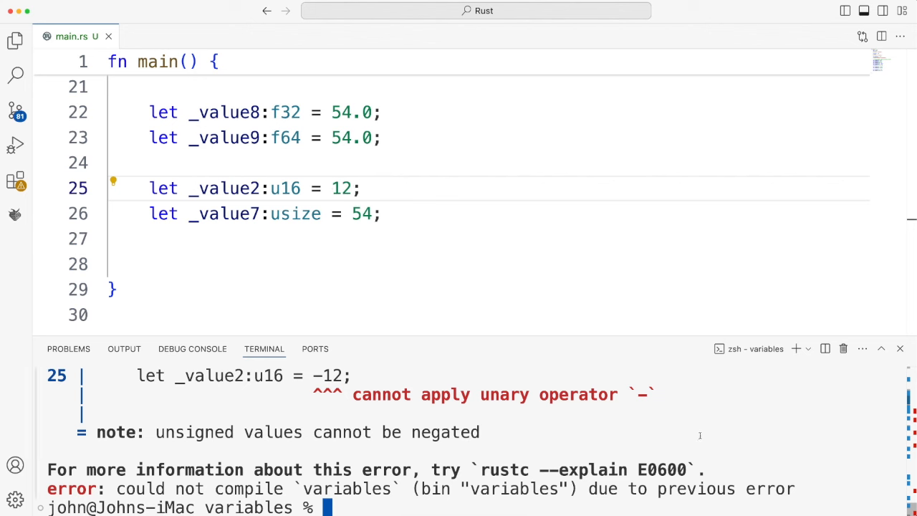
key(Return)
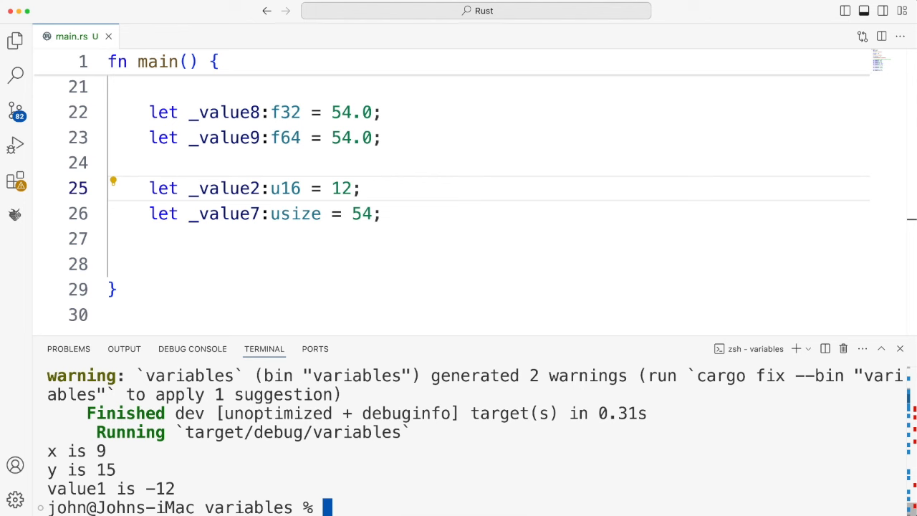
scroll(up, 3)
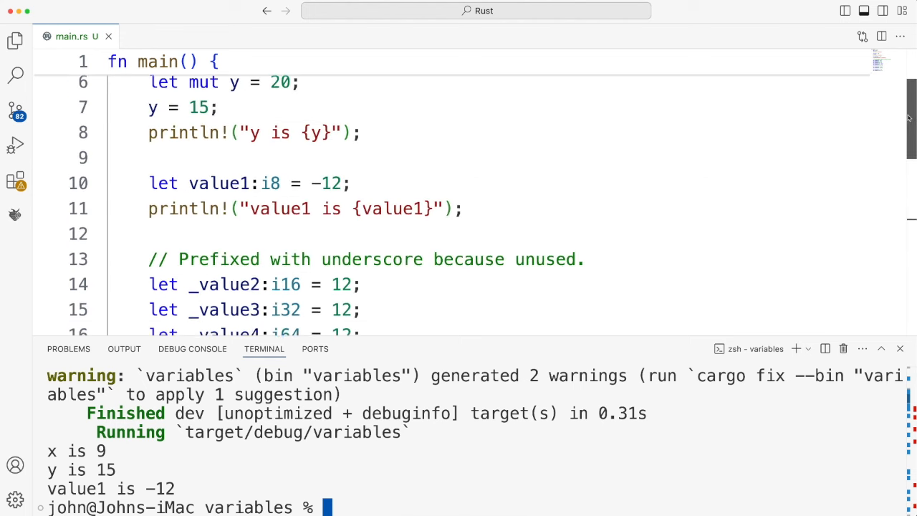
scroll(up, 3)
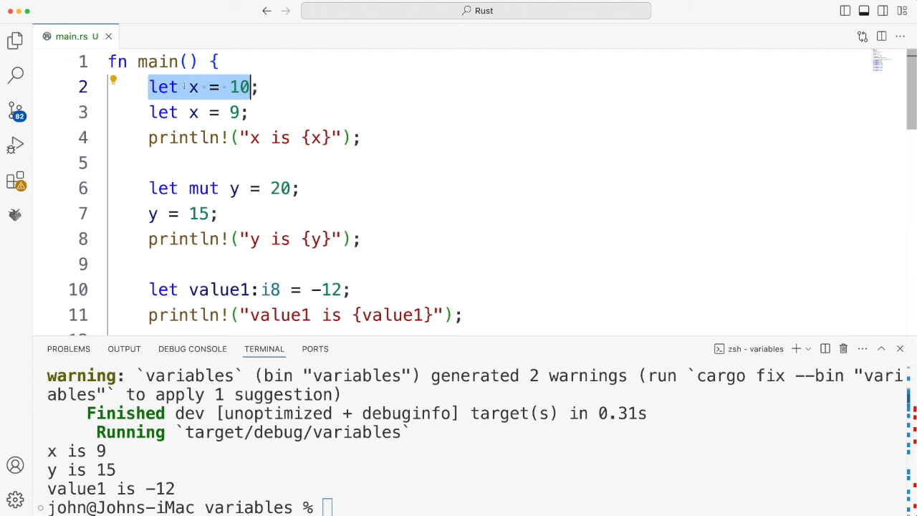
mouse_move(356, 172)
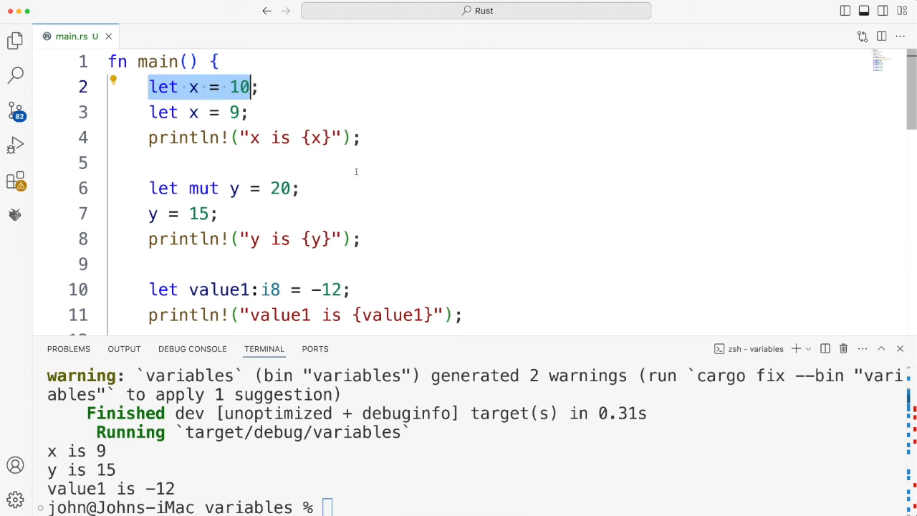
click(368, 189)
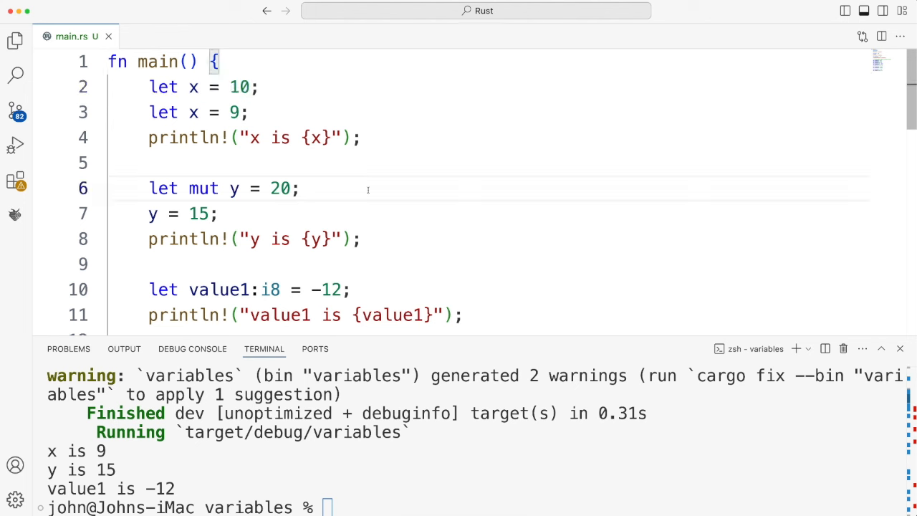
mouse_move(373, 200)
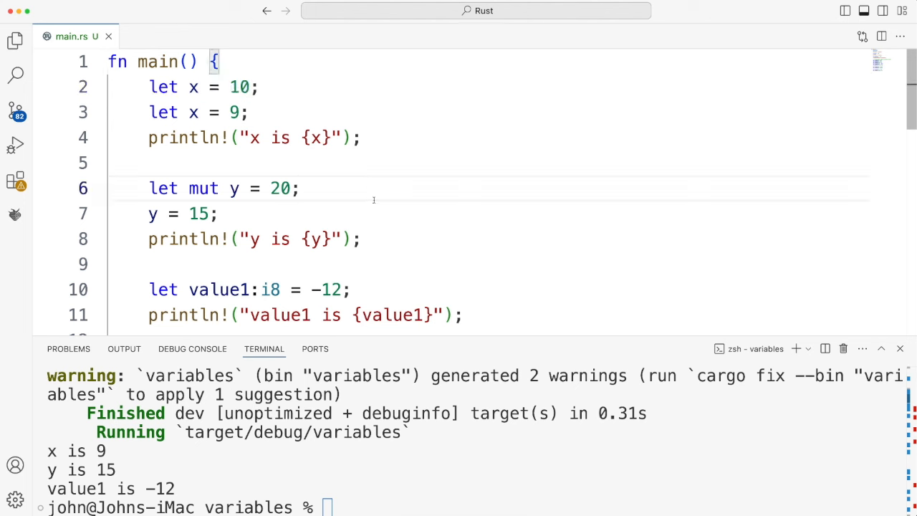
mouse_move(399, 241)
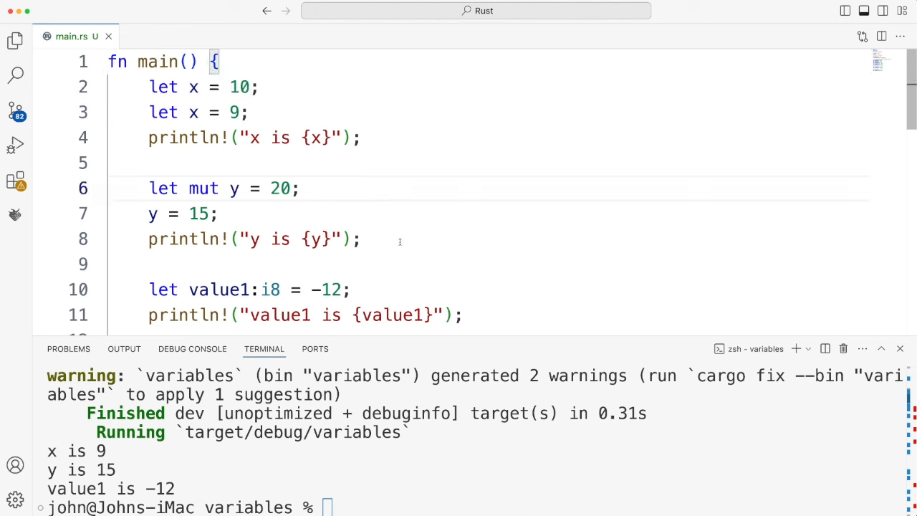
mouse_move(403, 241)
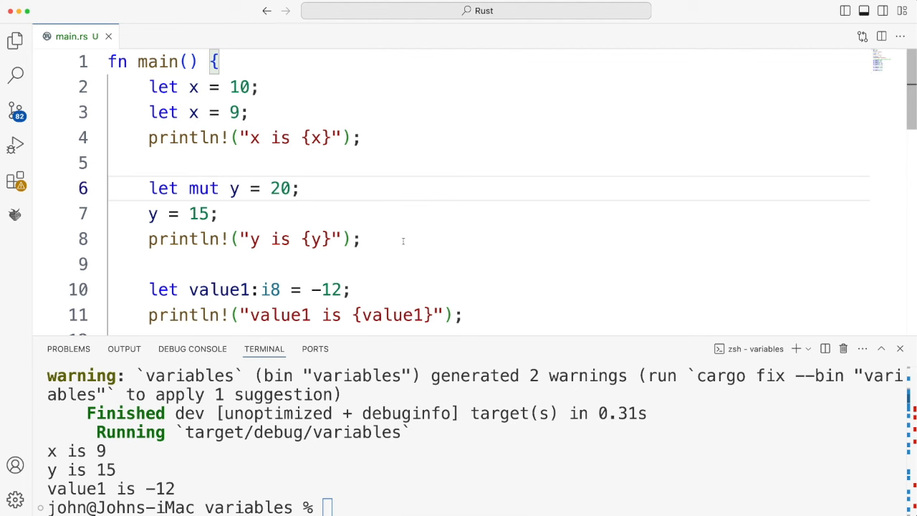
mouse_move(246, 96)
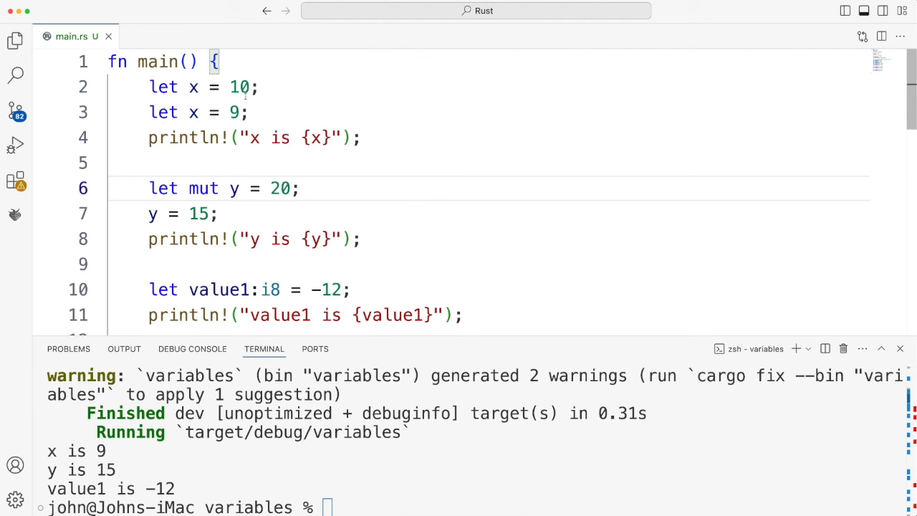
- Declare const PI = 3.141592; at the start of main
key(enter)
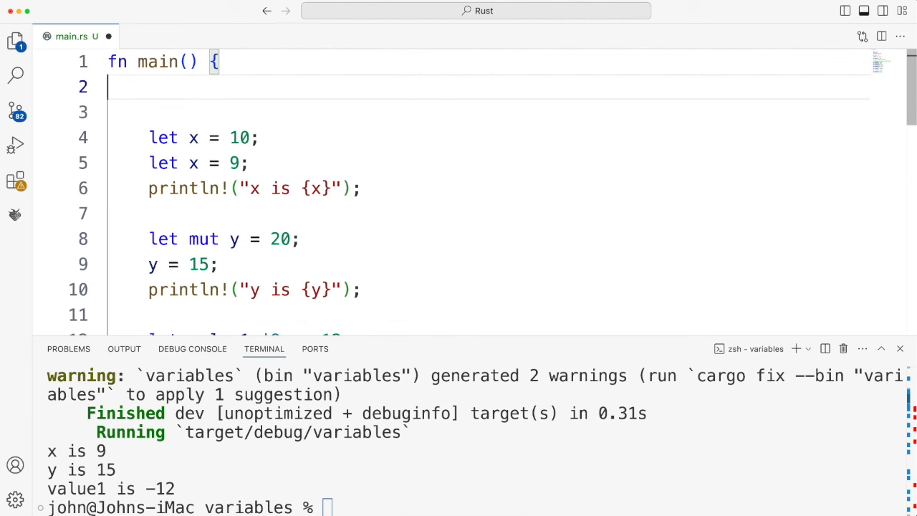
text(const)
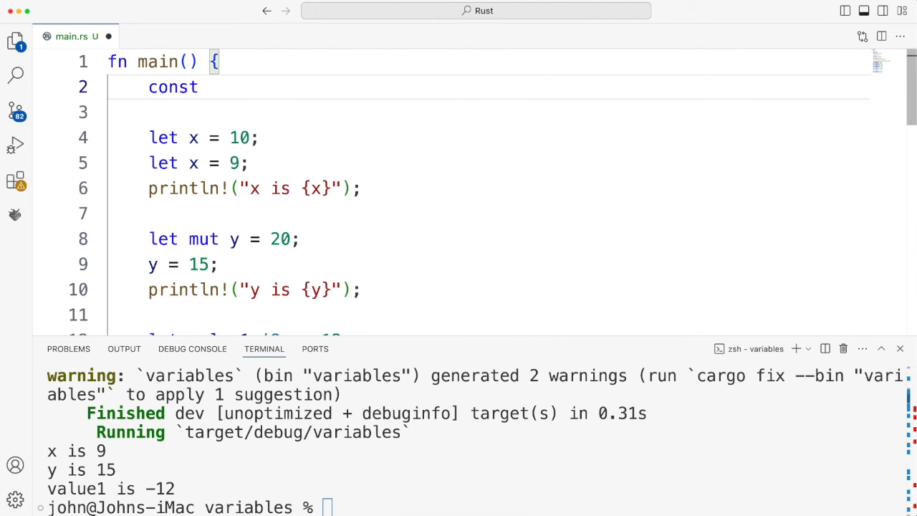
text(PI)
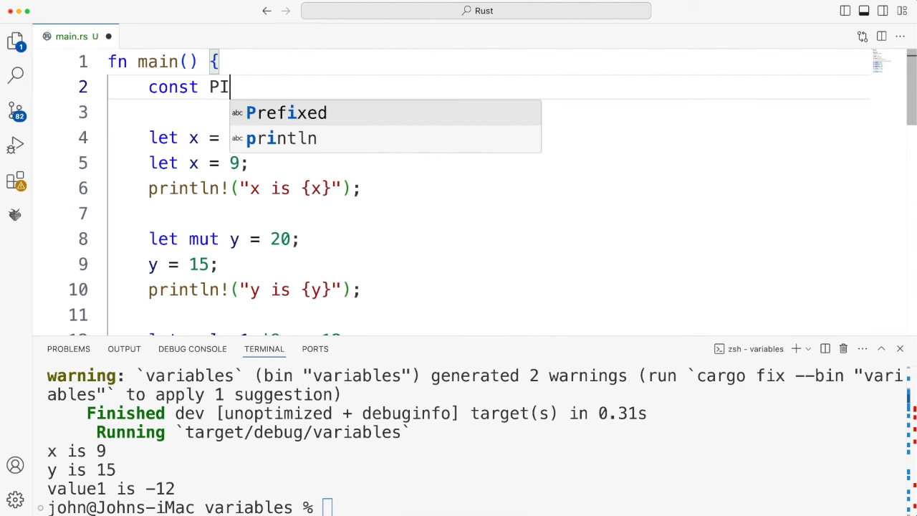
text(= 3)
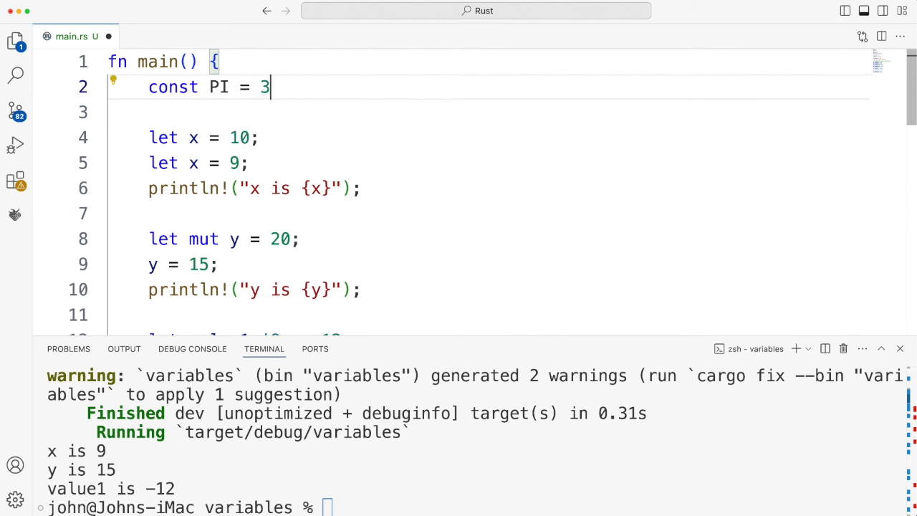
text(.14)
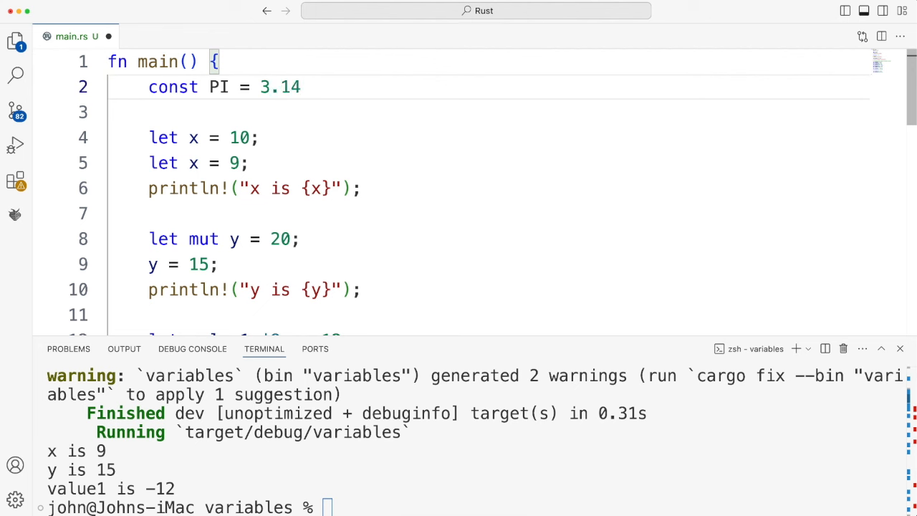
text(1)
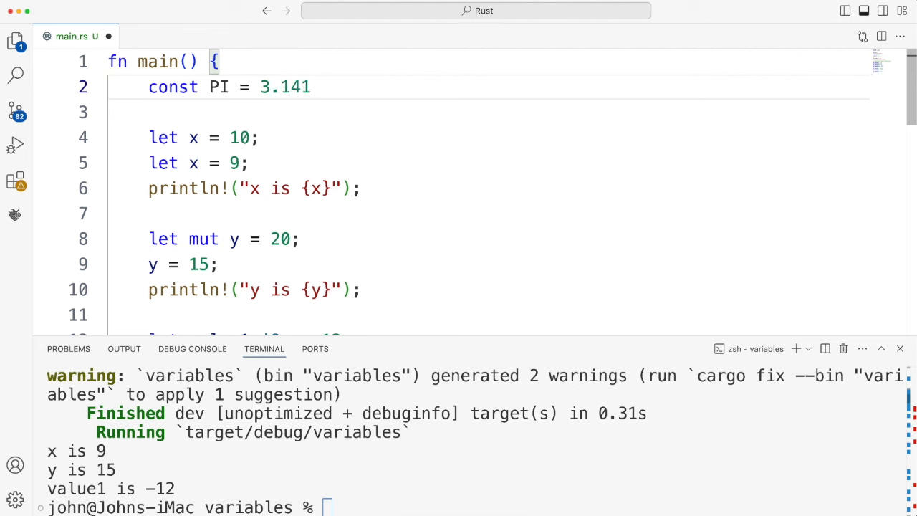
click(311, 87)
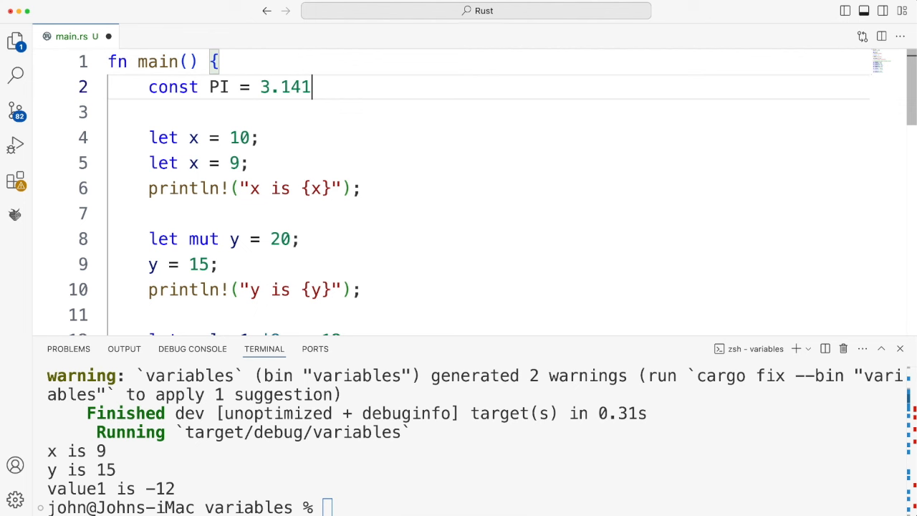
text(59)
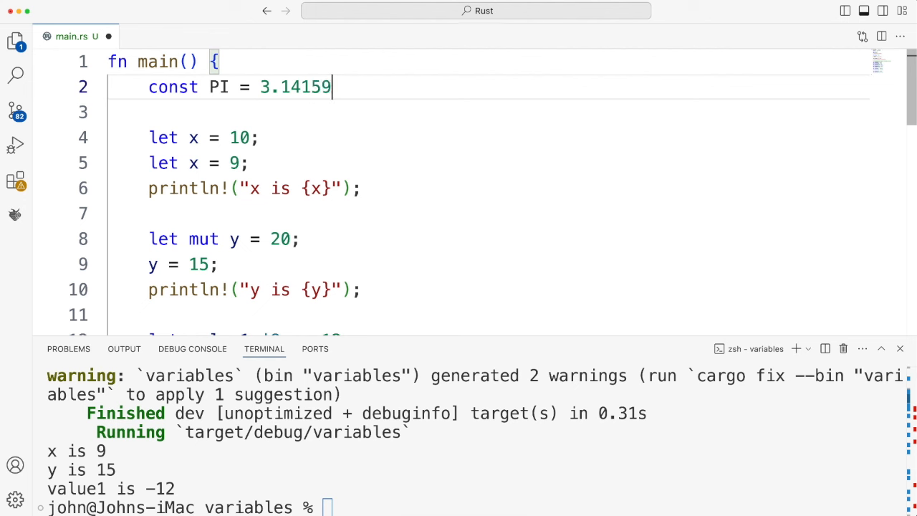
text(2;)
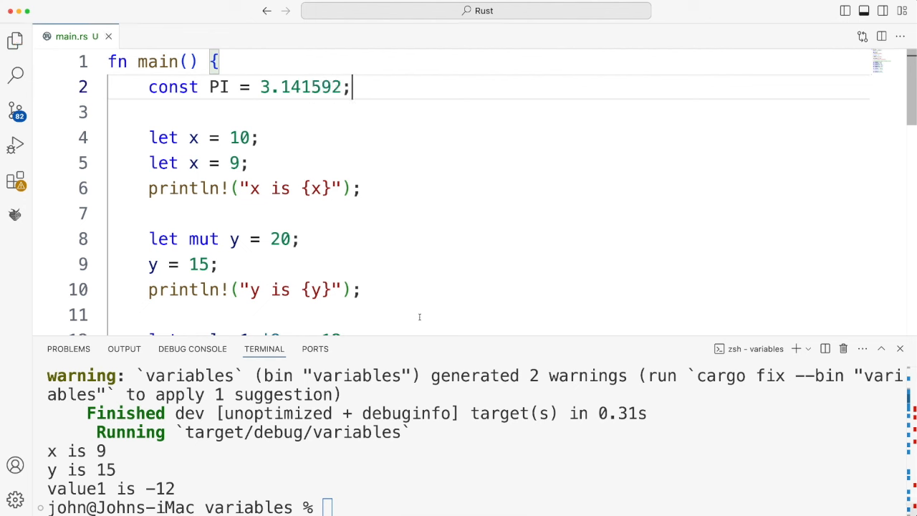
- Reuse the x println line to print "PI is {PI}"
triple_click(251, 187)
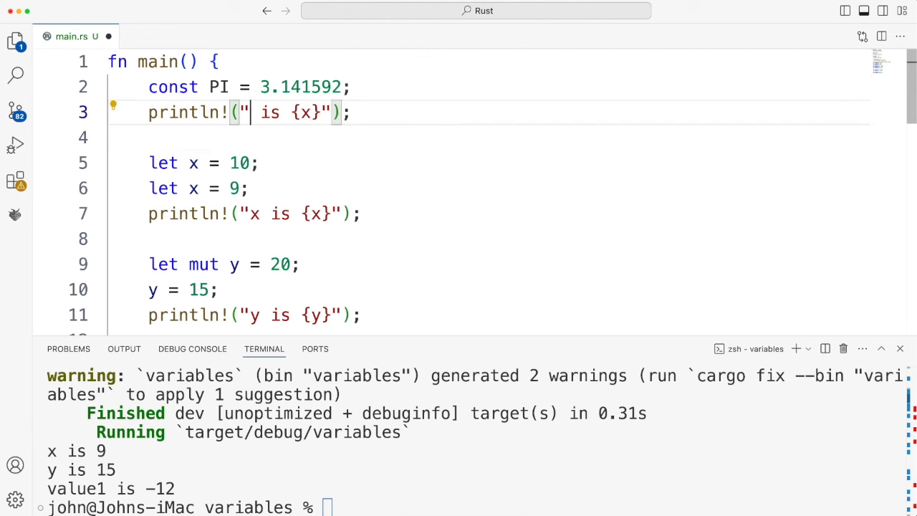
text(PI)
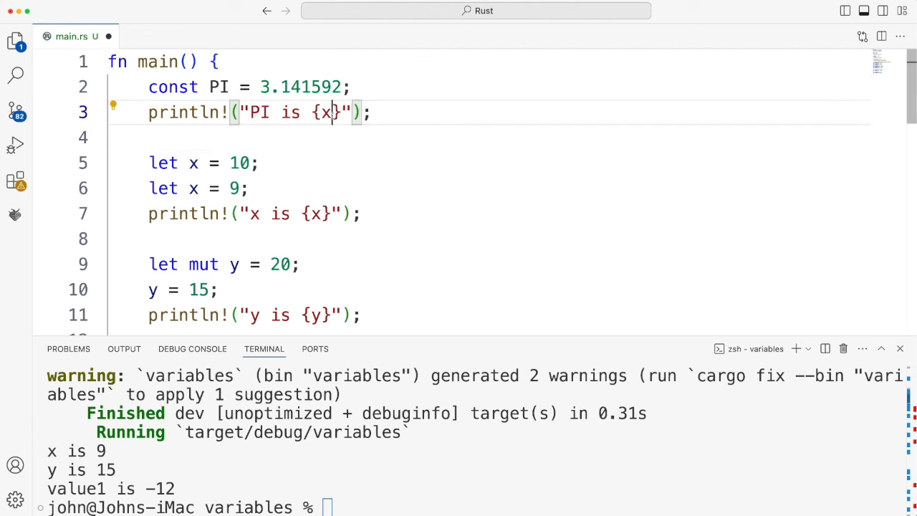
text(PI)
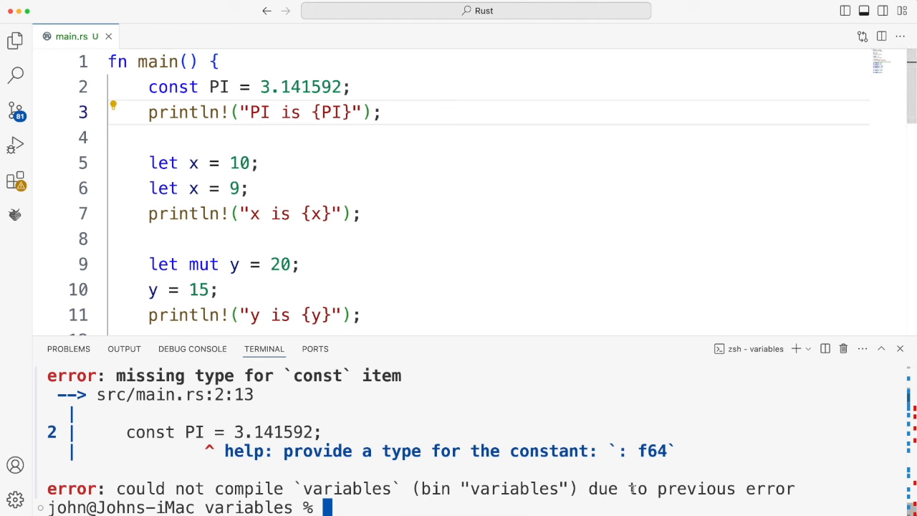
mouse_move(226, 86)
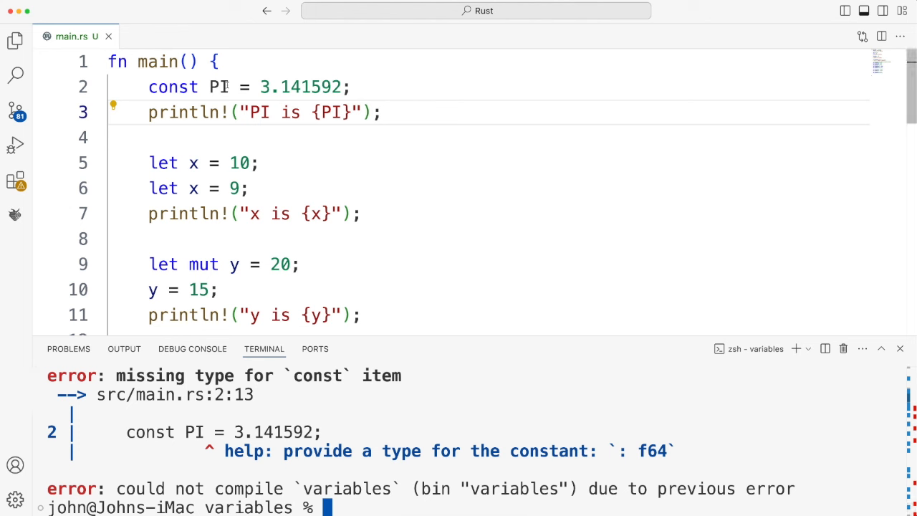
text(:)
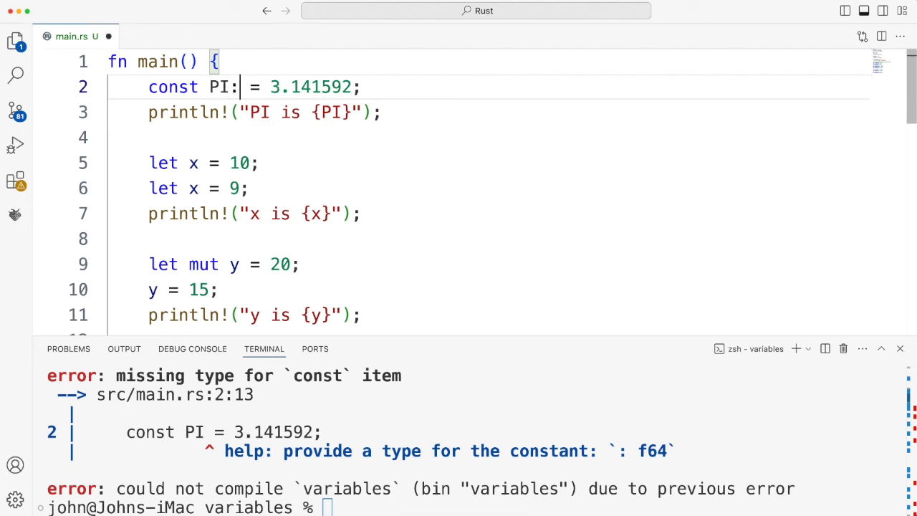
text(f64)
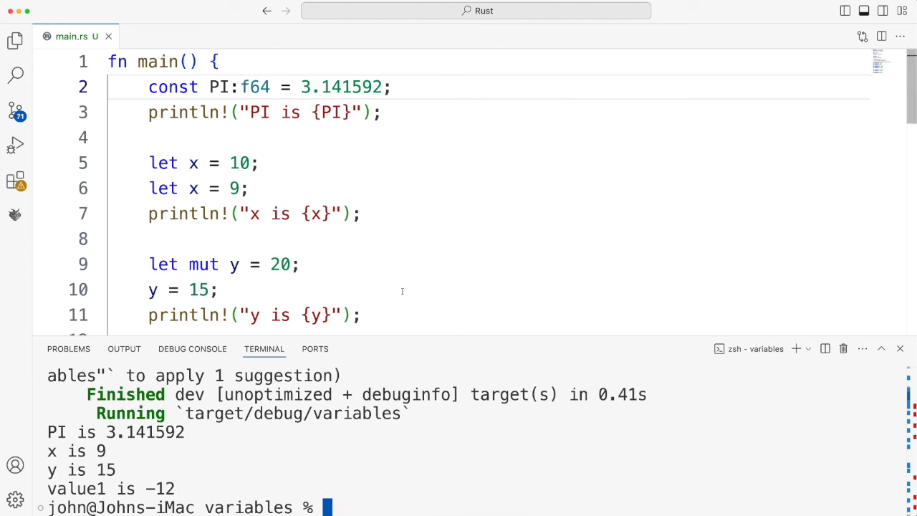
mouse_move(399, 286)
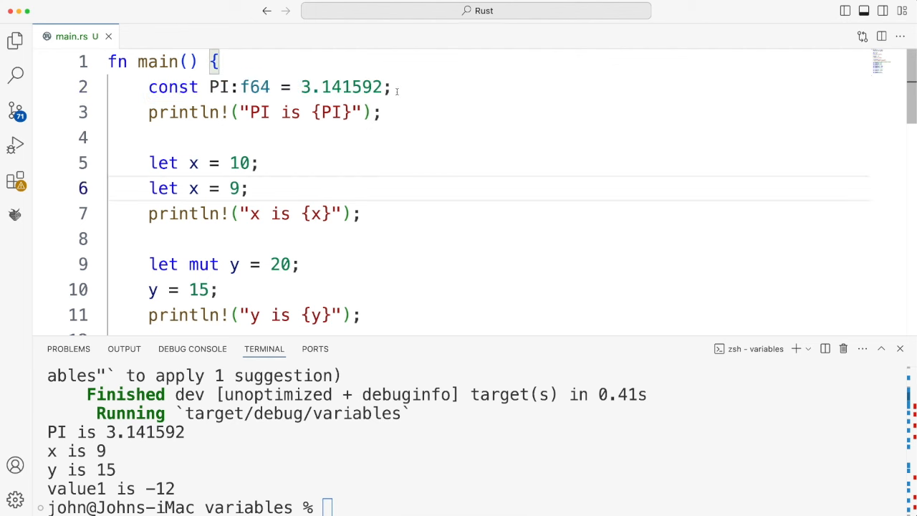
- Add let PI = 3.24; after the constant line and scroll through the build warnings
triple_click(268, 87)
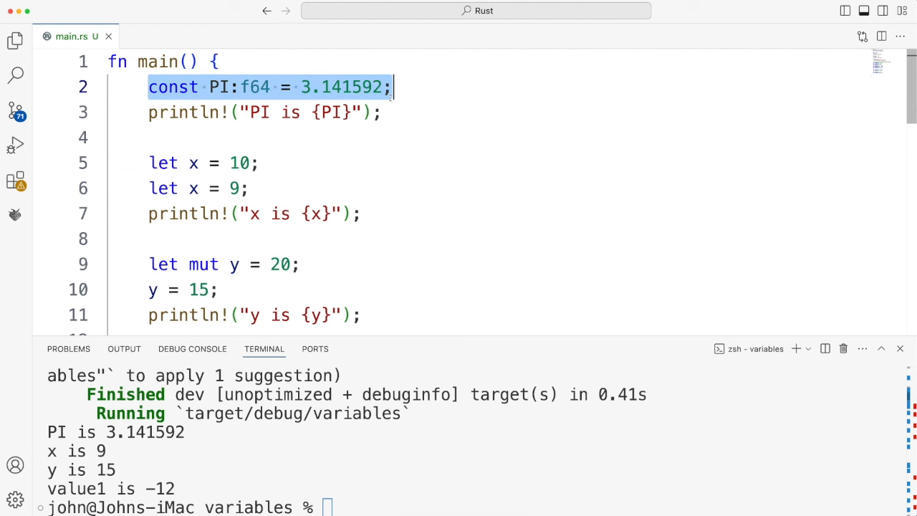
click(393, 87)
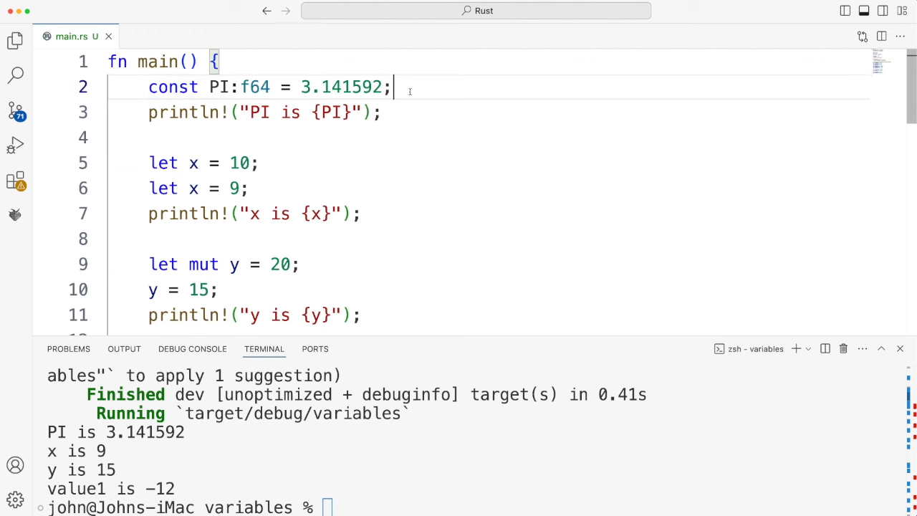
text(let)
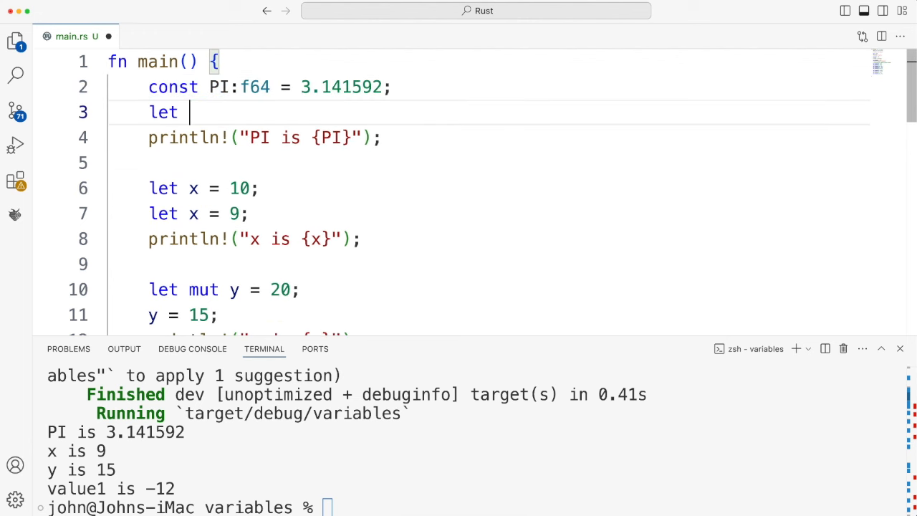
text(PI =)
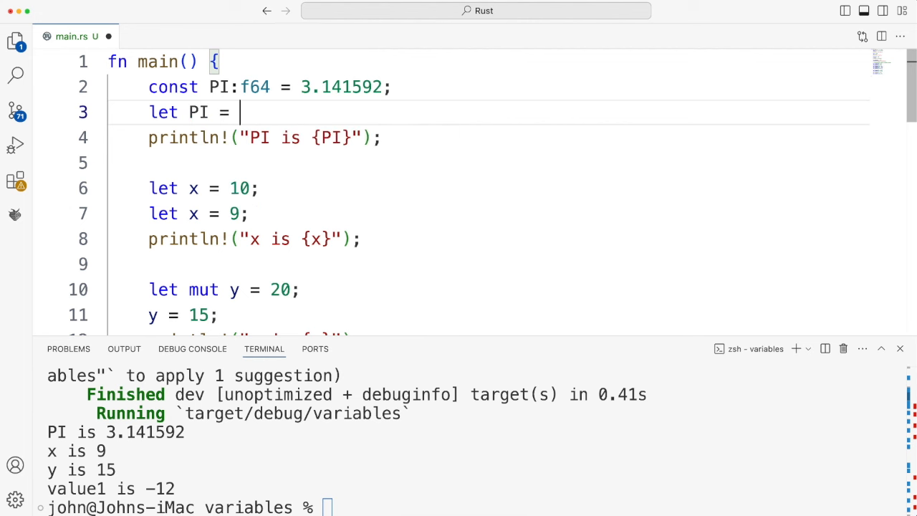
text(3.24)
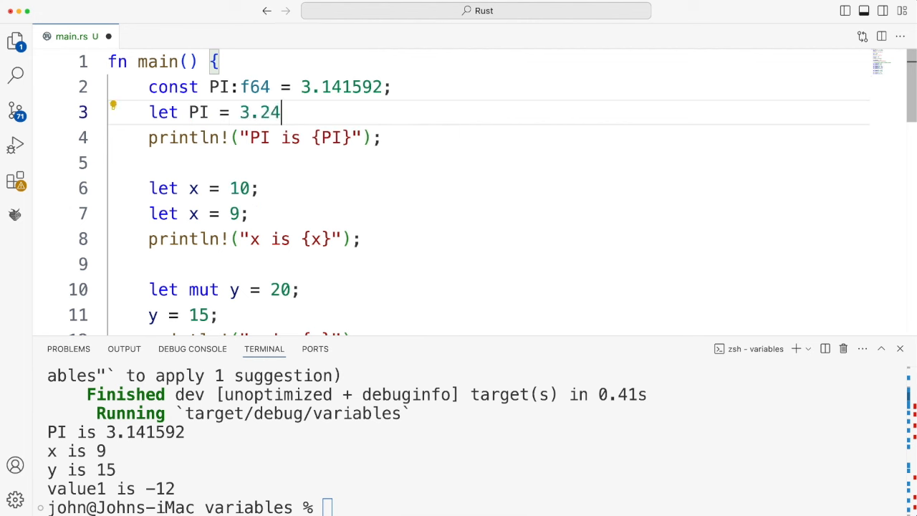
text(;)
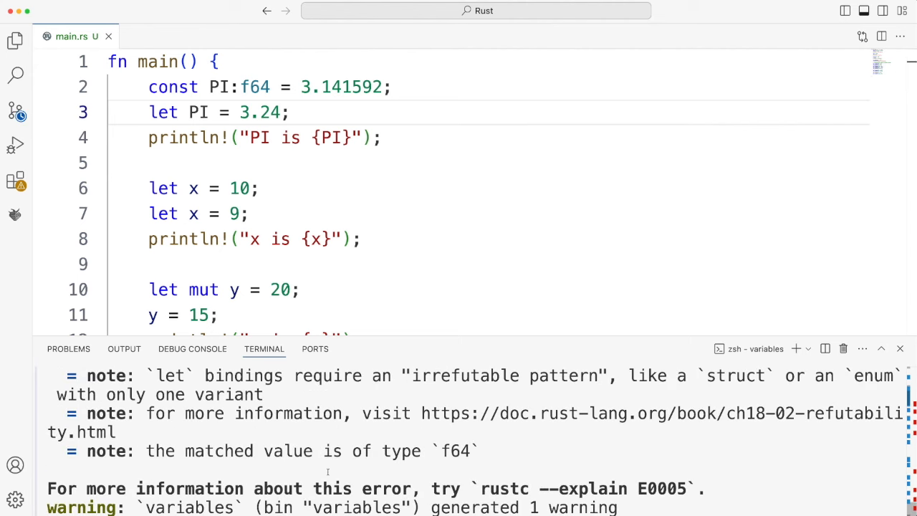
scroll(down, 3)
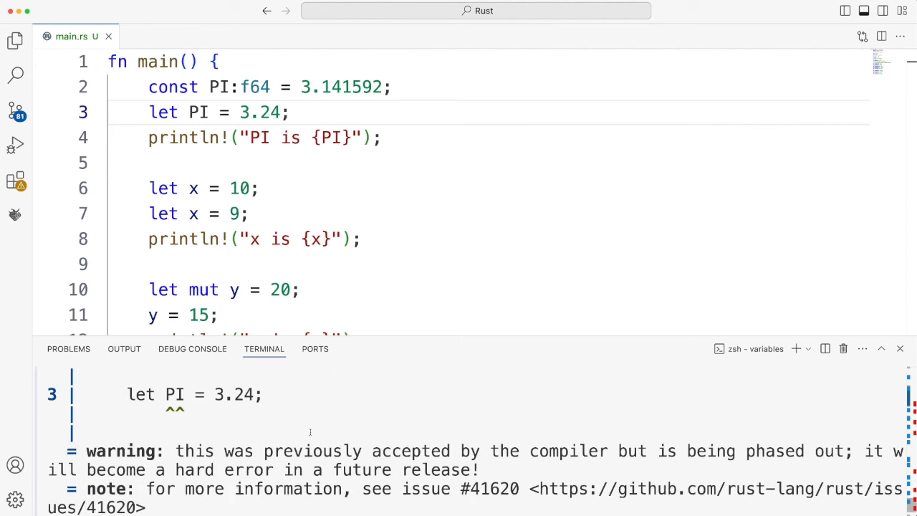
scroll(down, 3)
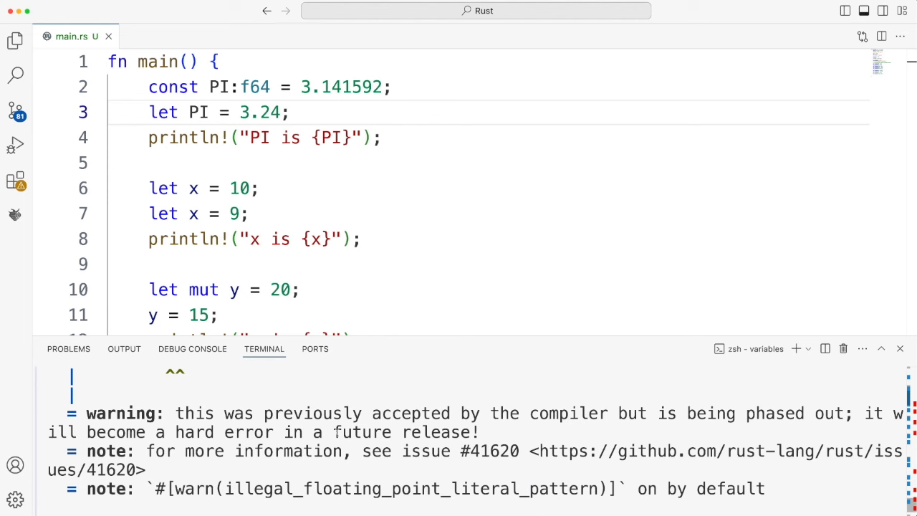
scroll(up, 3)
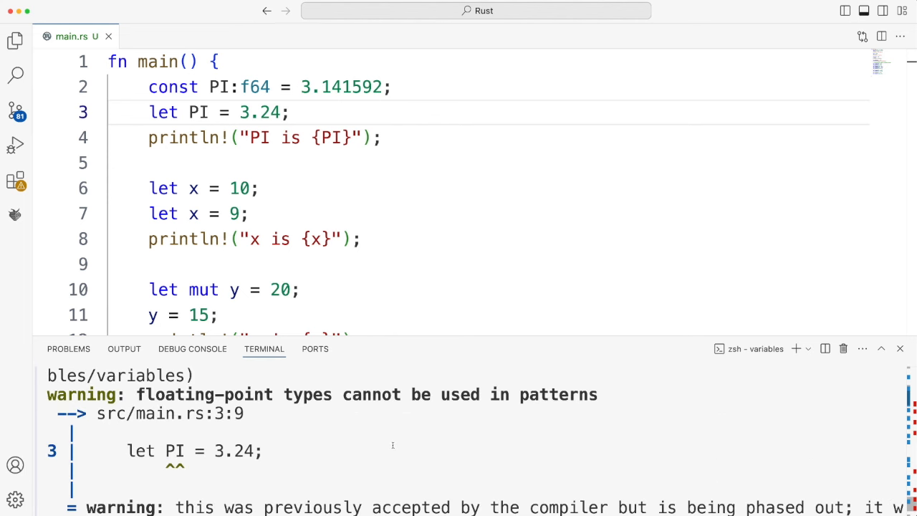
scroll(down, 3)
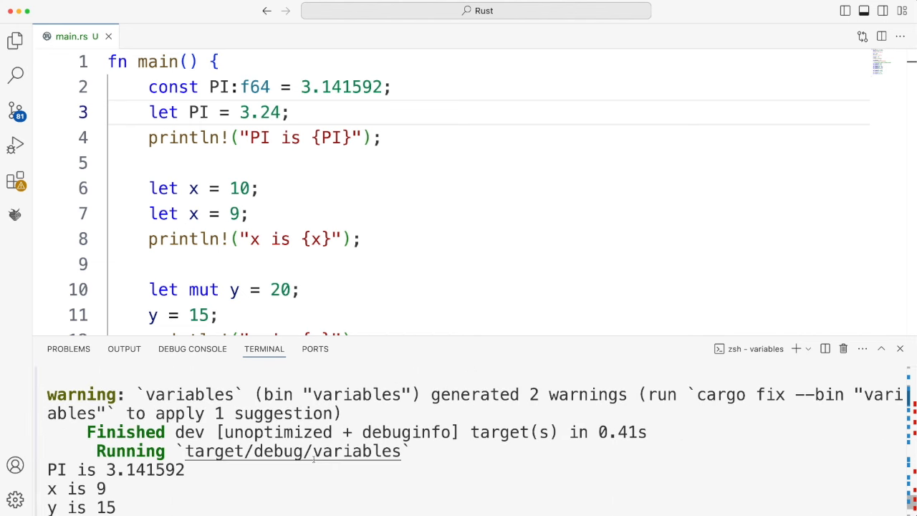
scroll(up, 3)
text(clear)
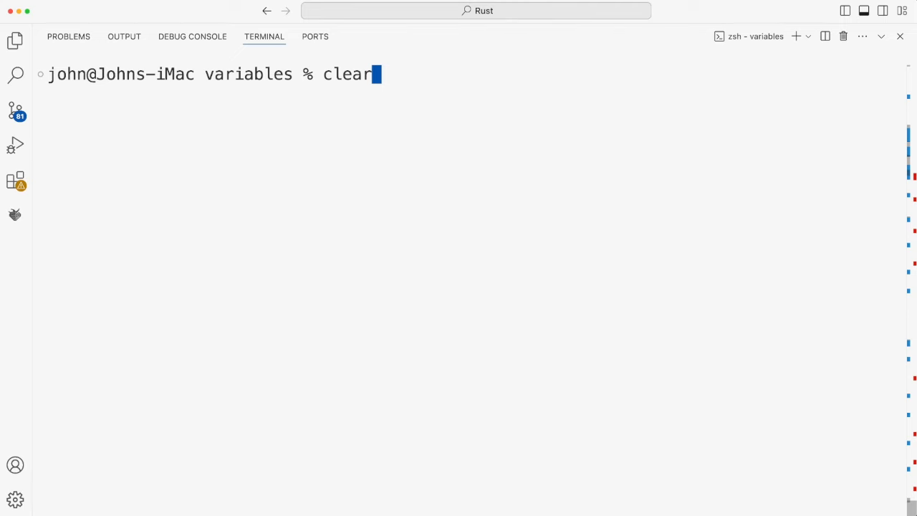
- Rerun cargo run and highlight 'constant' in the E0005 refutable-pattern error
key(Return)
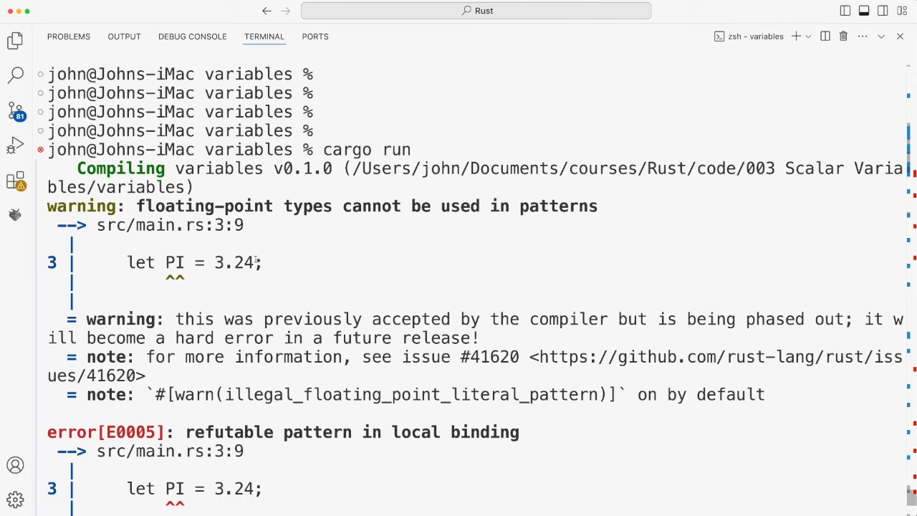
scroll(down, 3)
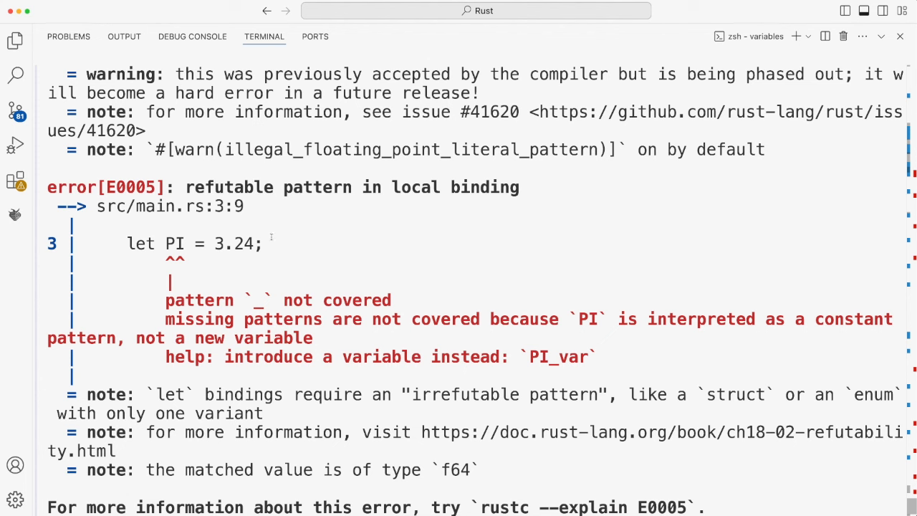
mouse_move(718, 299)
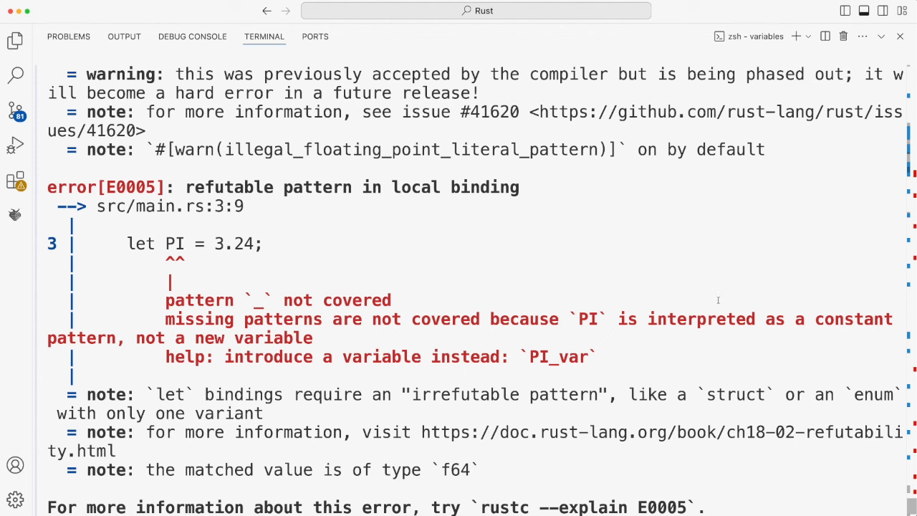
double_click(852, 319)
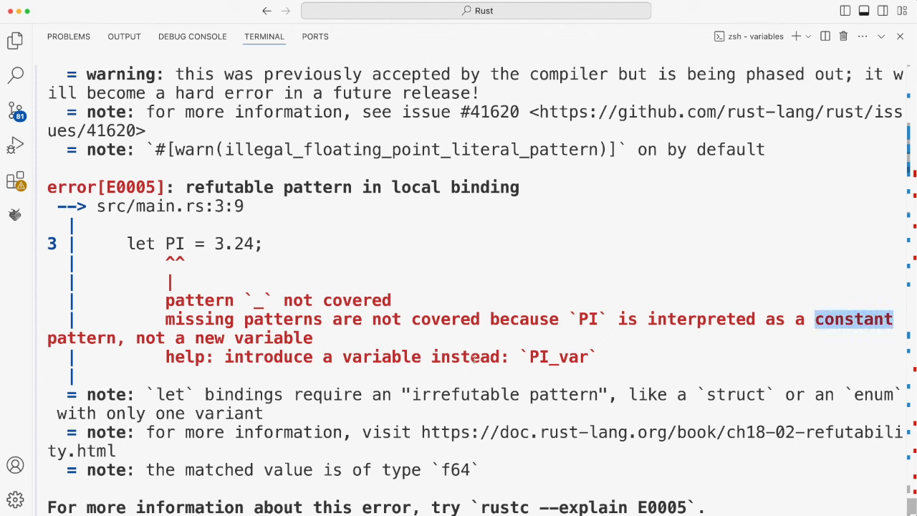
scroll(down, 3)
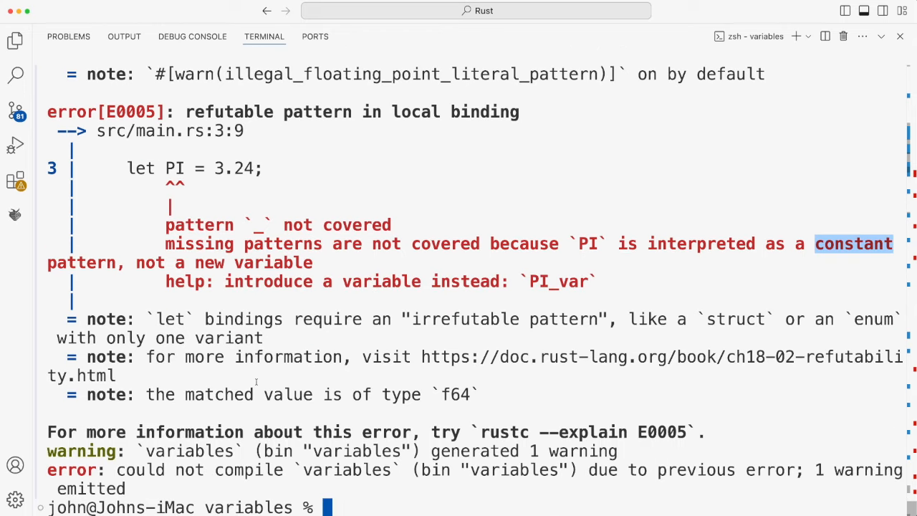
mouse_move(696, 149)
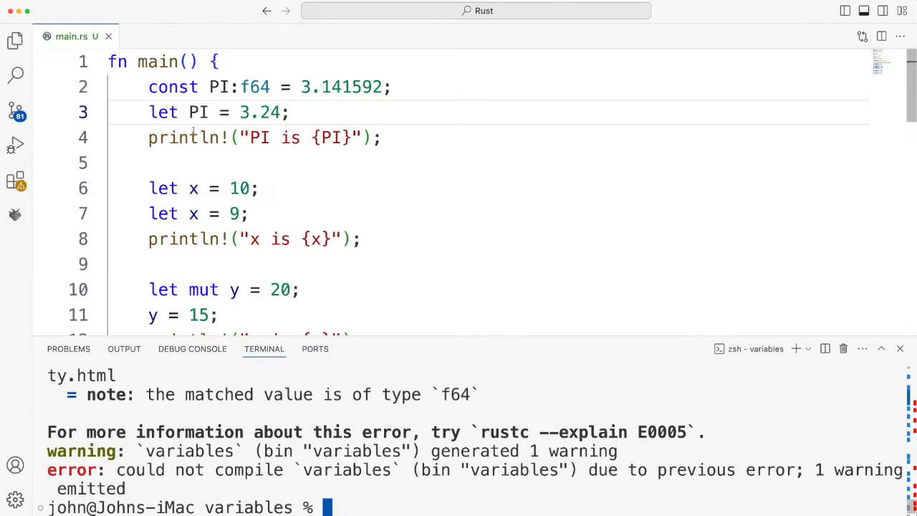
- Drop the duplicate PI line (error E0428), highlight PI's uses, and collapse the terminal
triple_click(215, 112)
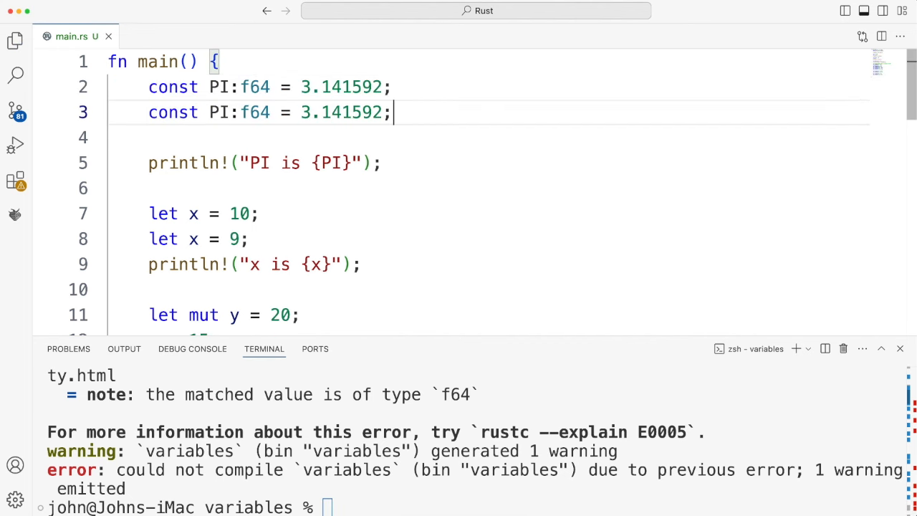
mouse_move(781, 67)
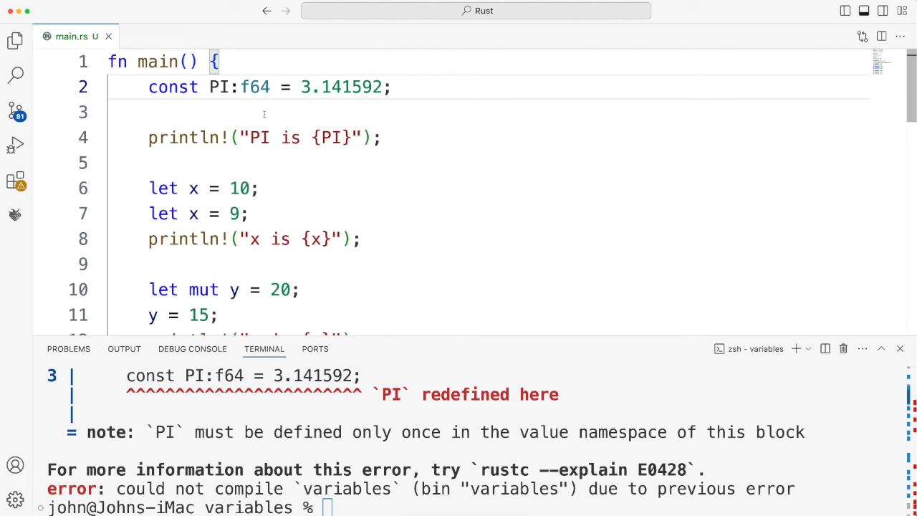
double_click(218, 86)
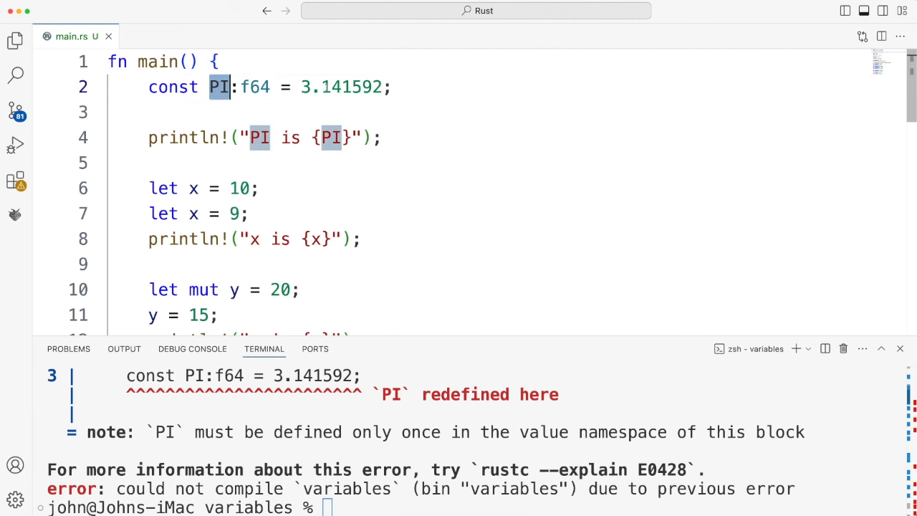
double_click(342, 87)
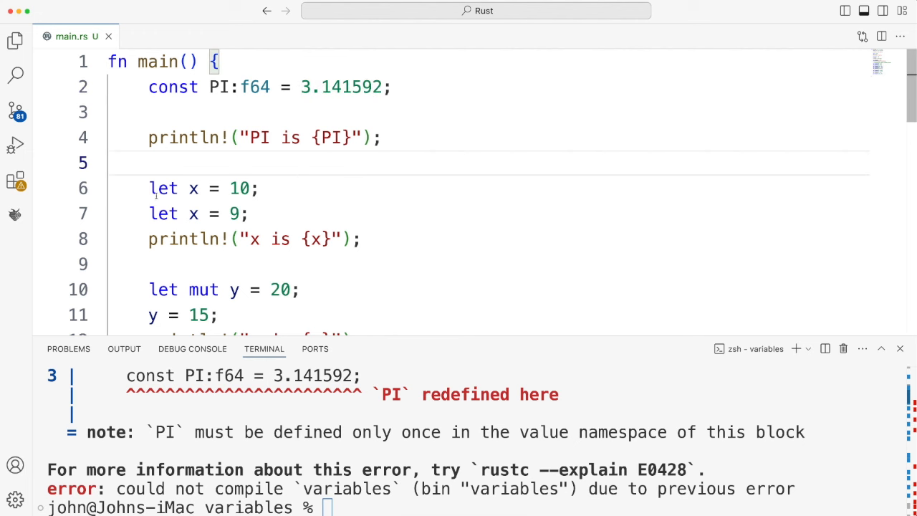
drag(149, 187, 250, 214)
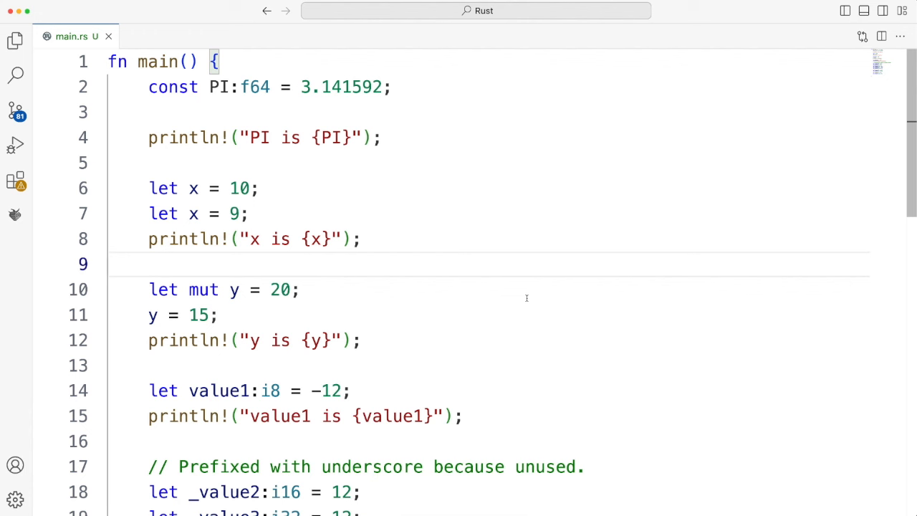
mouse_move(527, 298)
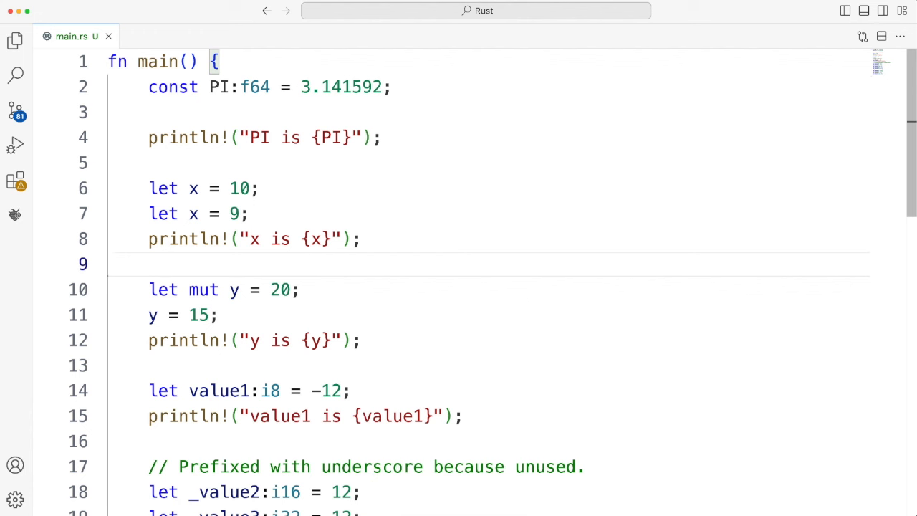
- Zoom out the editor so all 34 lines of main.rs fit on screen
key(ctrl+minus)
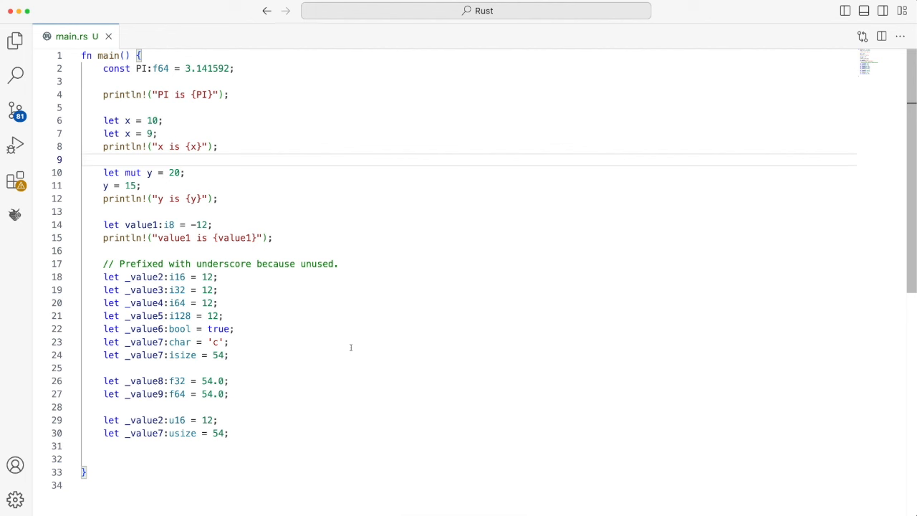
click(82, 159)
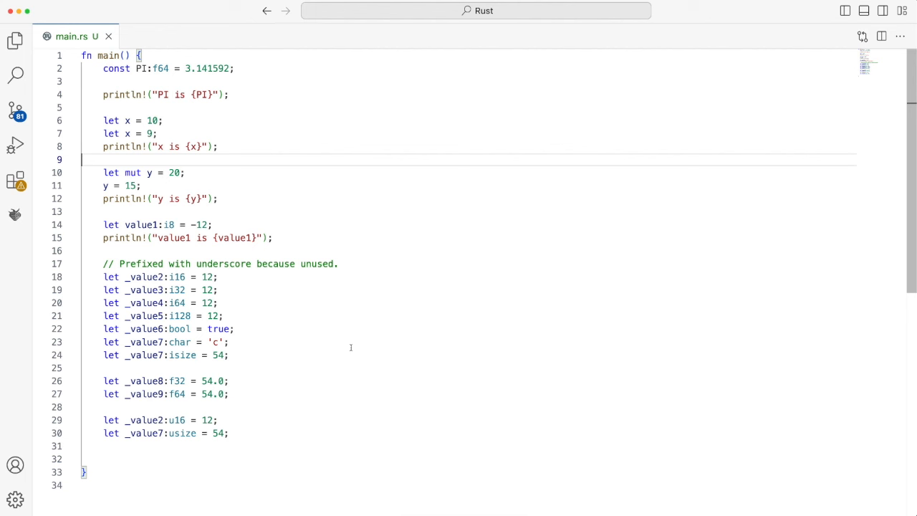